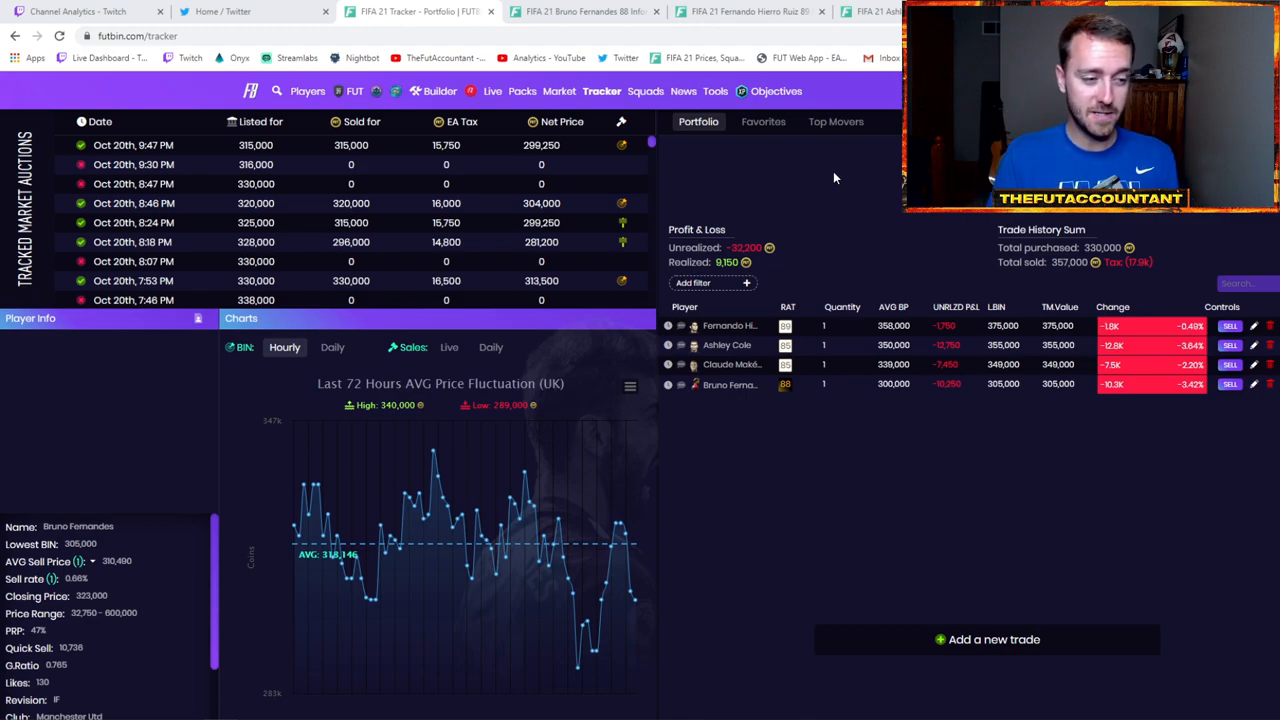
{"action": "mouse_move", "coordinate": [695, 138]}
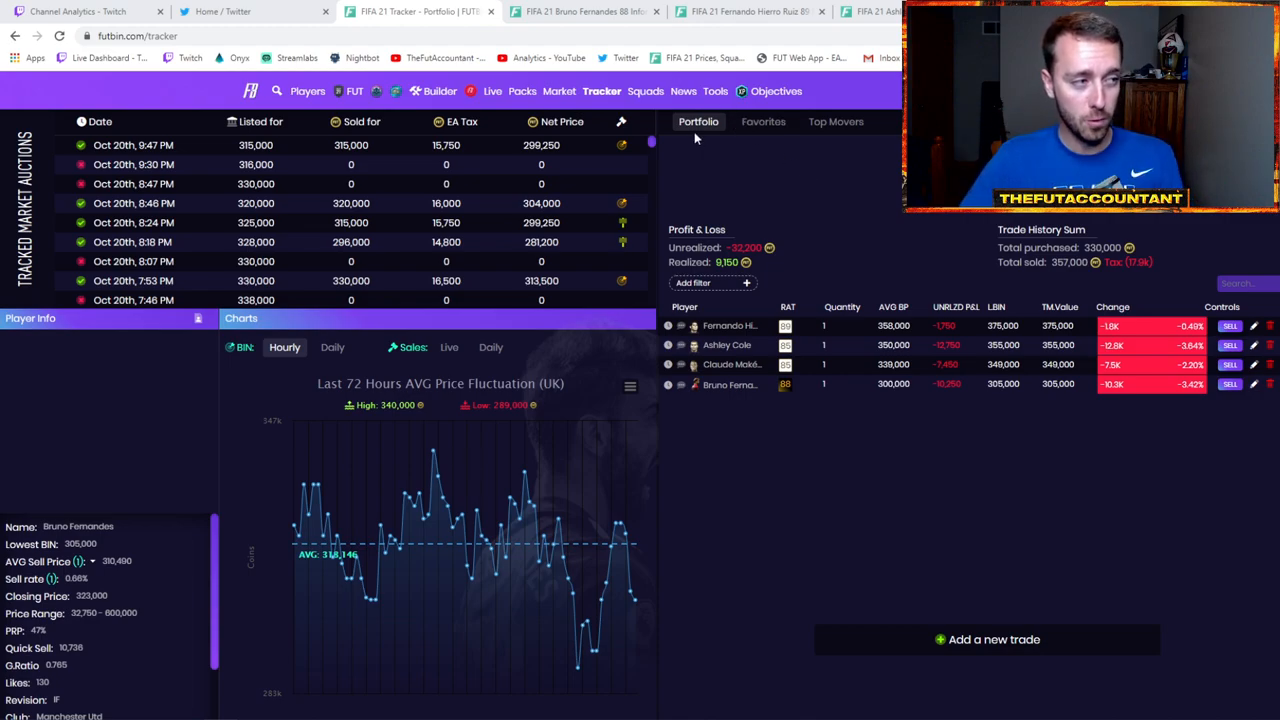
{"action": "mouse_move", "coordinate": [830, 197]}
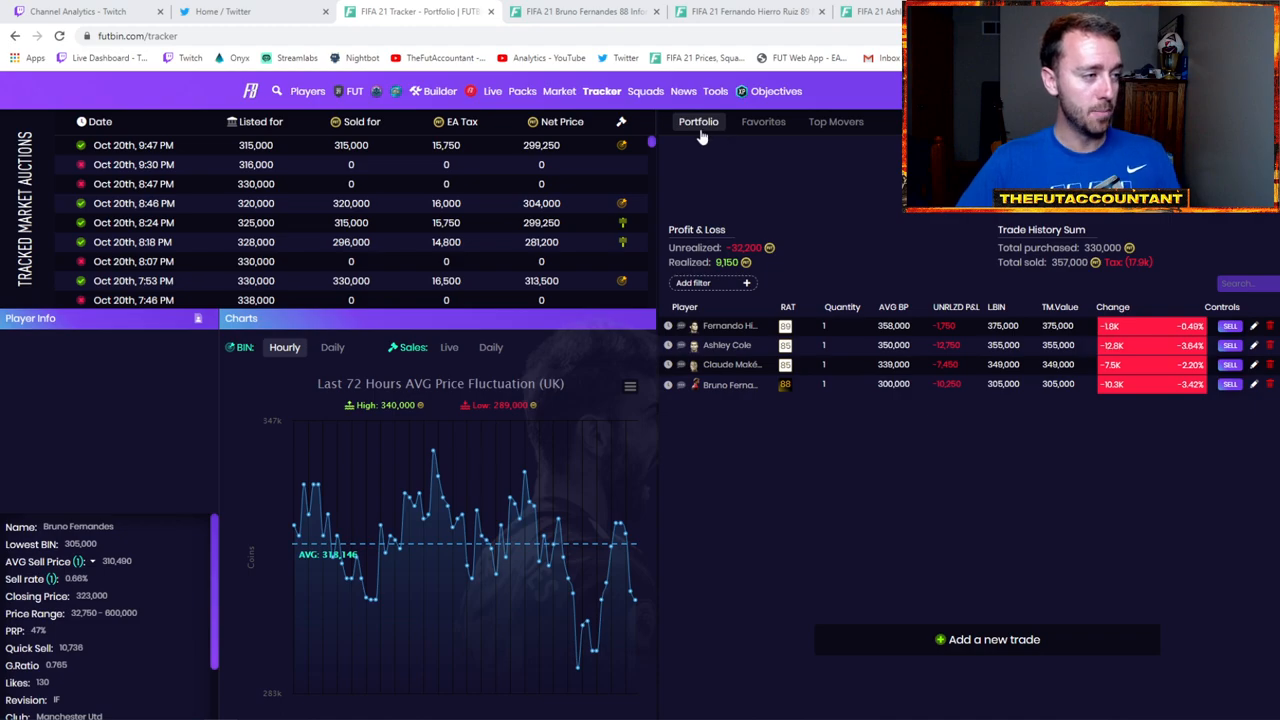
Step: Search 'allan' and add an Allan Saint-Maximin trade bought for 280,000
{"action": "left_click", "coordinate": [835, 121]}
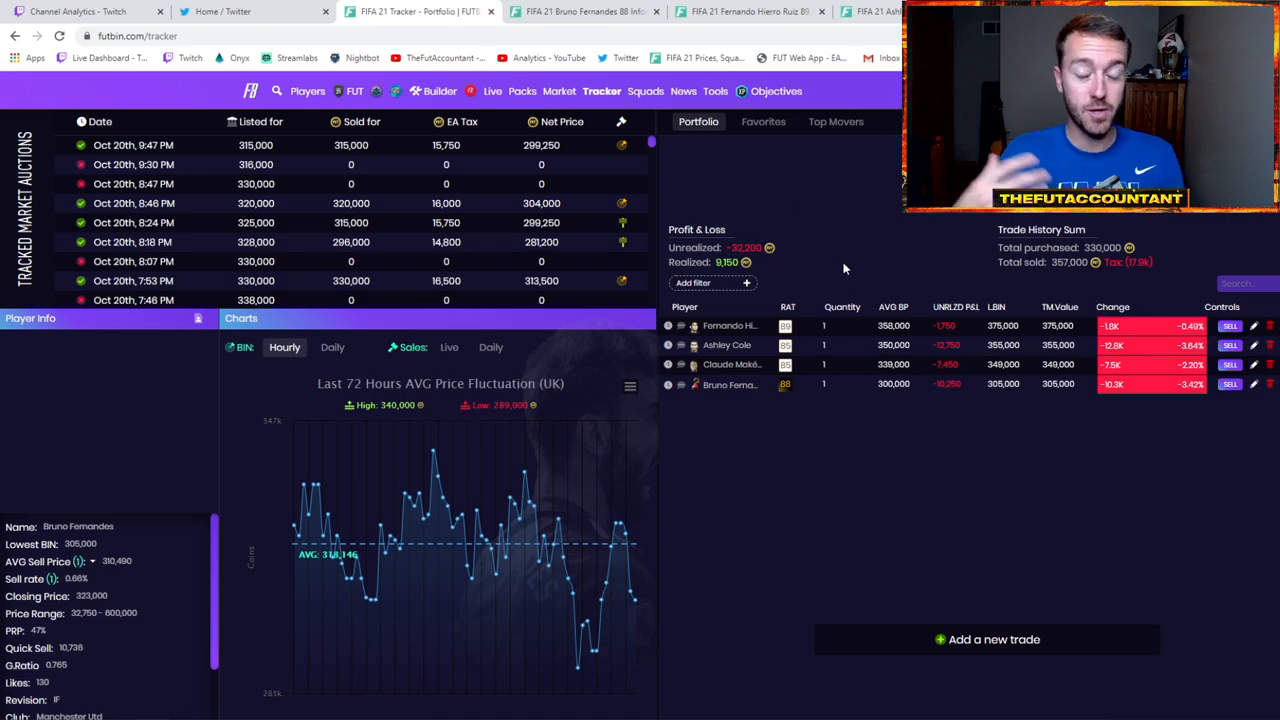
{"action": "mouse_move", "coordinate": [955, 662]}
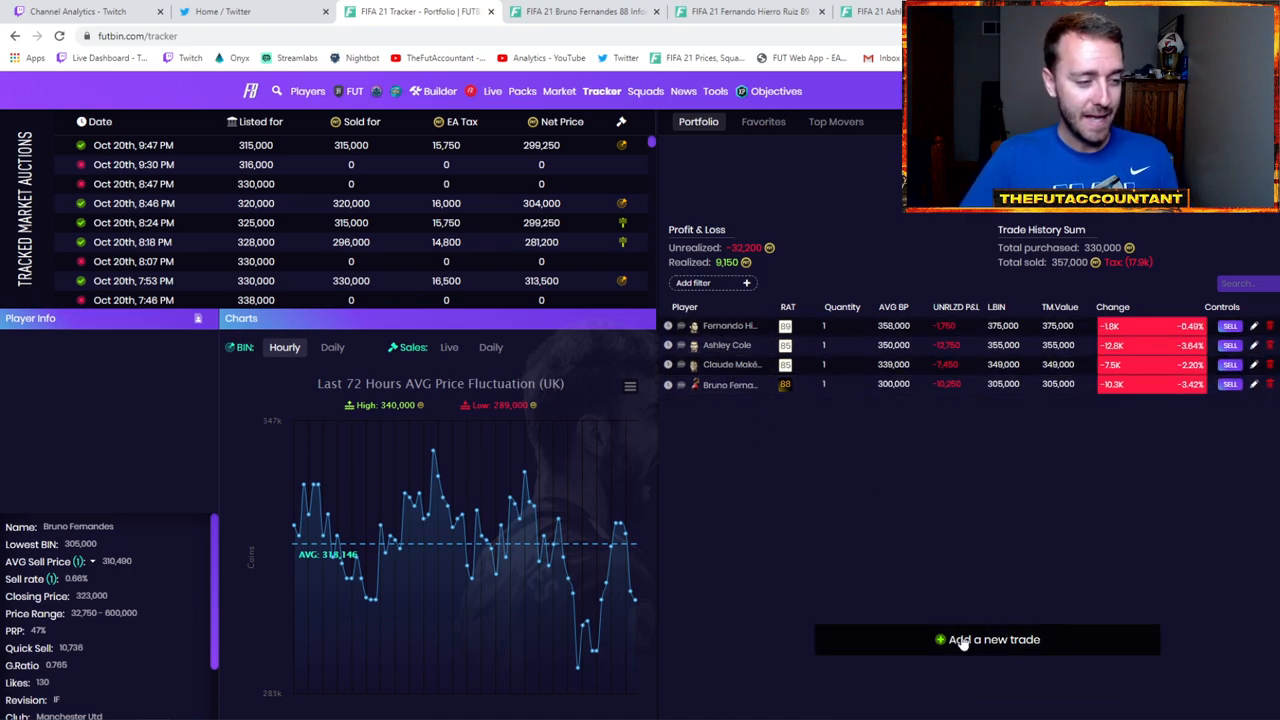
{"action": "left_click", "coordinate": [987, 640]}
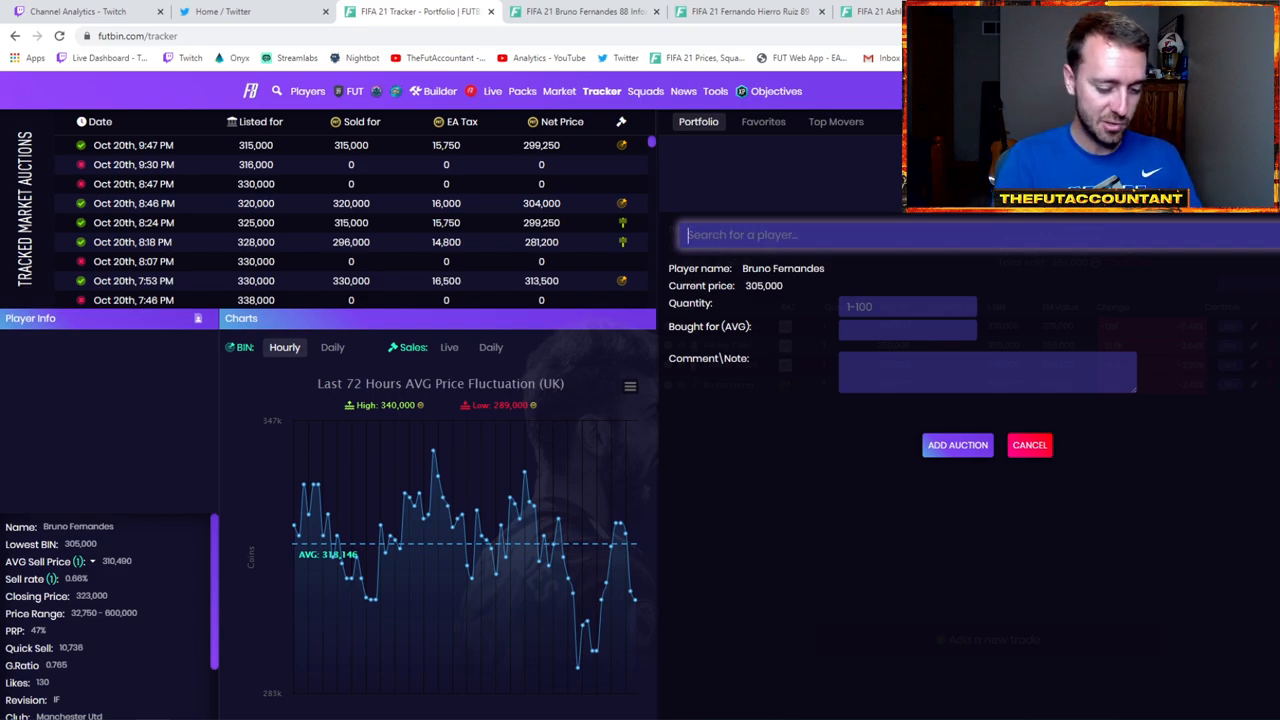
{"action": "type", "text": "allan"}
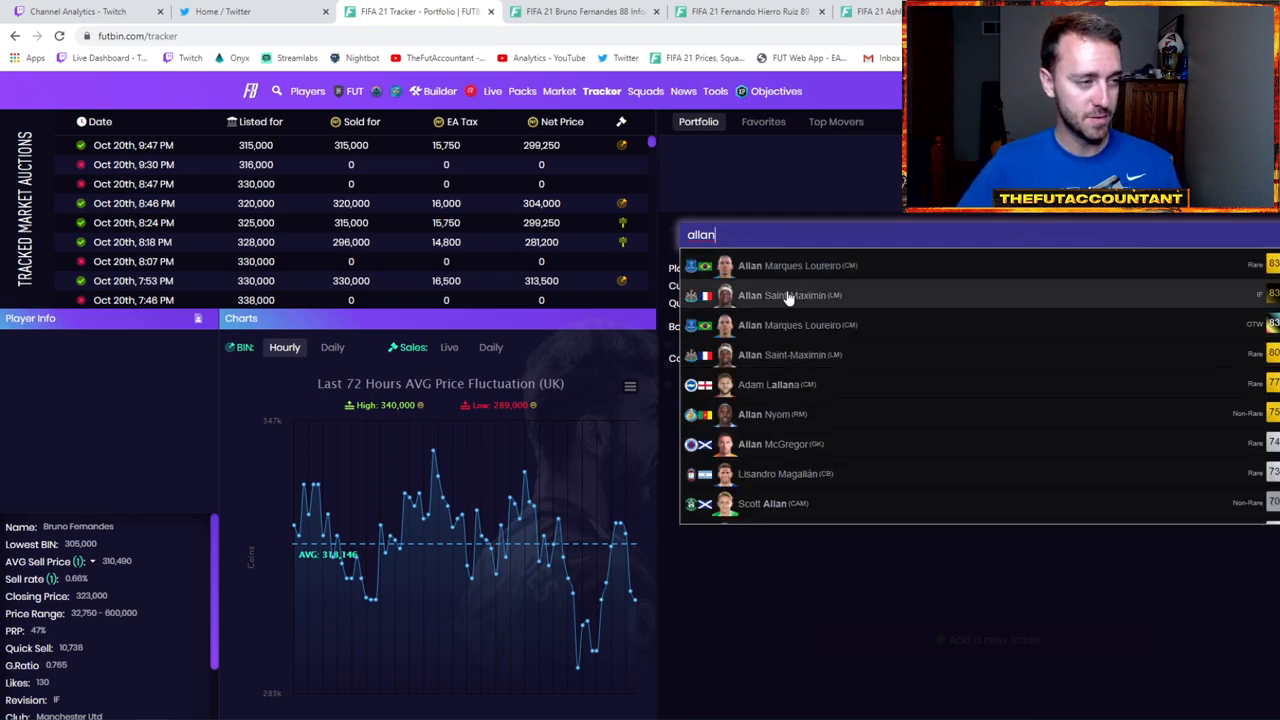
{"action": "left_click", "coordinate": [790, 294]}
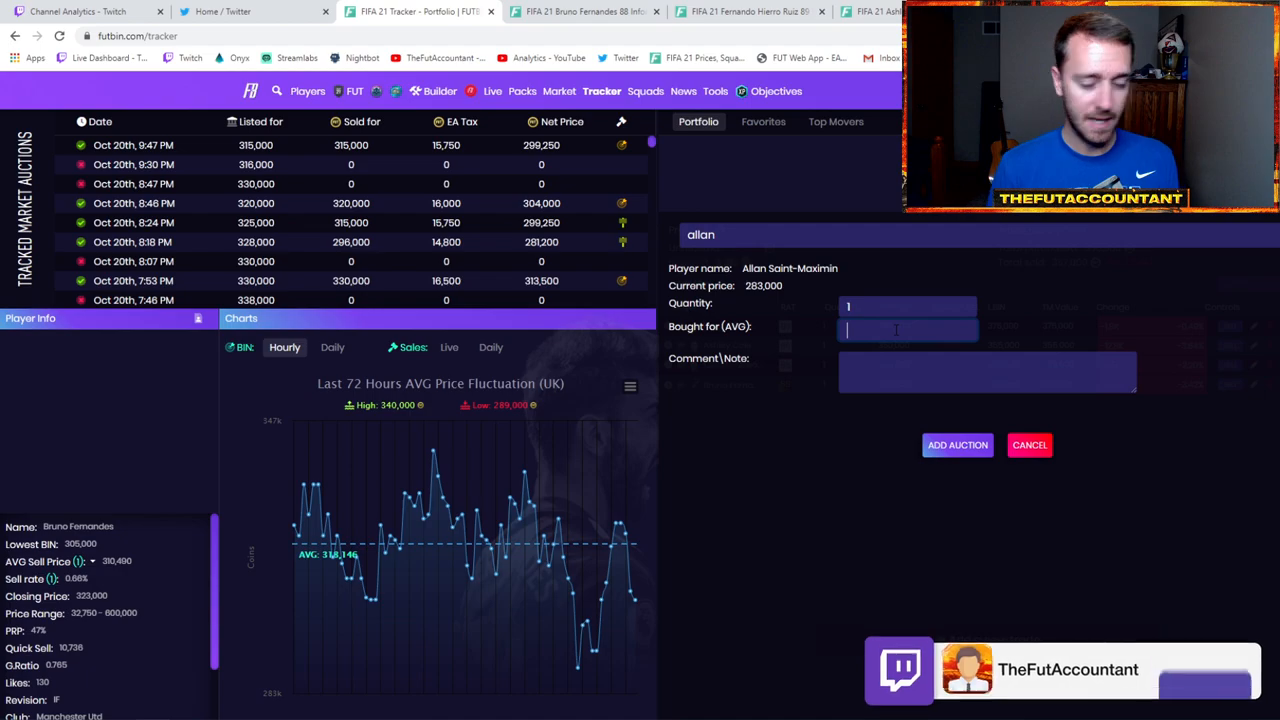
{"action": "type", "text": "280000"}
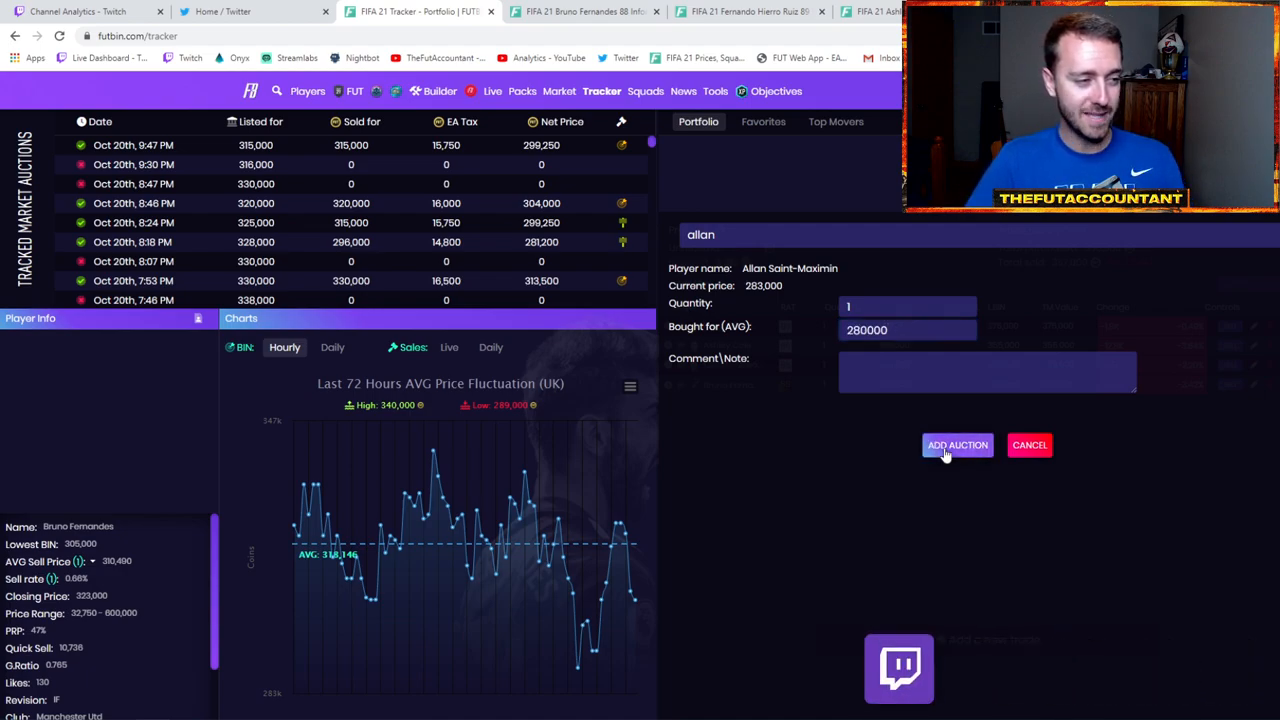
{"action": "left_click", "coordinate": [957, 445]}
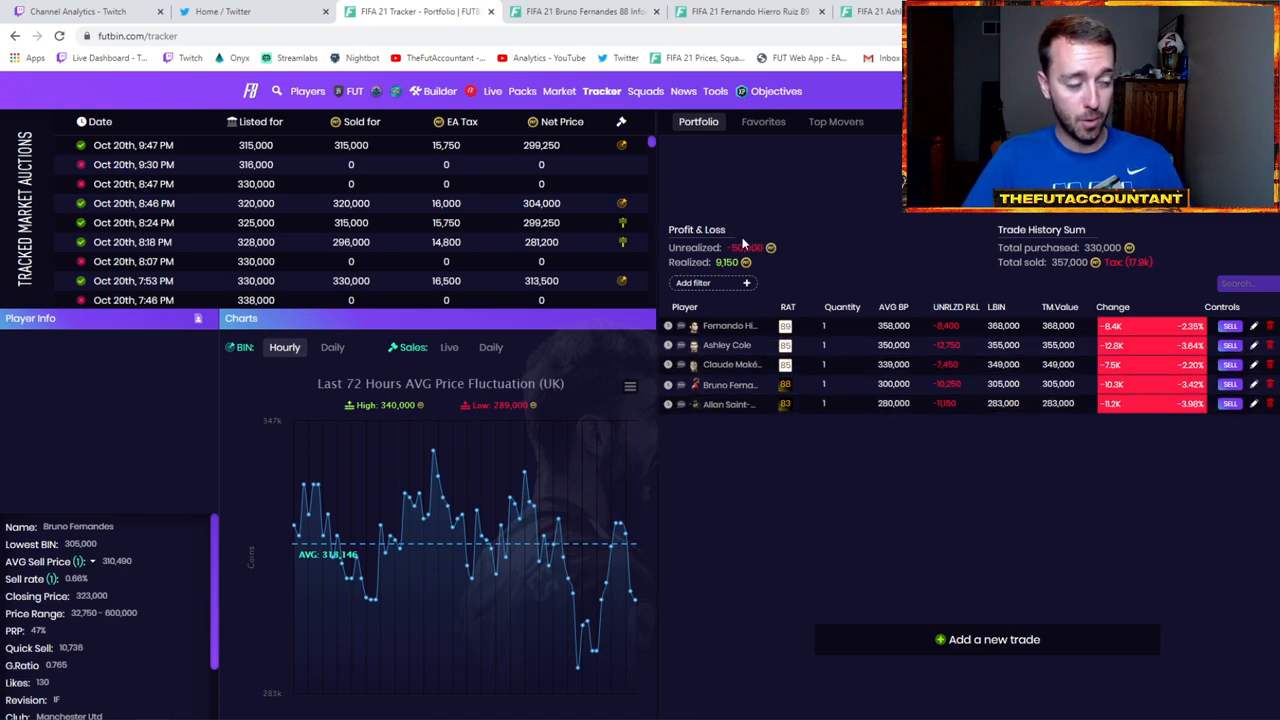
{"action": "mouse_move", "coordinate": [792, 251]}
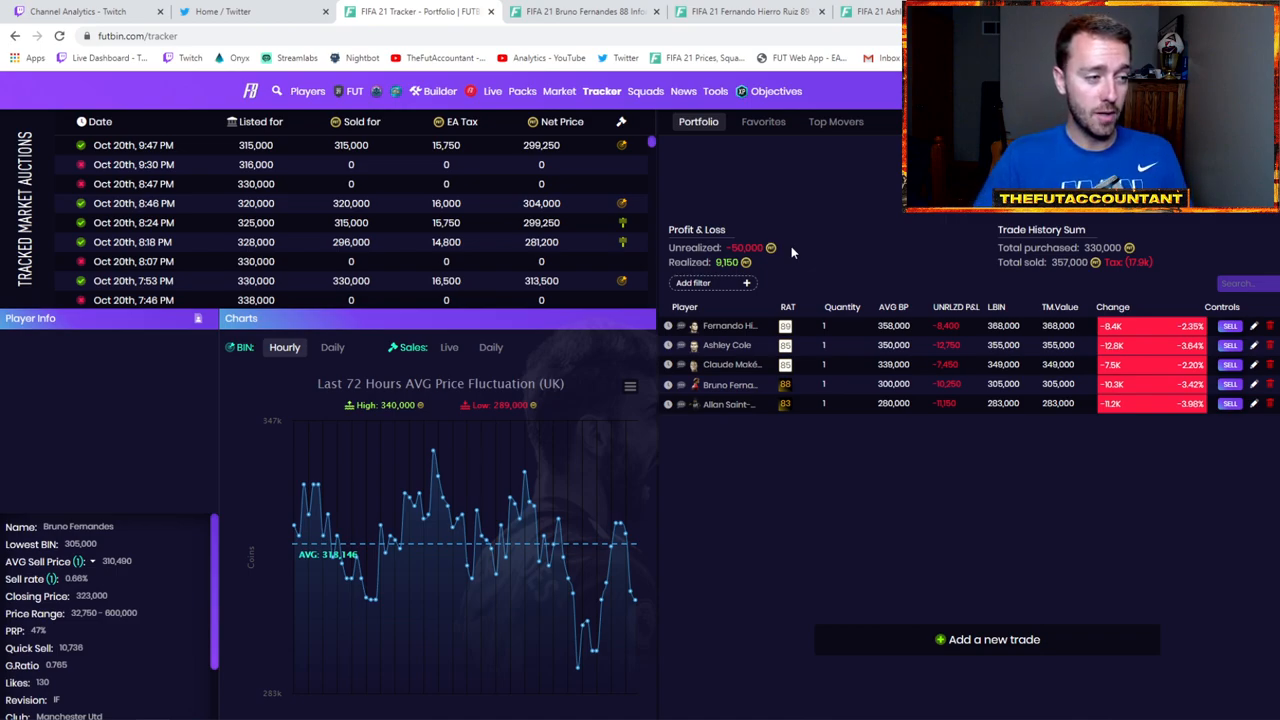
{"action": "mouse_move", "coordinate": [893, 326]}
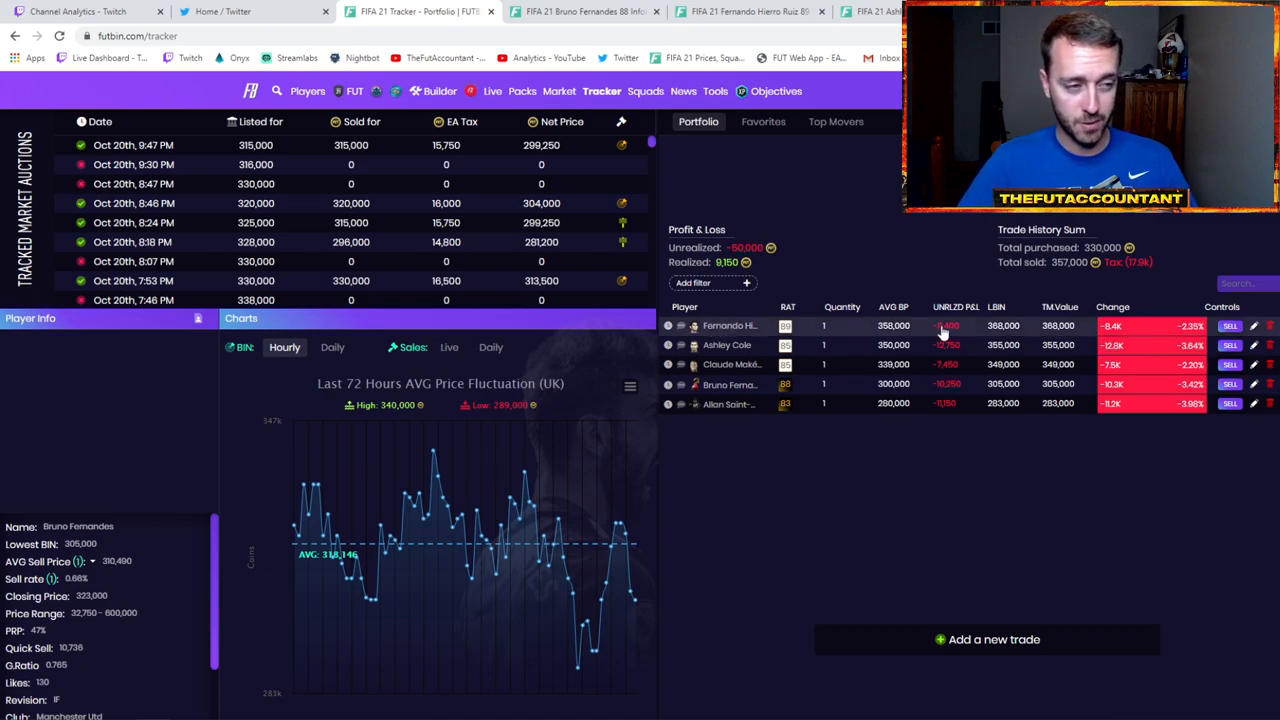
{"action": "mouse_move", "coordinate": [893, 327]}
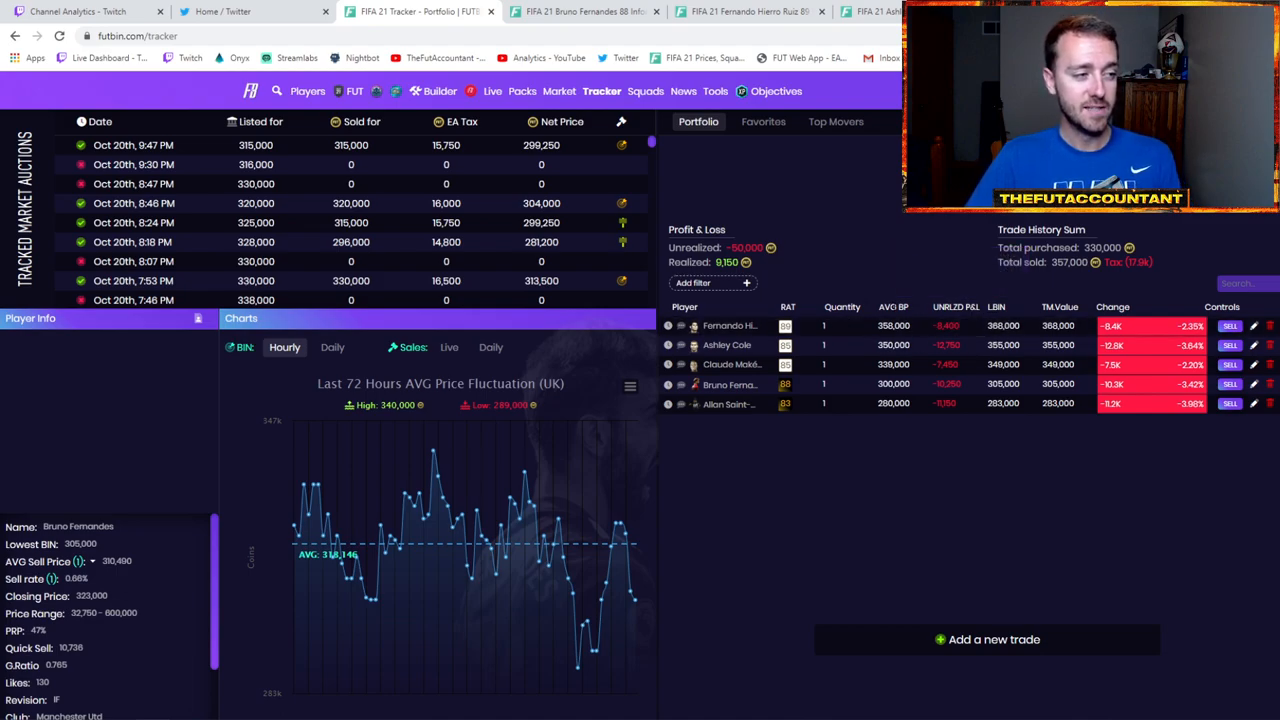
{"action": "mouse_move", "coordinate": [893, 307]}
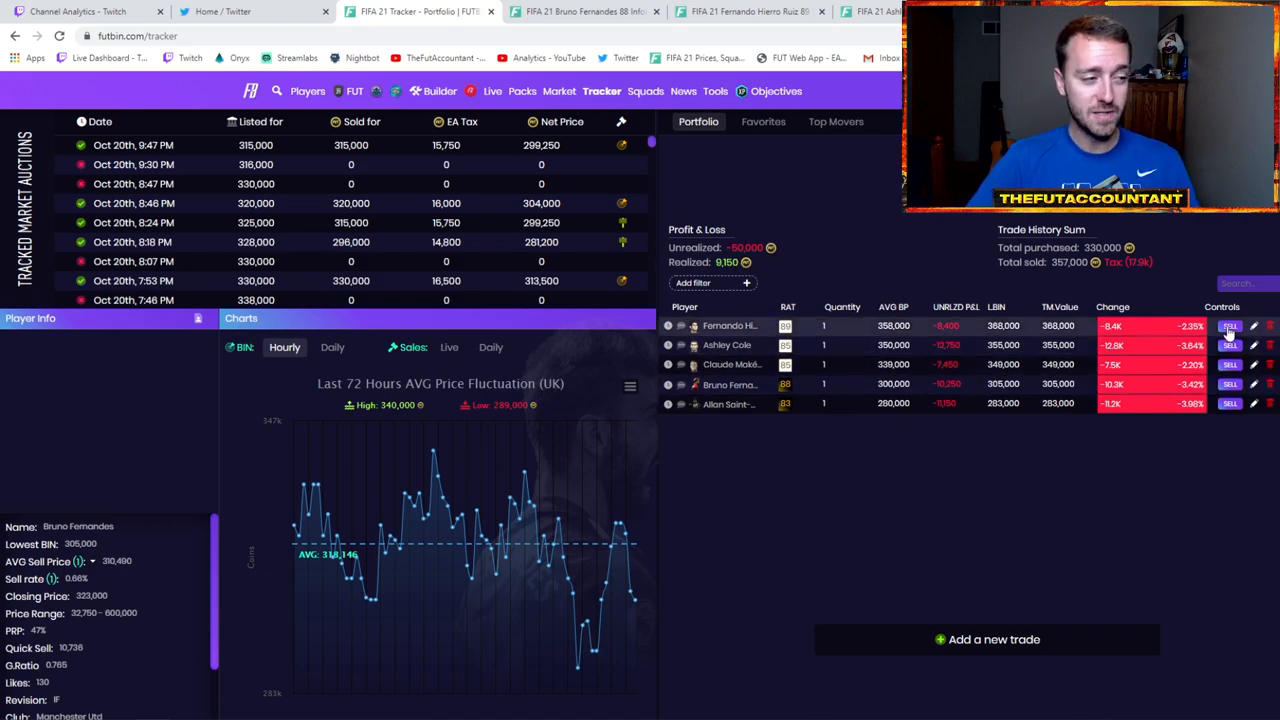
Step: Record Fernando Hierro Ruiz's sale for 390,000
{"action": "left_click", "coordinate": [1232, 326]}
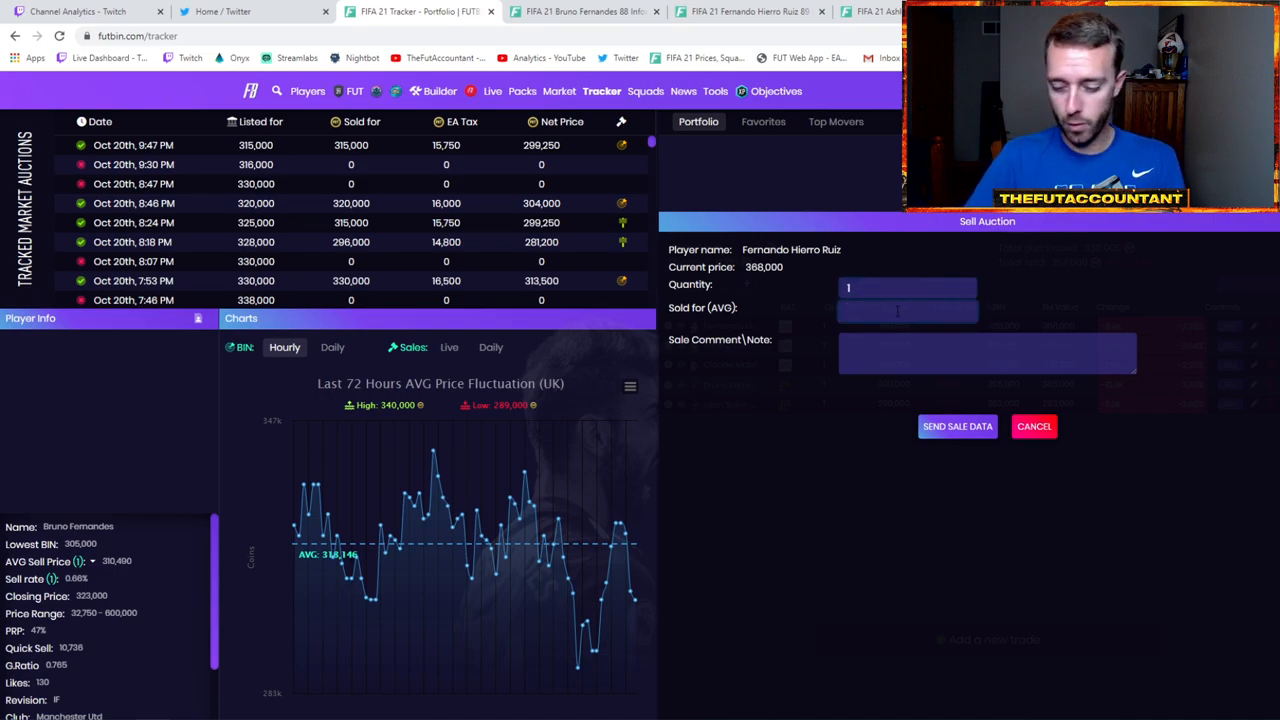
{"action": "type", "text": "390000"}
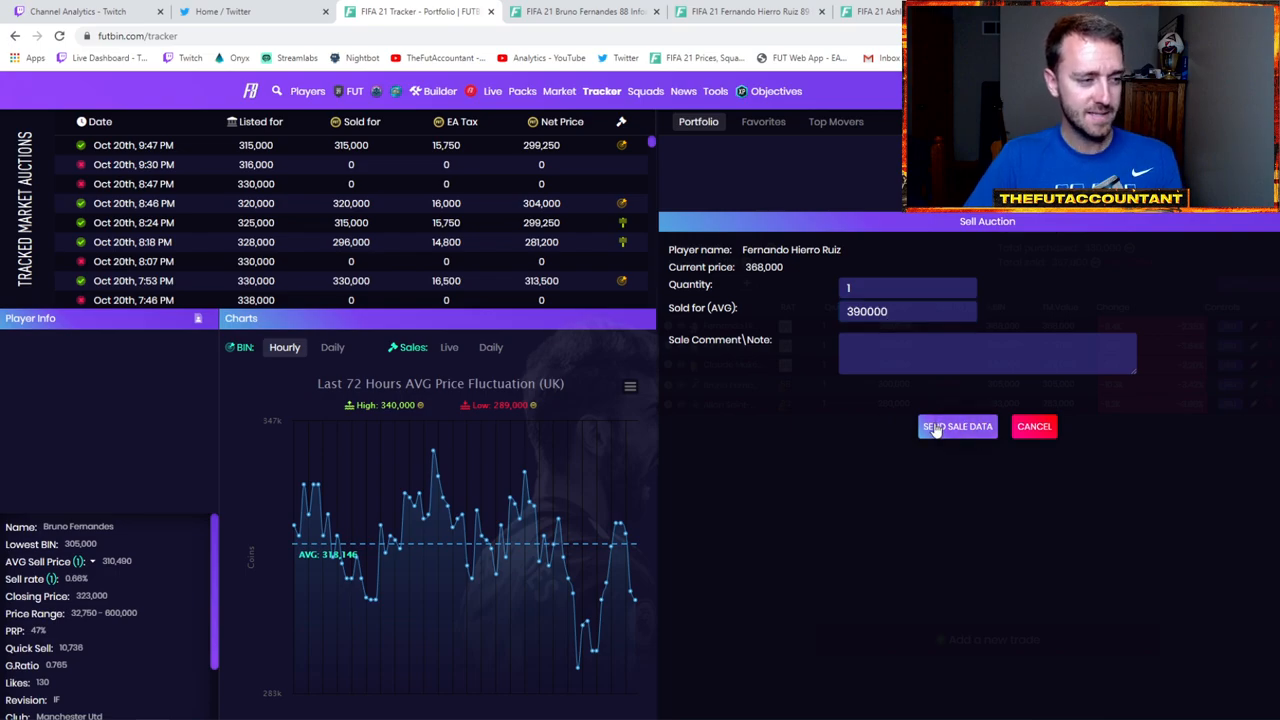
{"action": "left_click", "coordinate": [956, 426]}
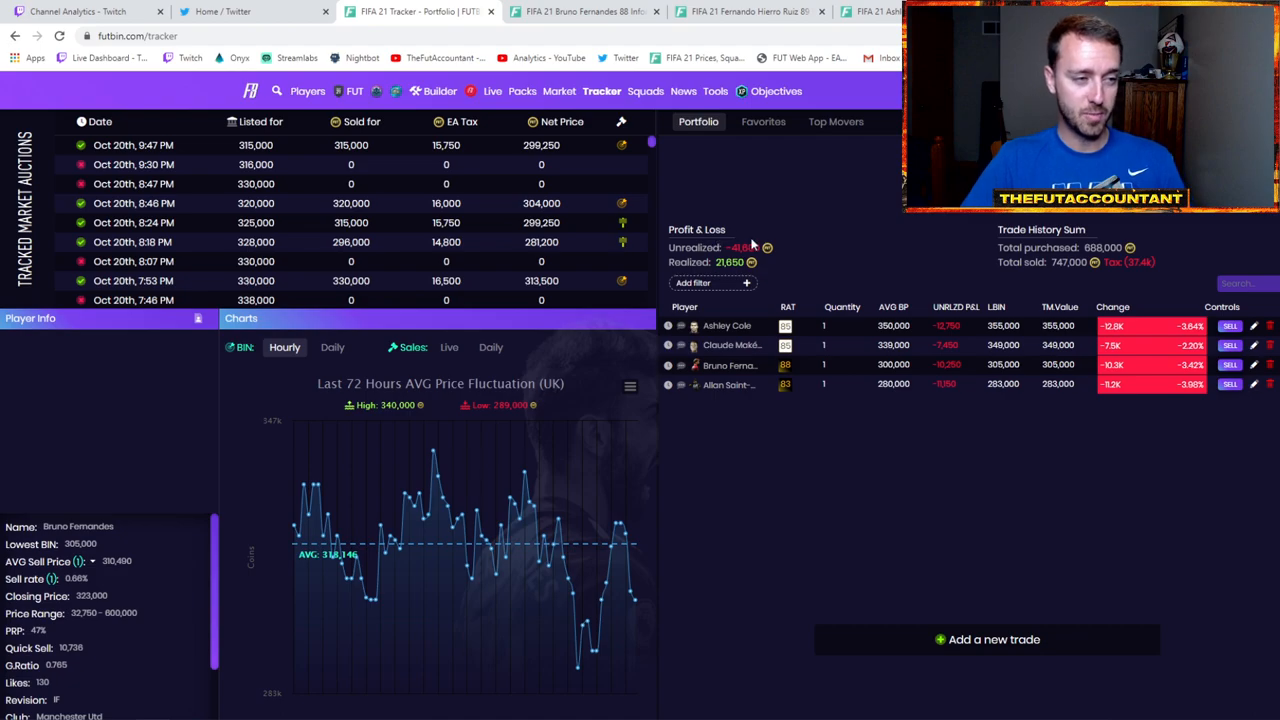
{"action": "mouse_move", "coordinate": [1087, 323]}
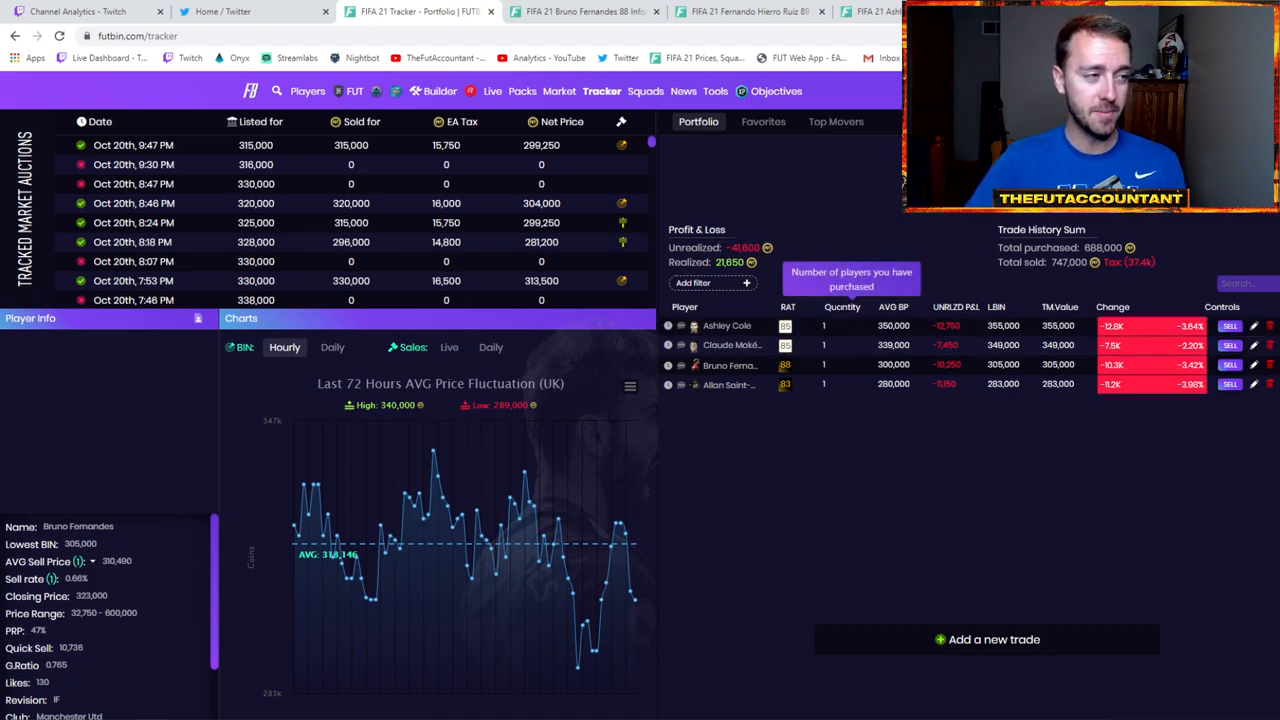
{"action": "mouse_move", "coordinate": [873, 451]}
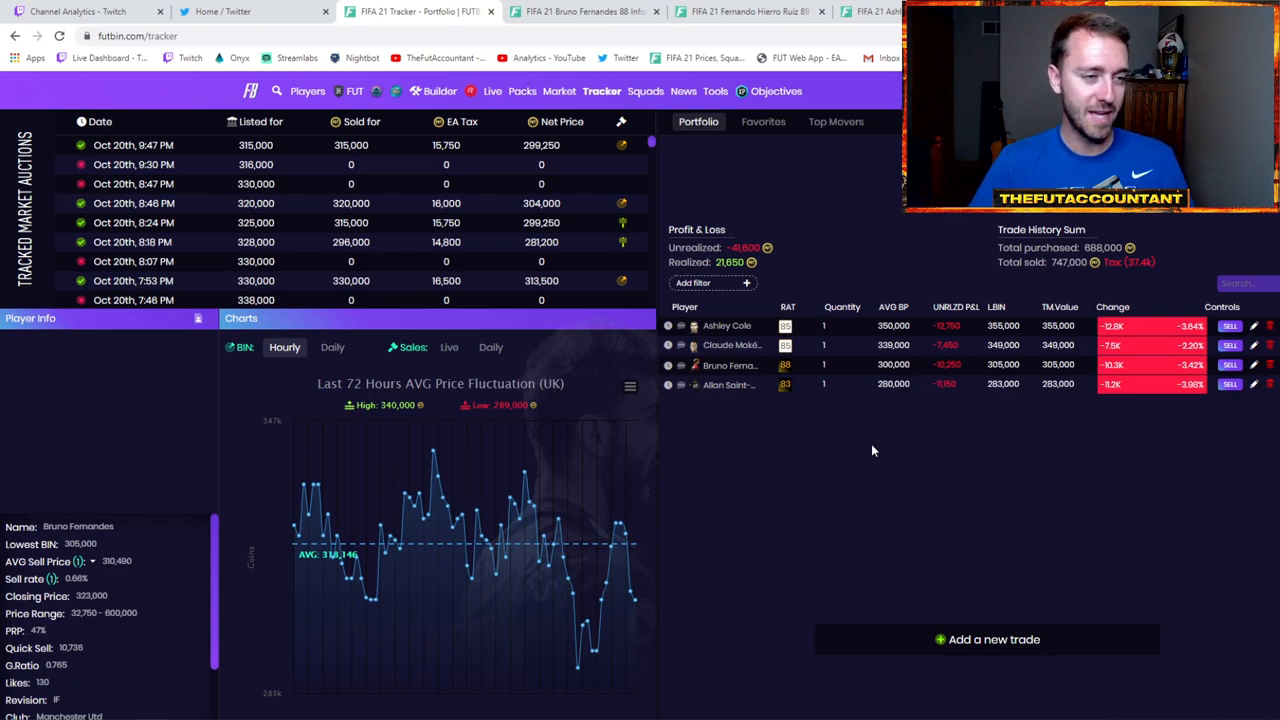
{"action": "mouse_move", "coordinate": [1004, 662]}
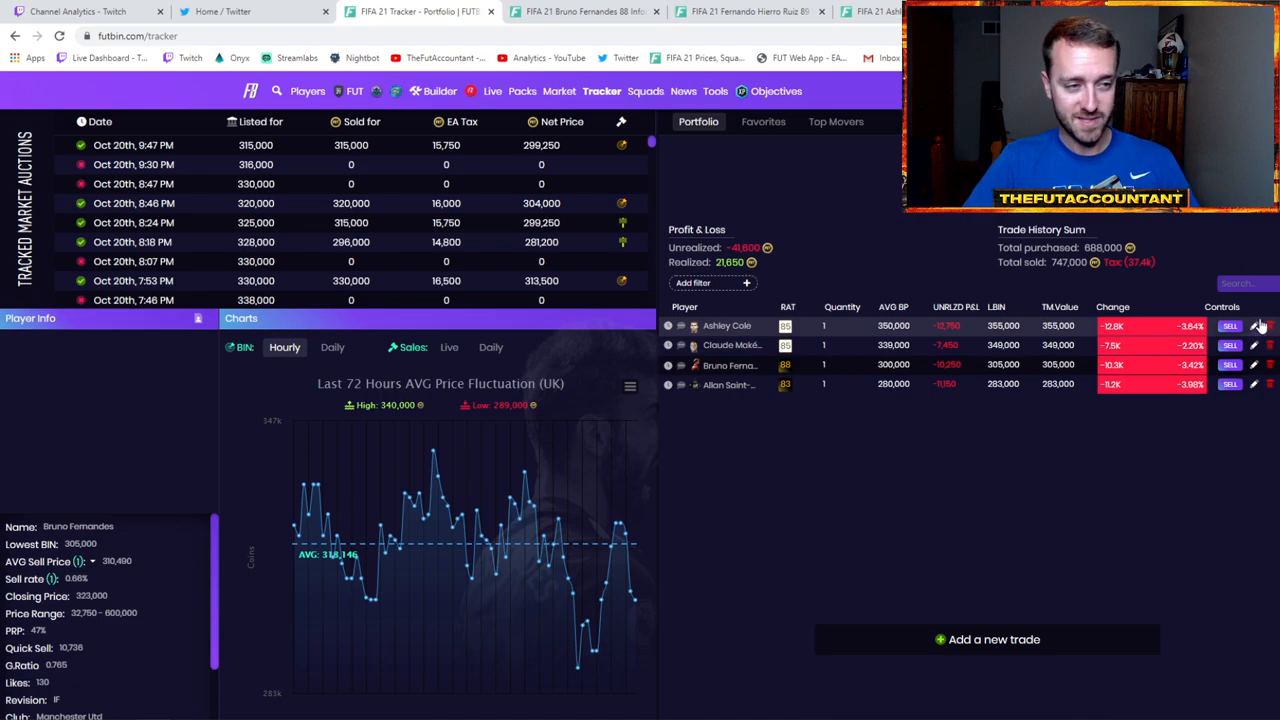
{"action": "left_click", "coordinate": [1253, 325]}
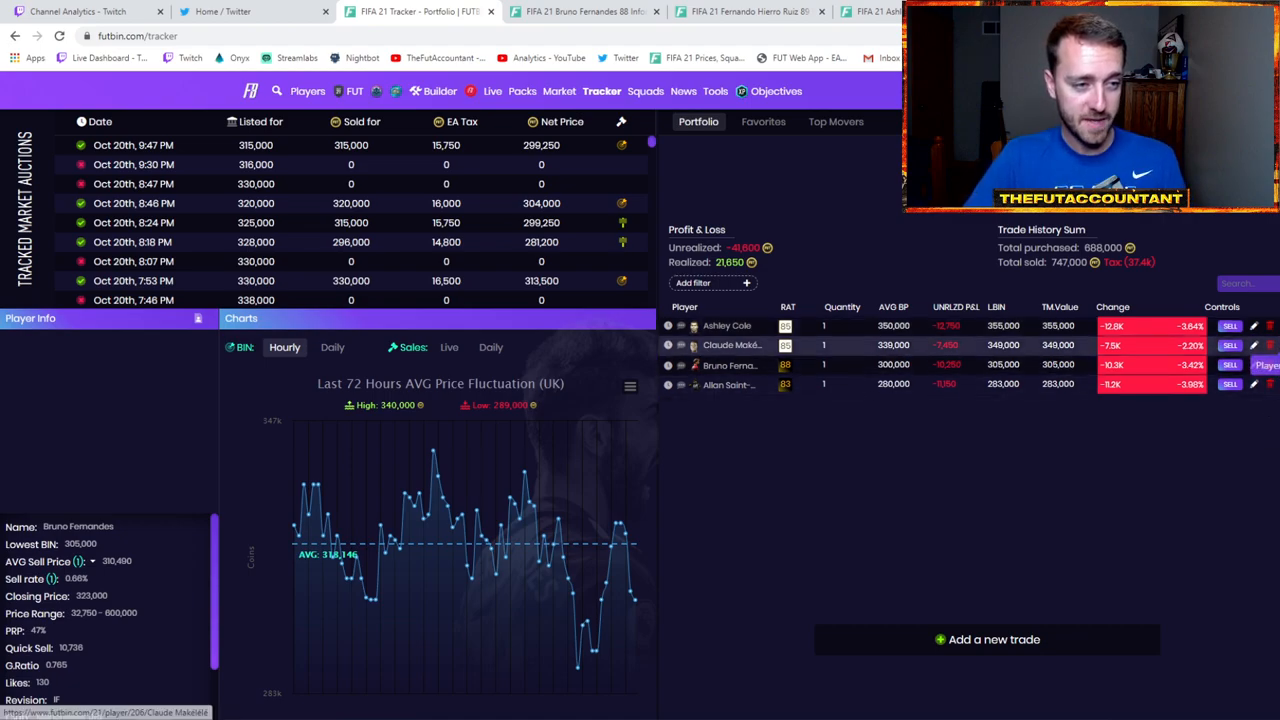
Step: Open Claude Makélélé's FUTBIN player page and scroll through his prices and stats
{"action": "left_click", "coordinate": [740, 345]}
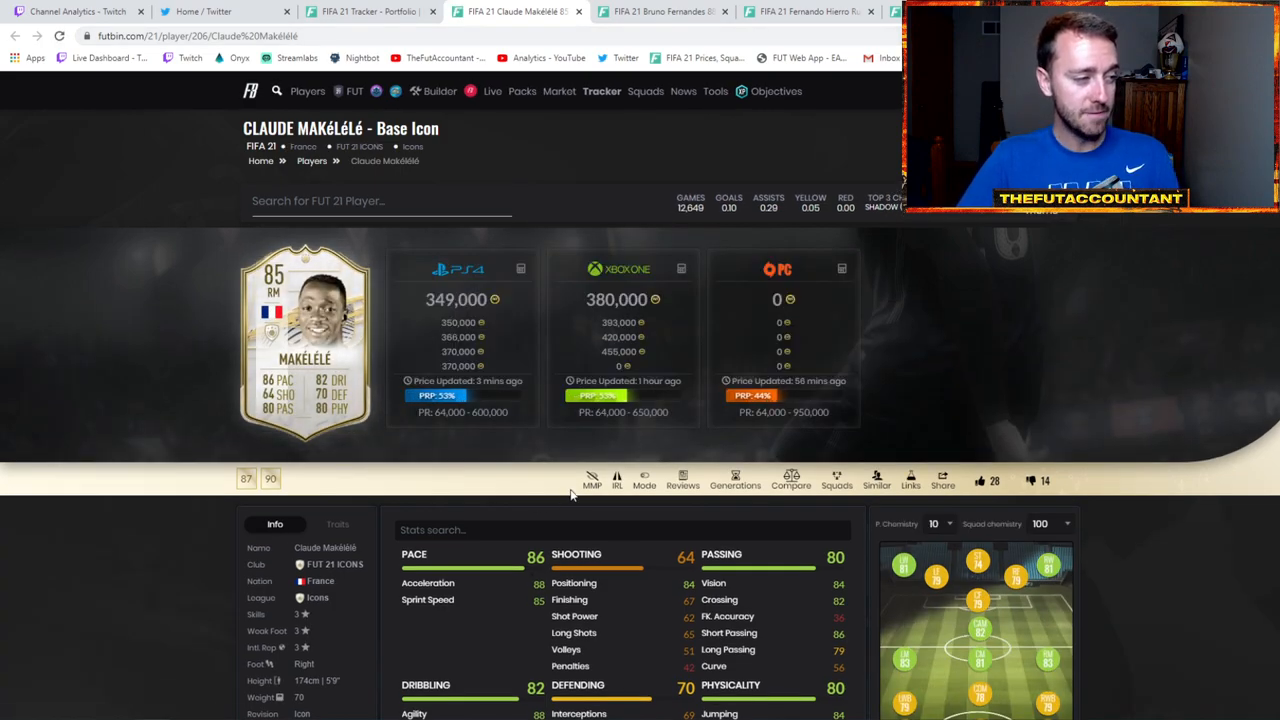
{"action": "scroll", "scroll_direction": "down", "scroll_amount": 3}
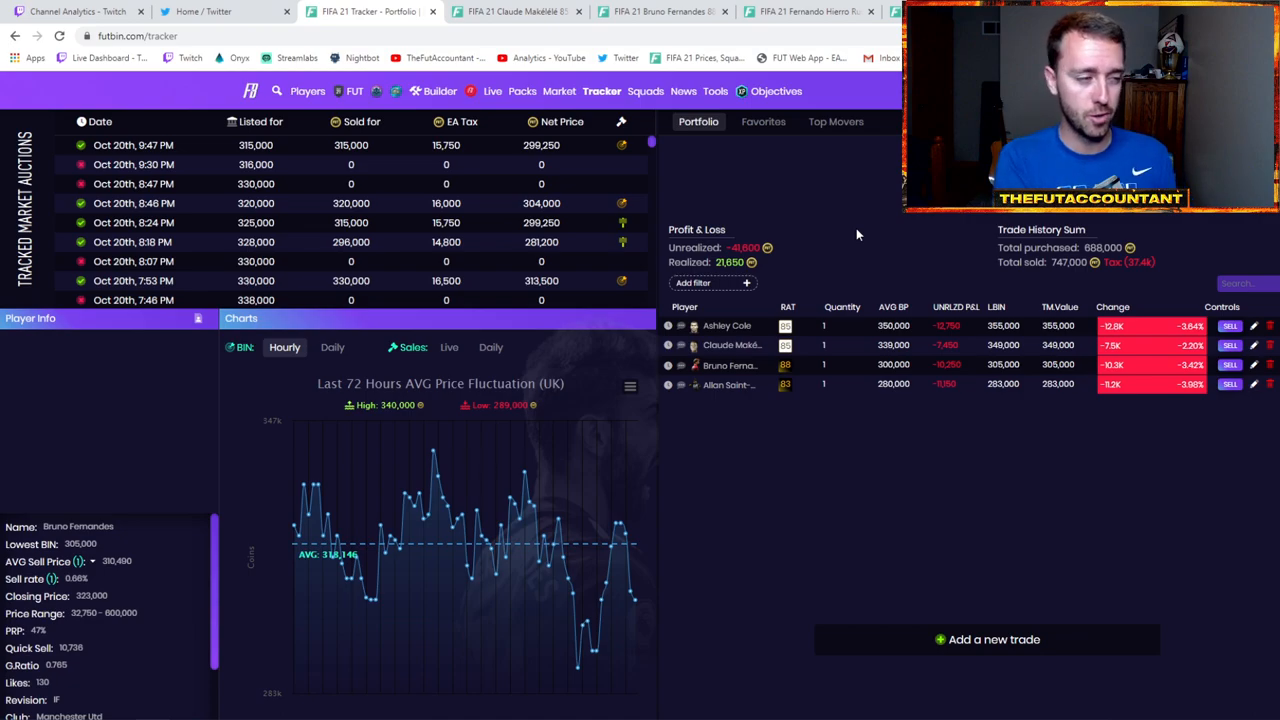
{"action": "mouse_move", "coordinate": [783, 481]}
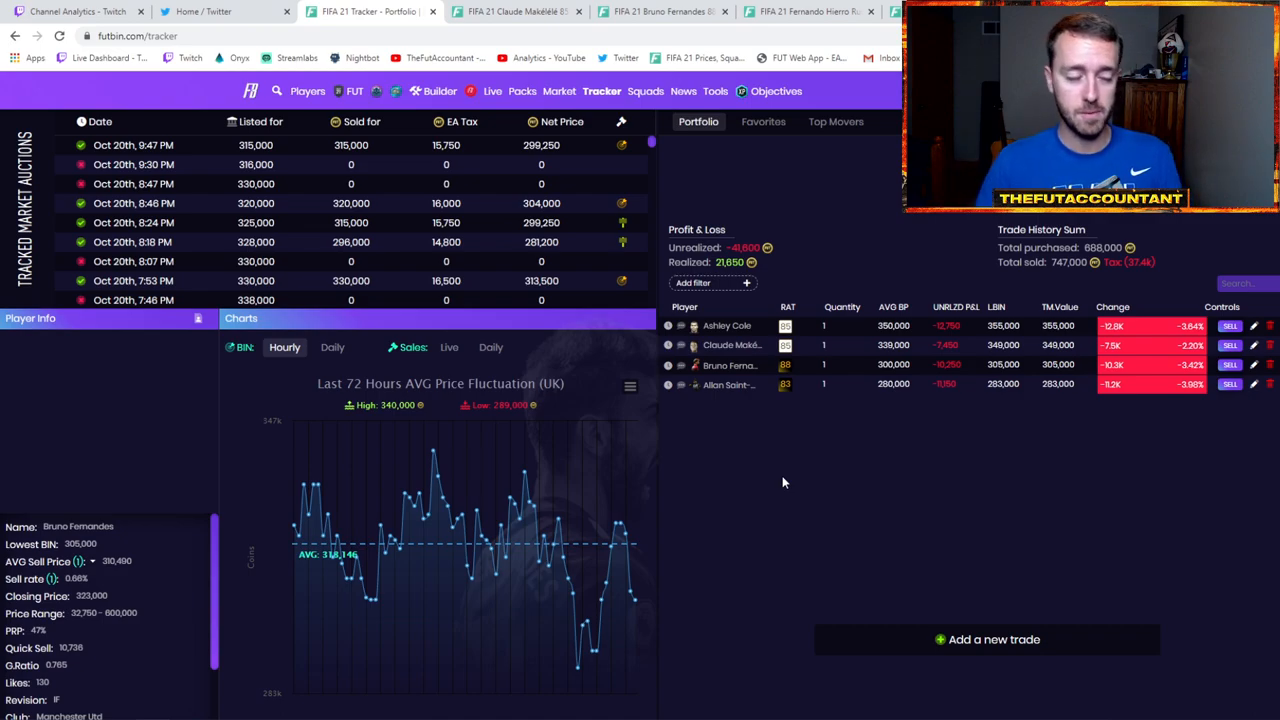
{"action": "mouse_move", "coordinate": [935, 392]}
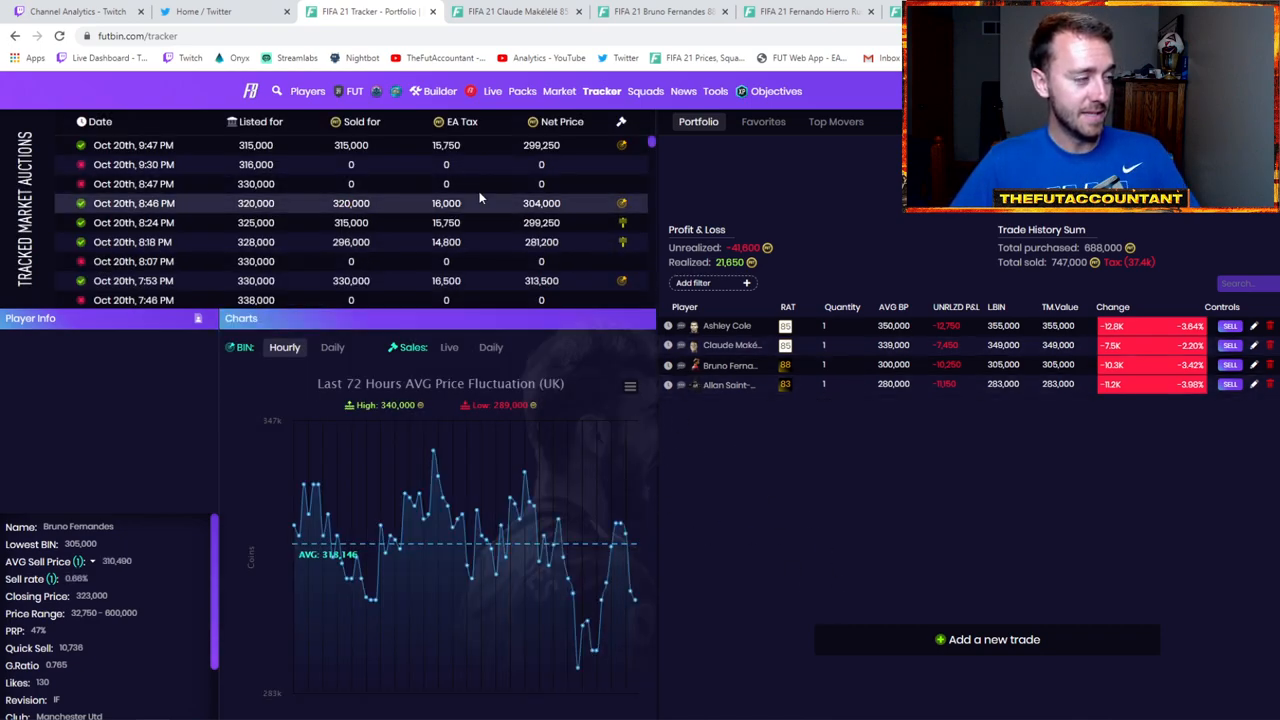
{"action": "mouse_move", "coordinate": [482, 190]}
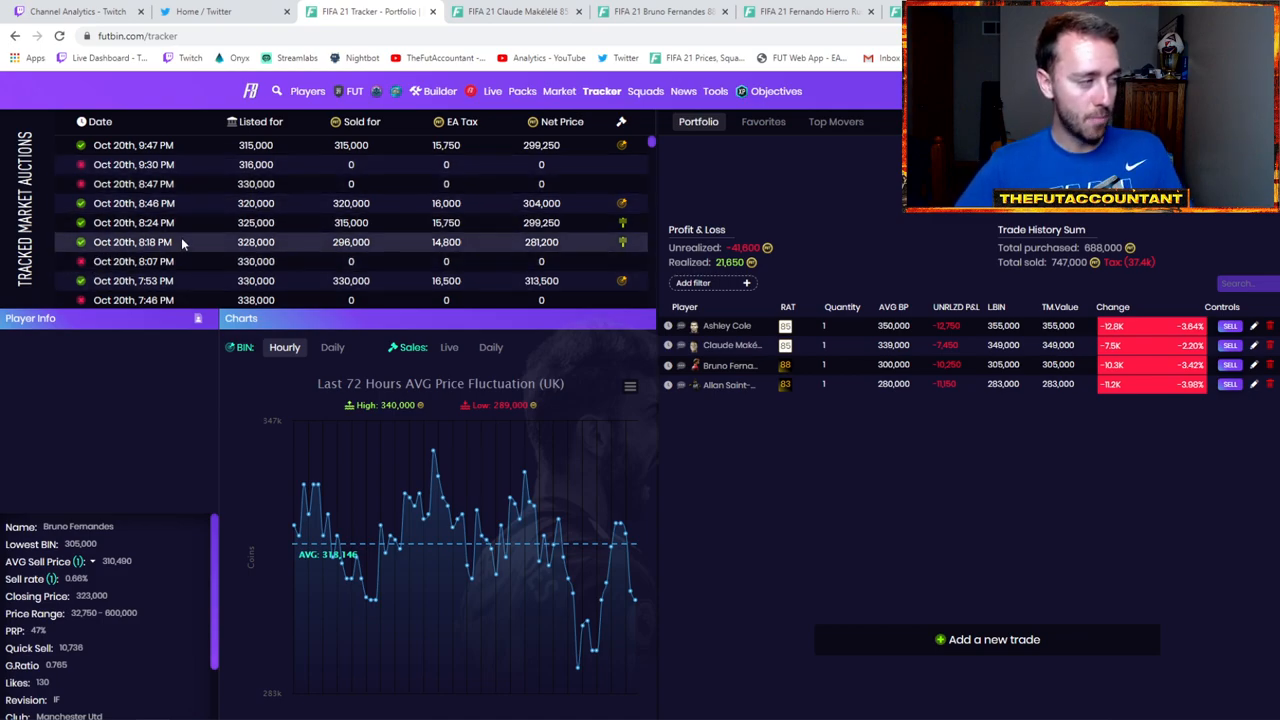
{"action": "mouse_move", "coordinate": [743, 425]}
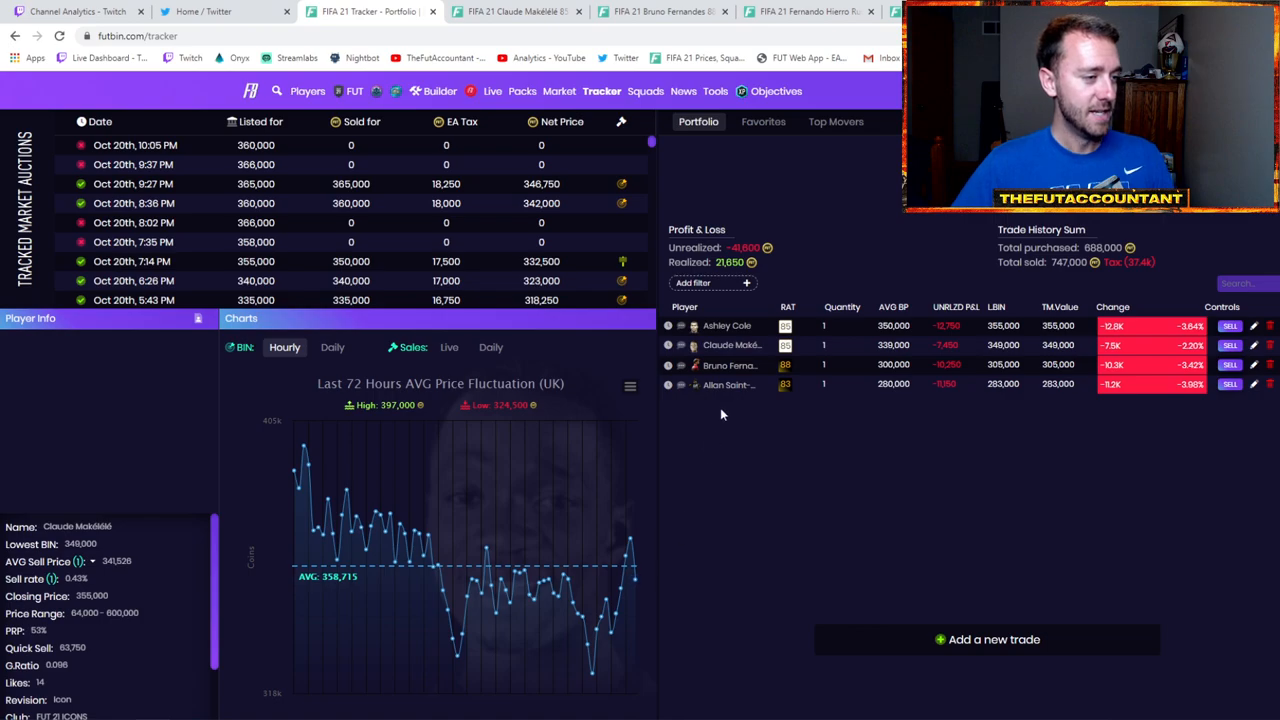
Step: Select Bruno Fernandes in the portfolio table to show his auctions and chart
{"action": "left_click", "coordinate": [730, 365]}
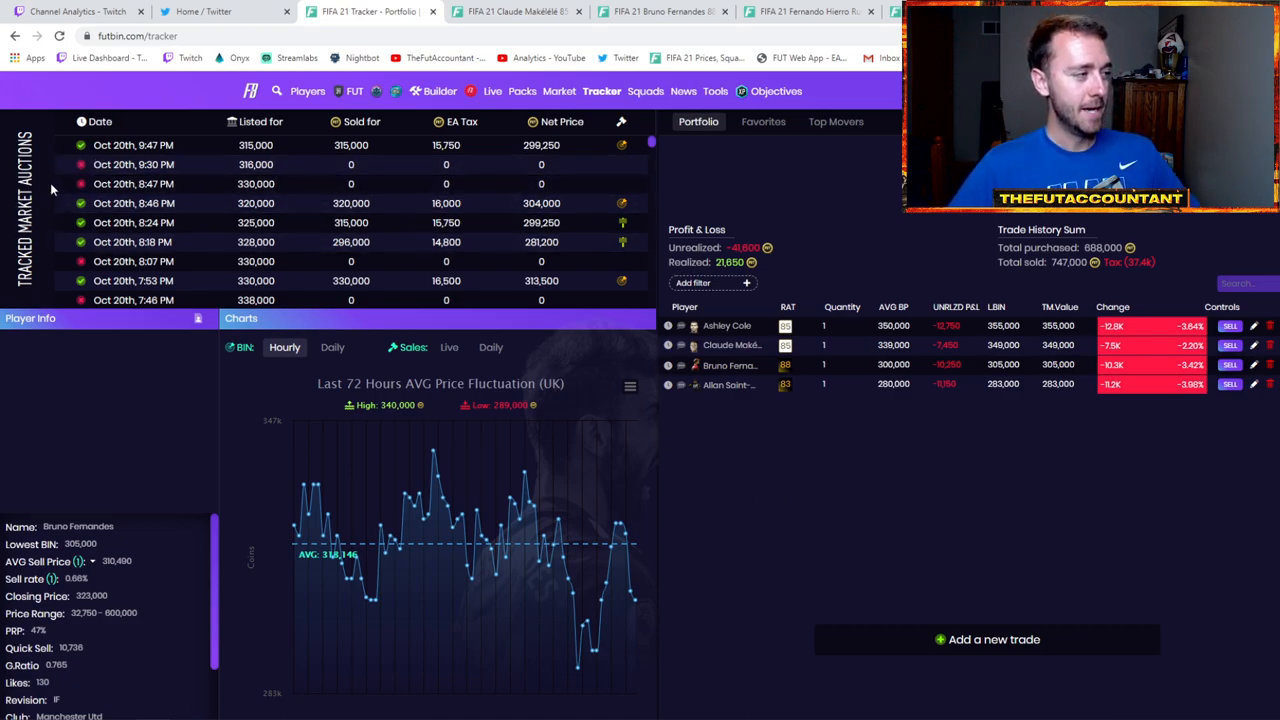
{"action": "mouse_move", "coordinate": [202, 158]}
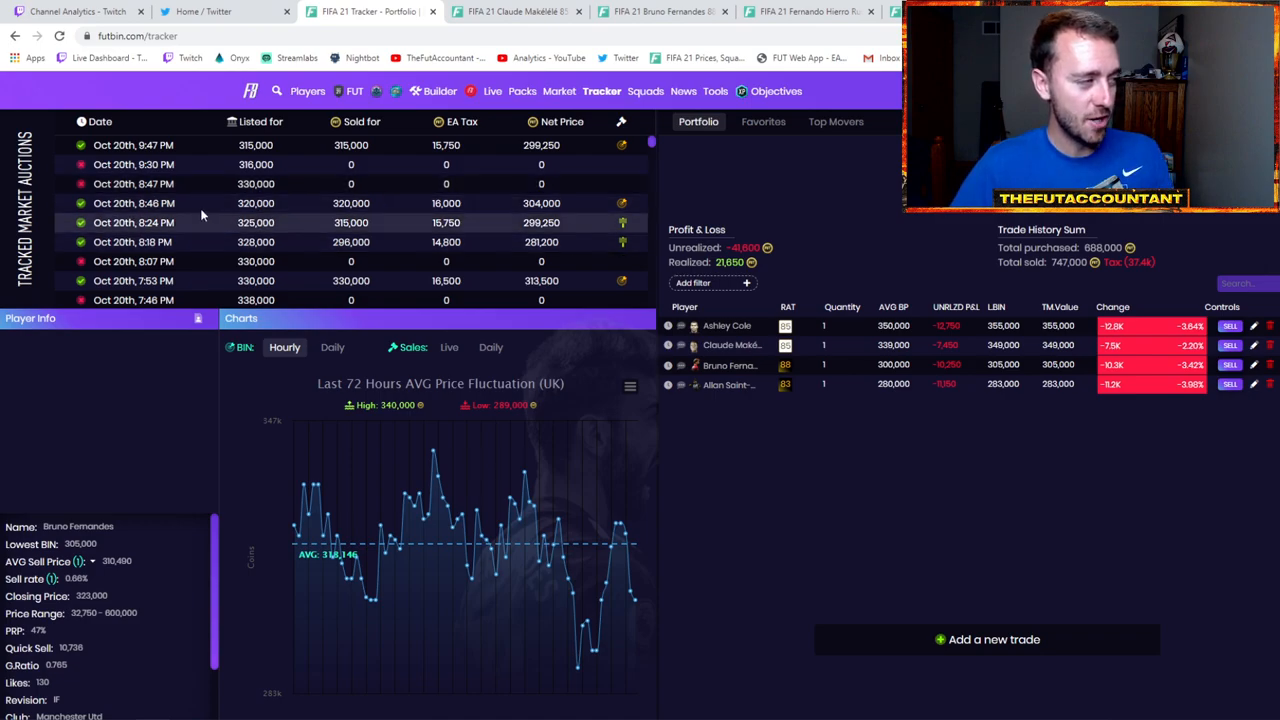
{"action": "mouse_move", "coordinate": [176, 147]}
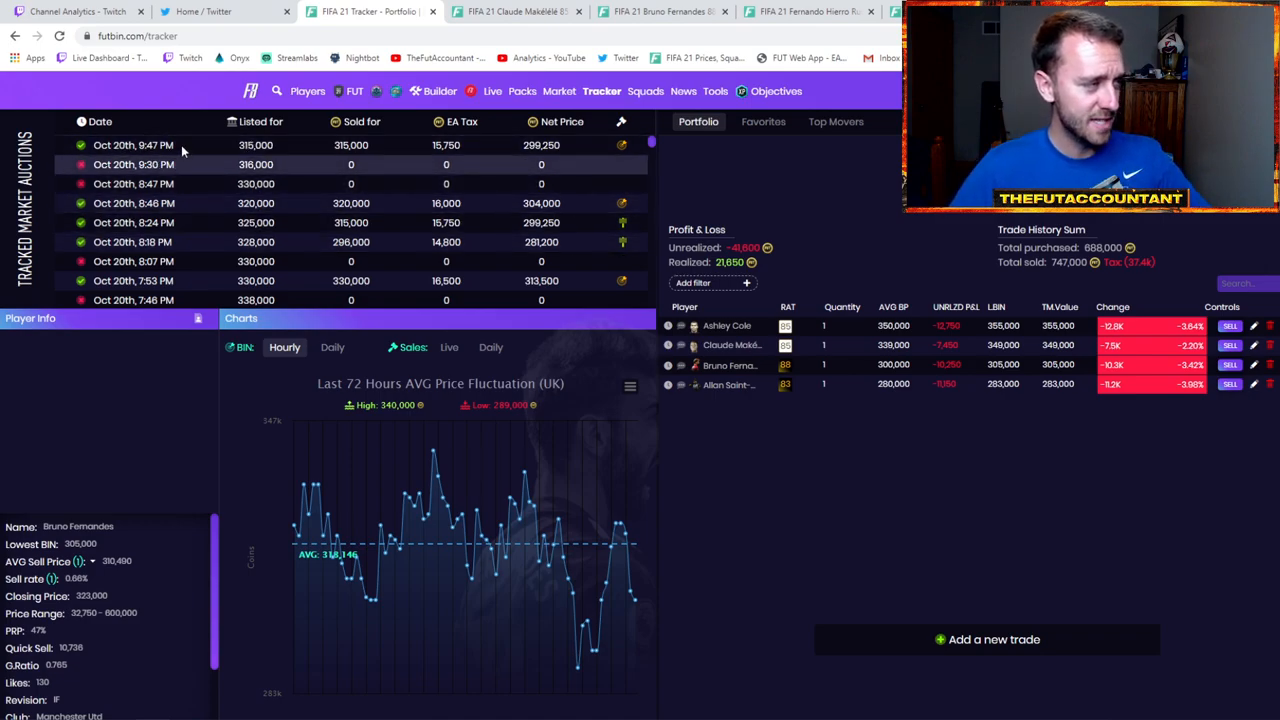
{"action": "left_click", "coordinate": [57, 35]}
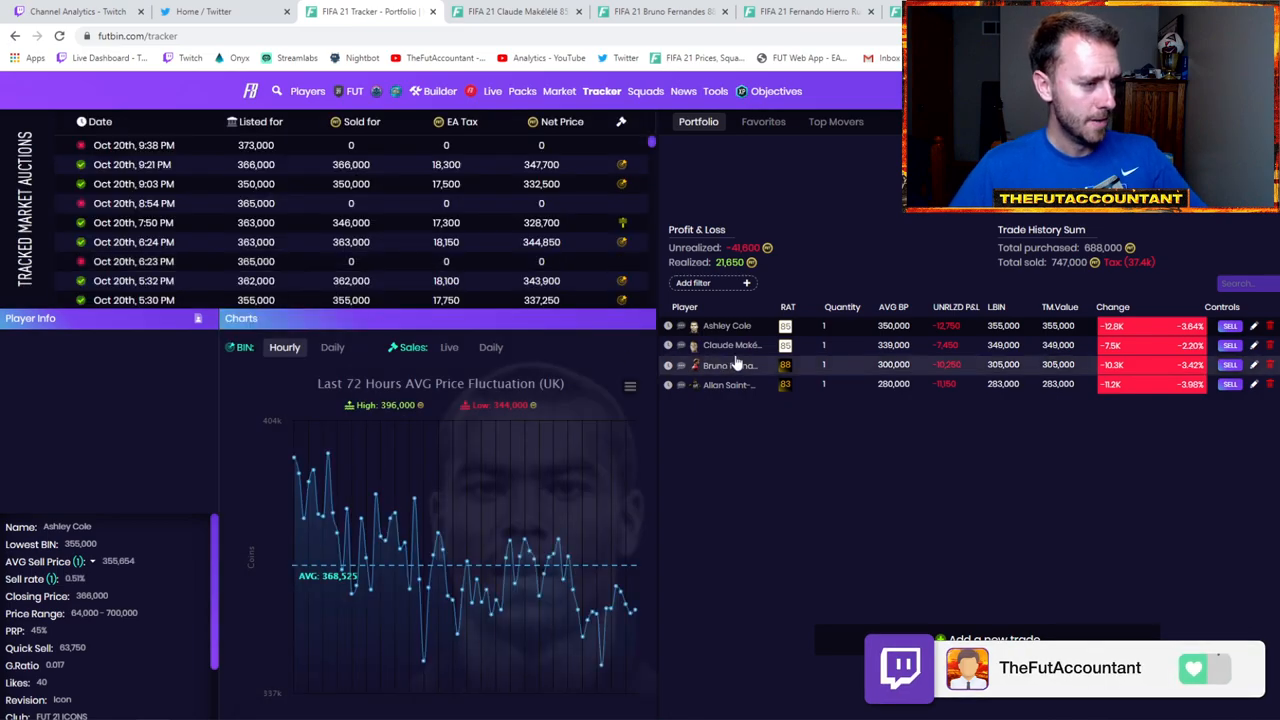
{"action": "left_click", "coordinate": [728, 365]}
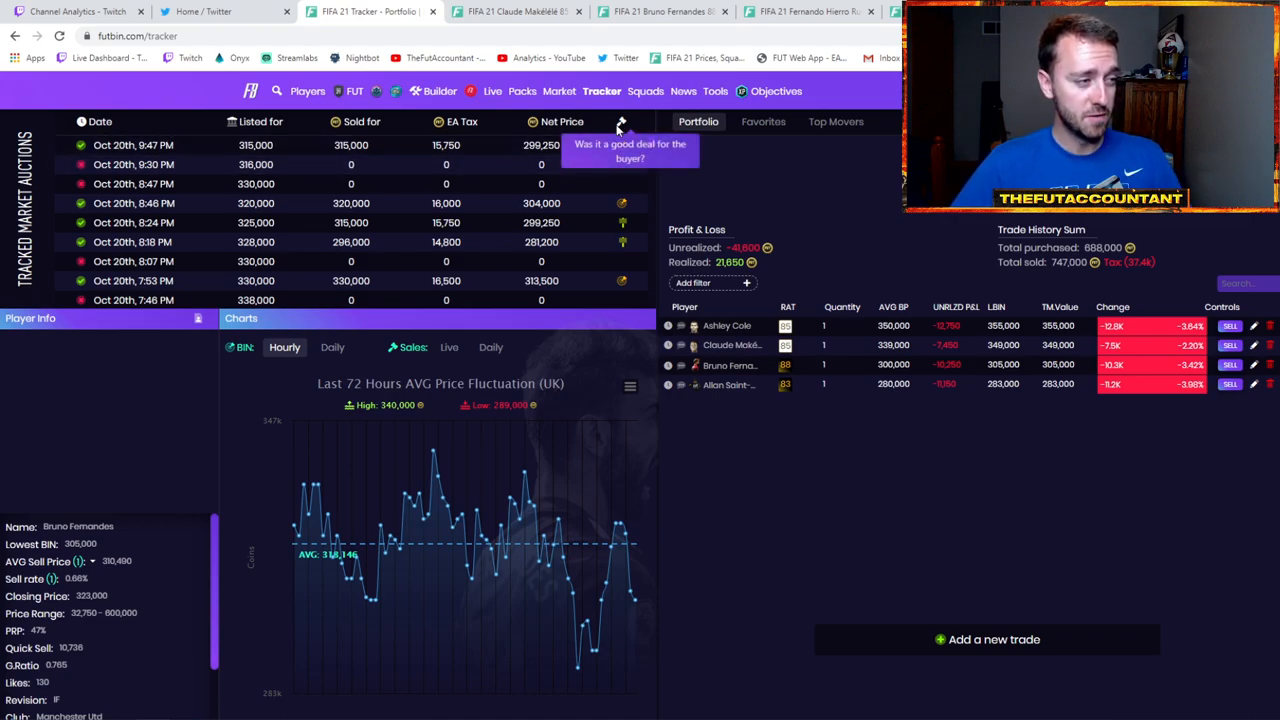
{"action": "mouse_move", "coordinate": [622, 166]}
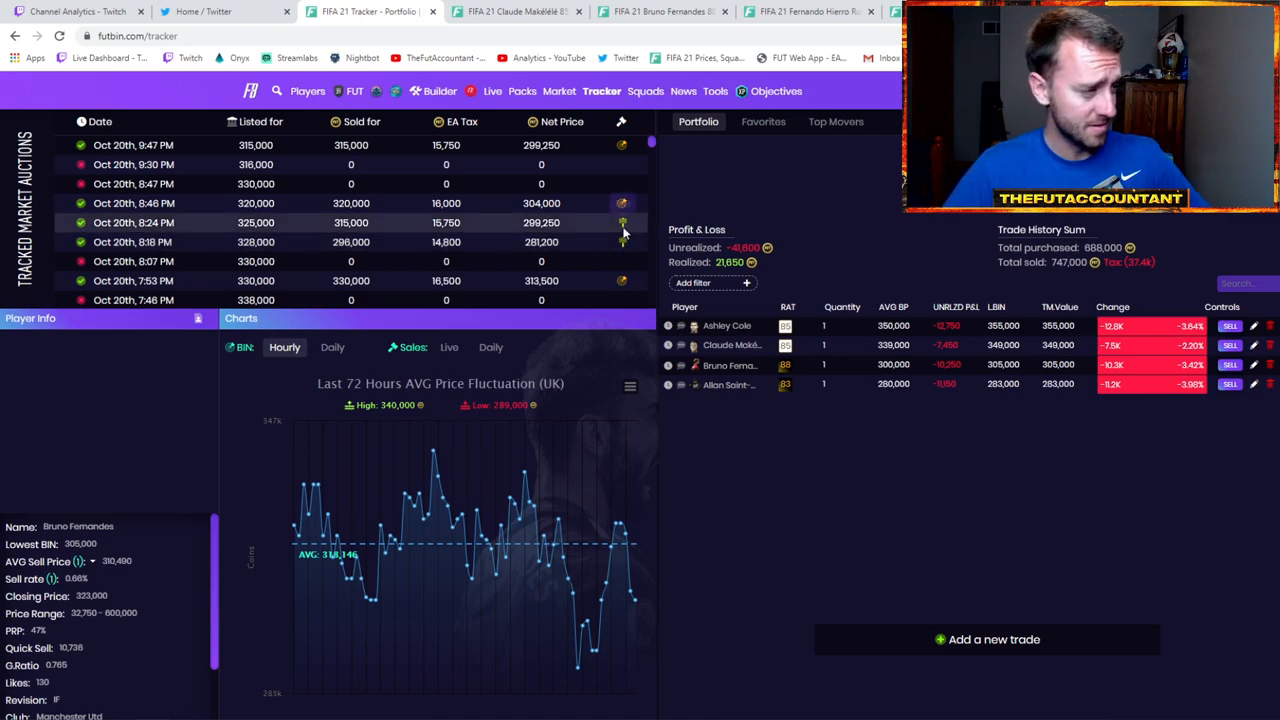
{"action": "mouse_move", "coordinate": [604, 223]}
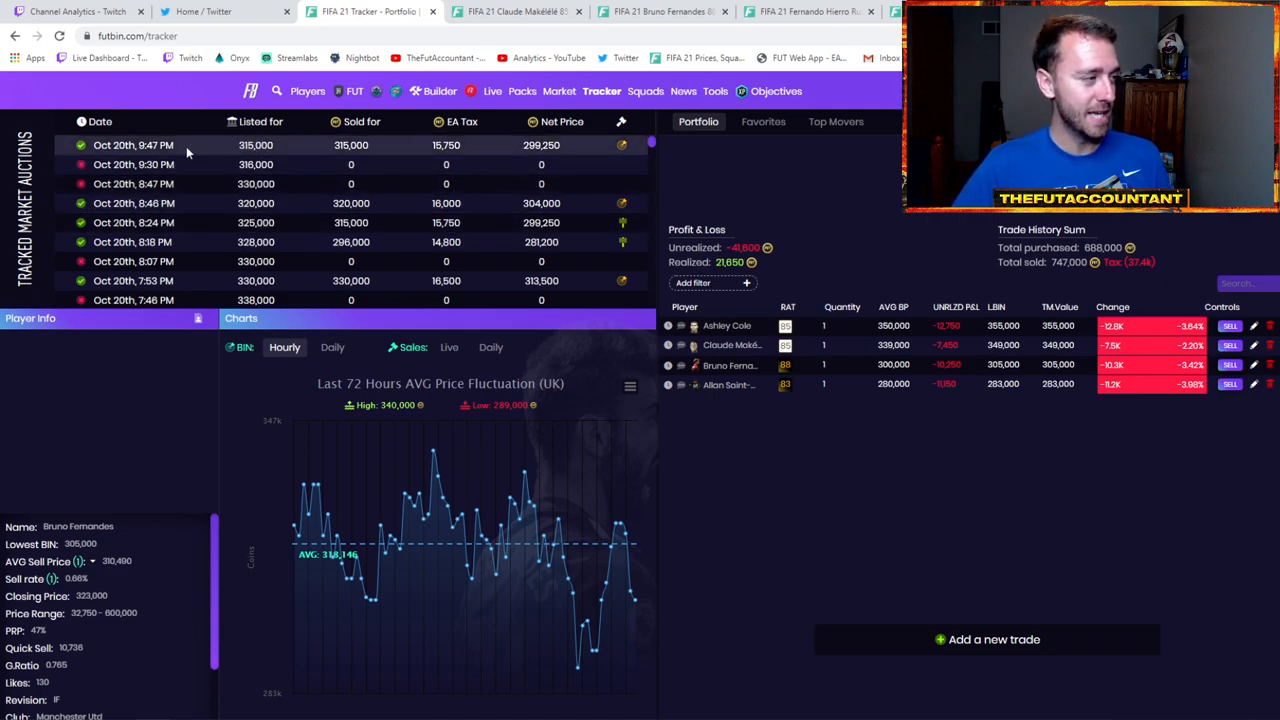
{"action": "mouse_move", "coordinate": [220, 195]}
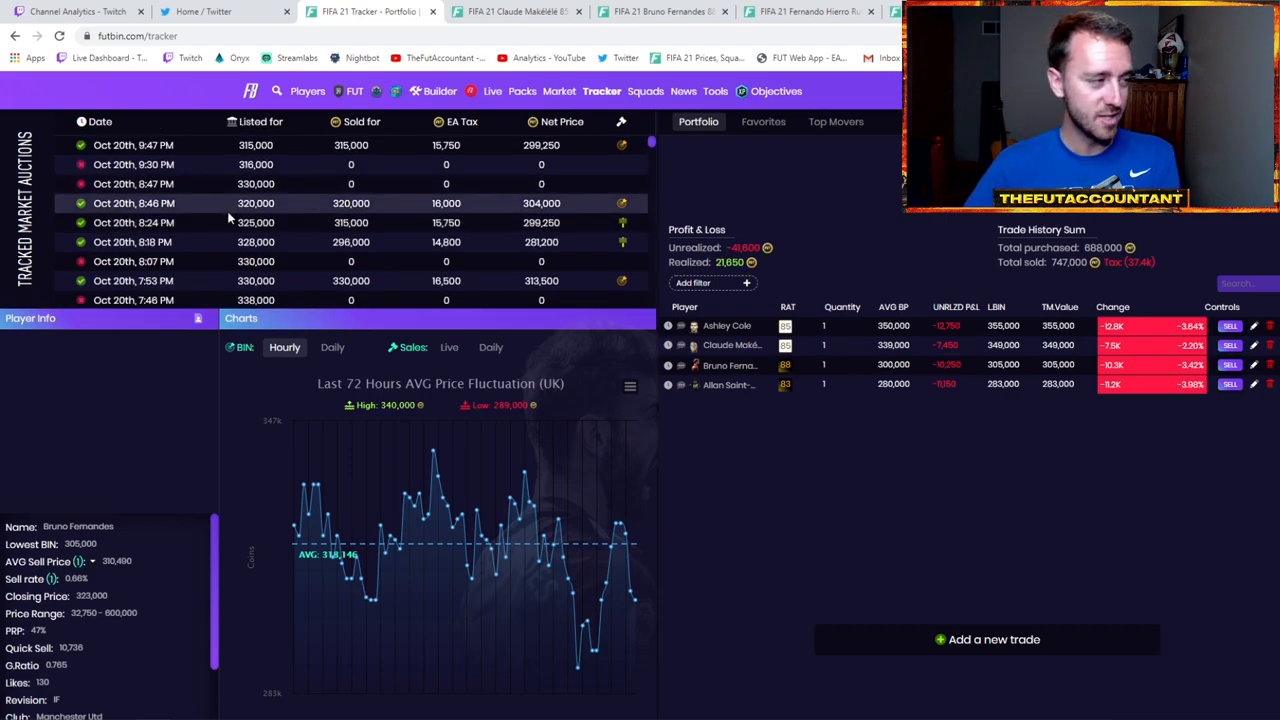
{"action": "mouse_move", "coordinate": [377, 600]}
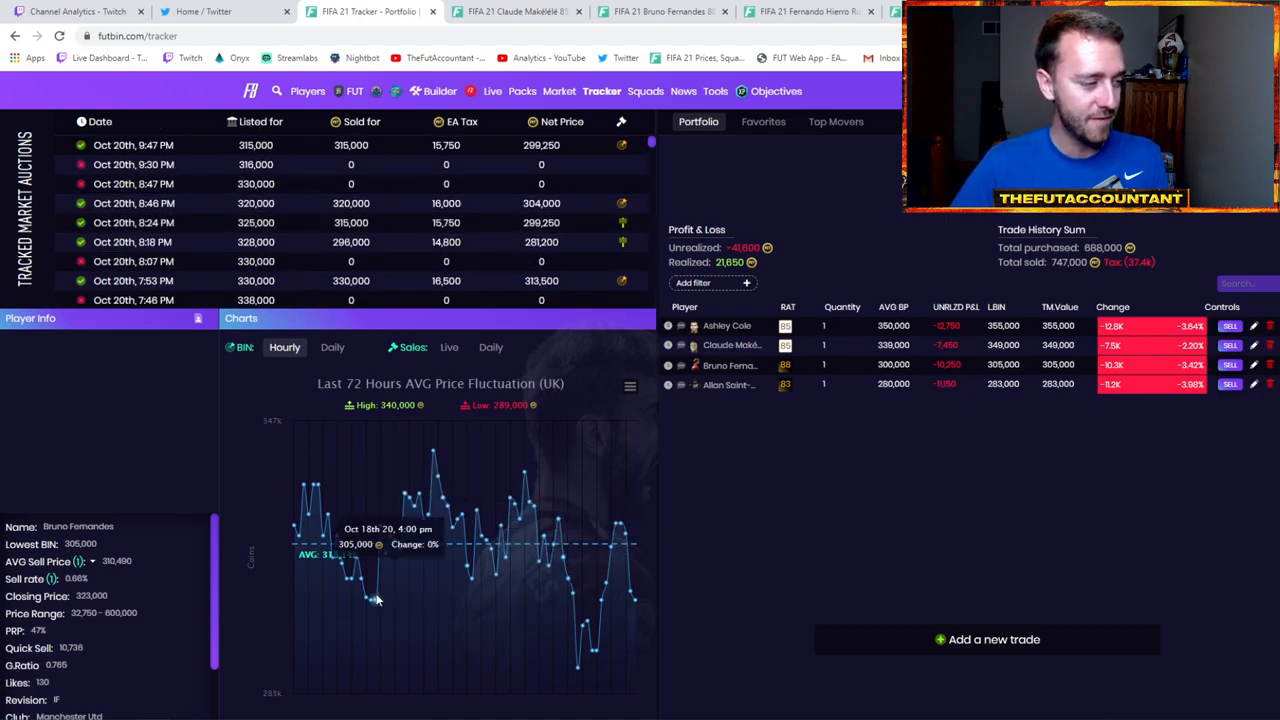
{"action": "mouse_move", "coordinate": [399, 540]}
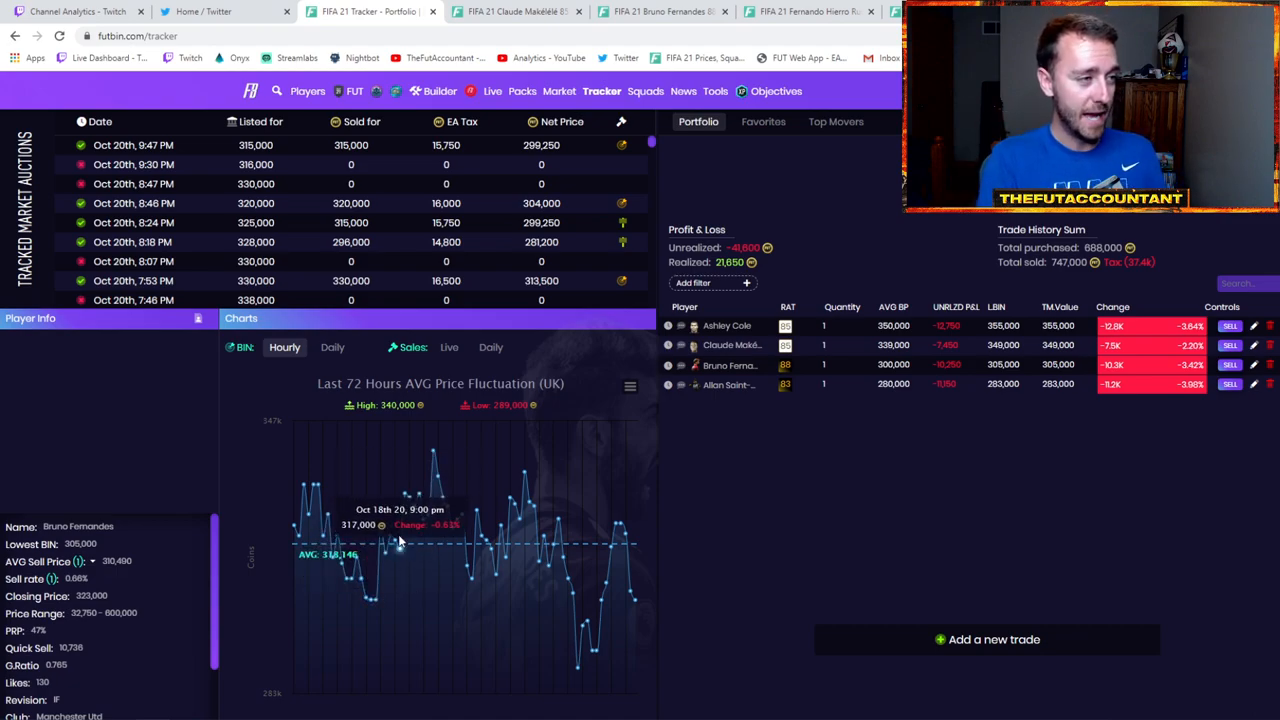
{"action": "mouse_move", "coordinate": [645, 91]}
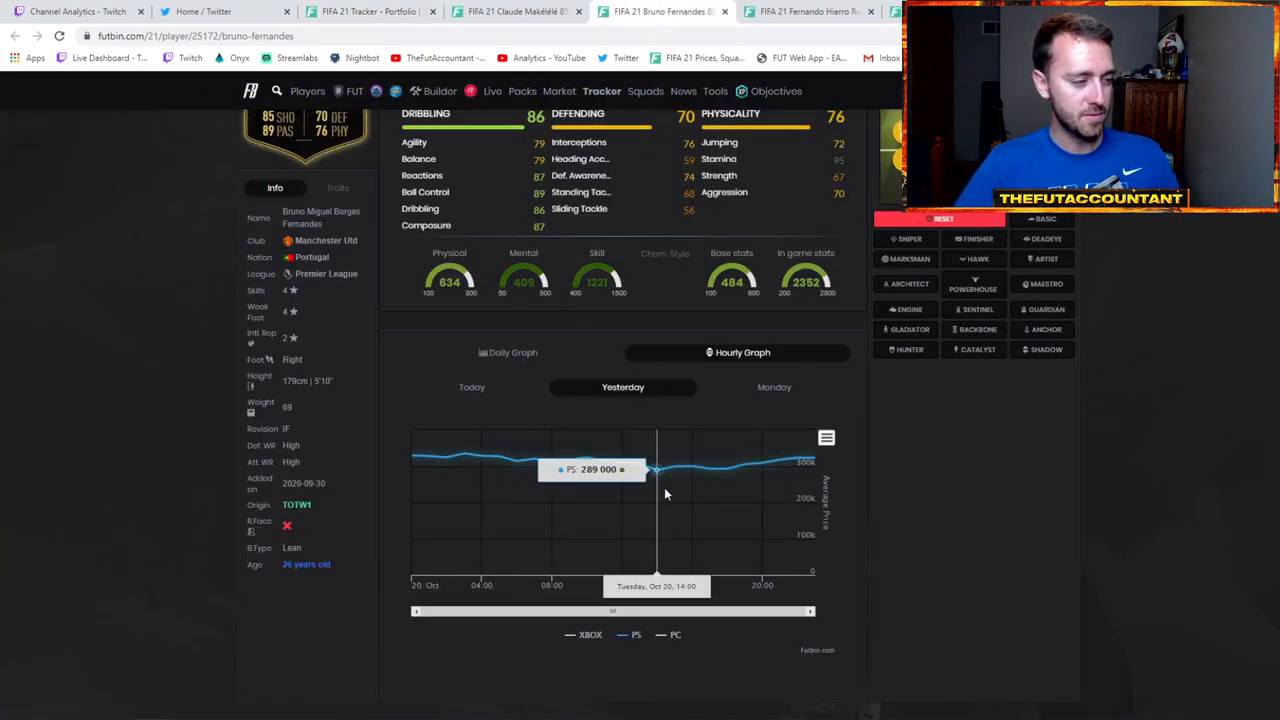
{"action": "mouse_move", "coordinate": [472, 465]}
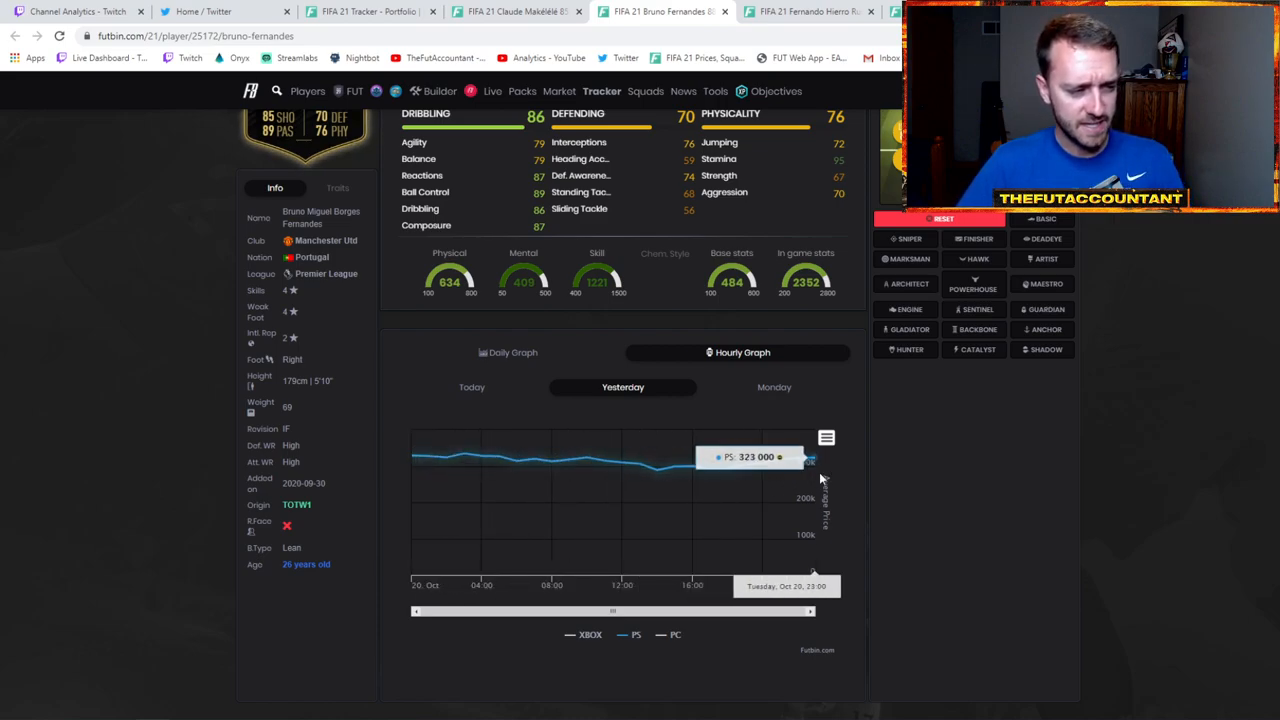
{"action": "mouse_move", "coordinate": [652, 470]}
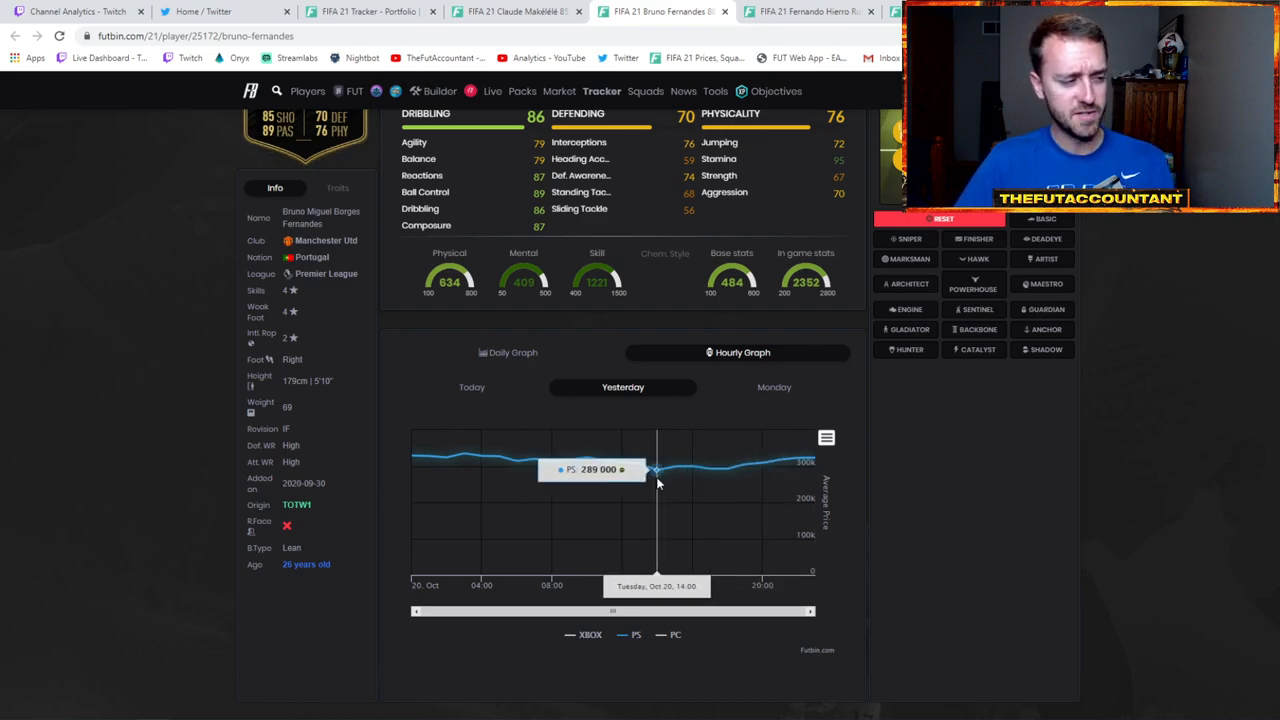
{"action": "mouse_move", "coordinate": [806, 486]}
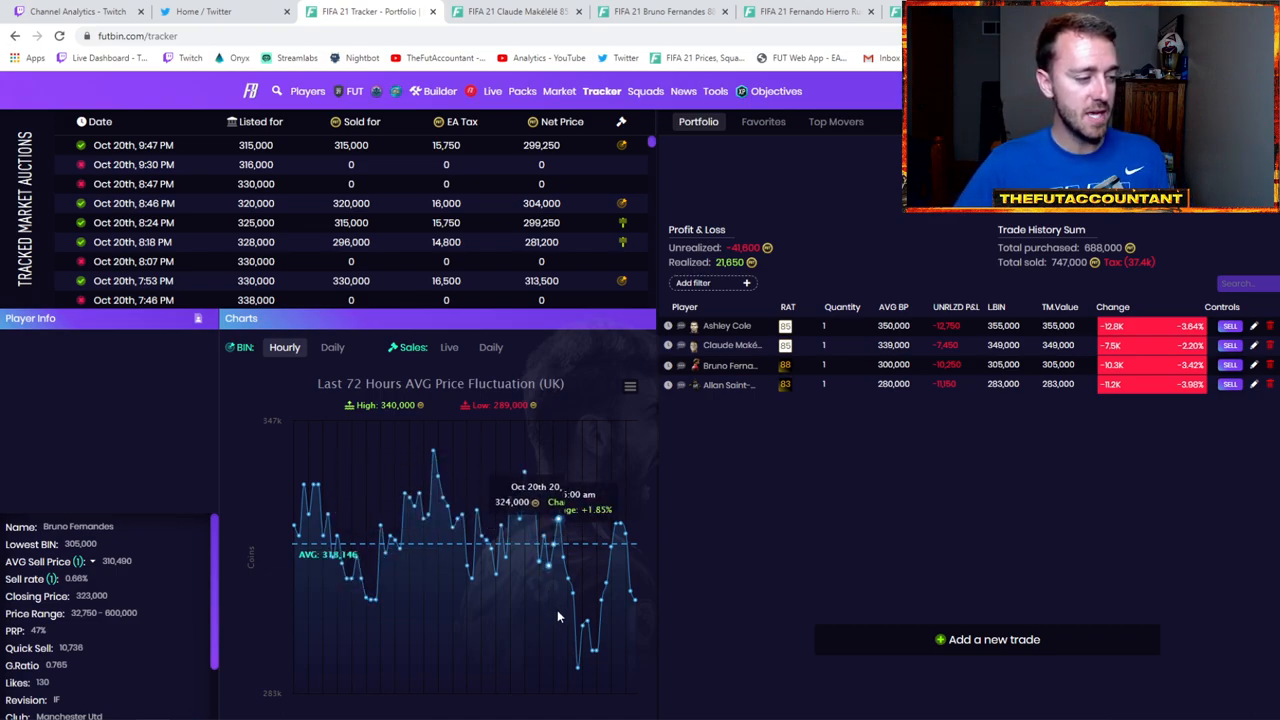
{"action": "mouse_move", "coordinate": [610, 578]}
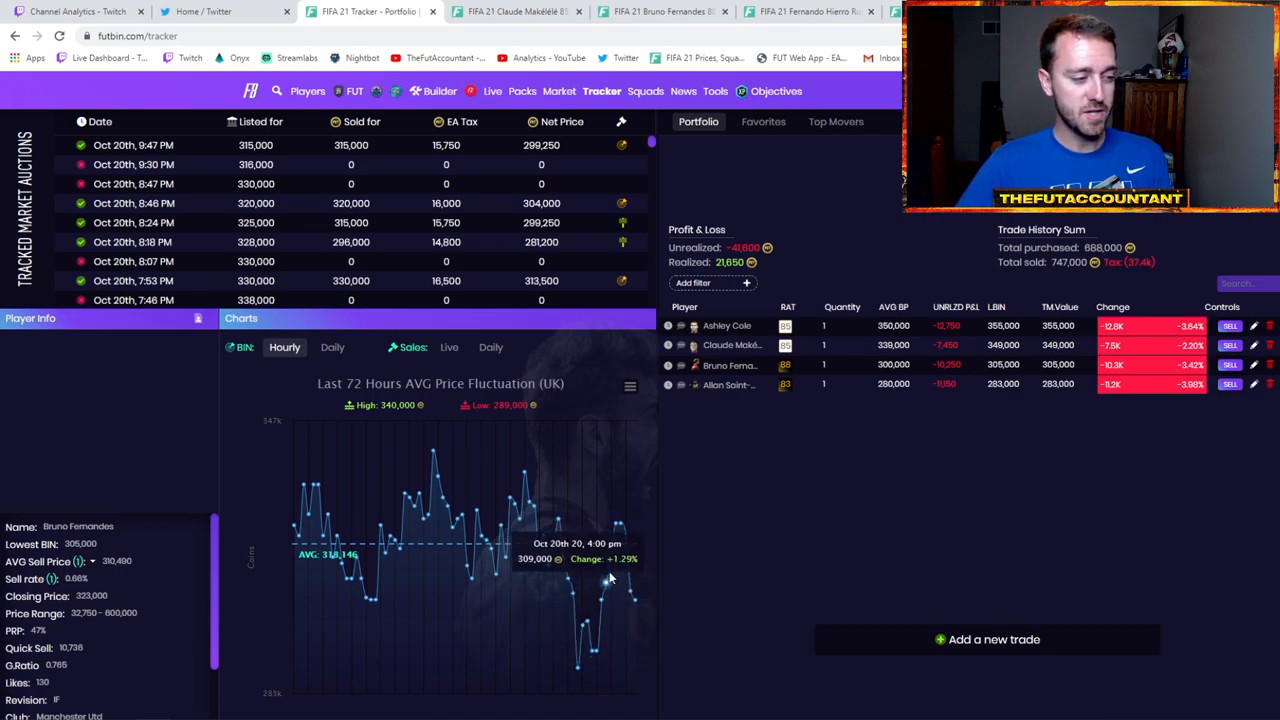
{"action": "mouse_move", "coordinate": [470, 395]}
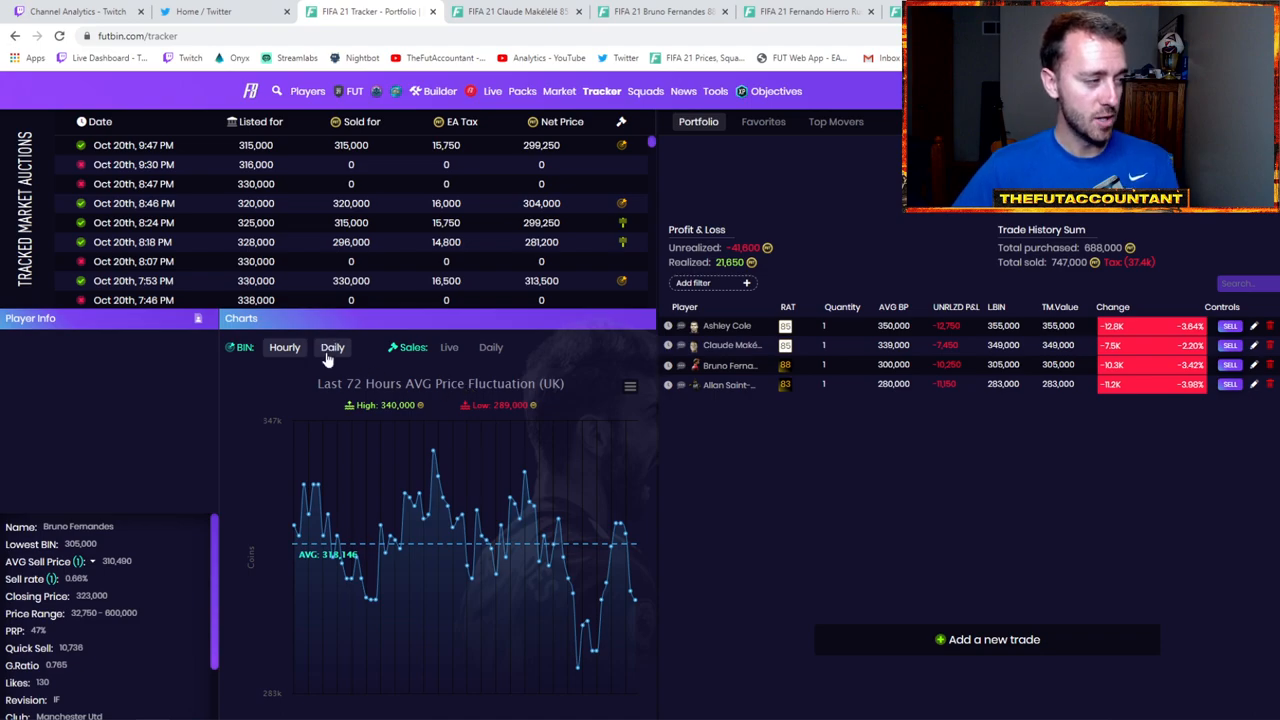
Step: Switch Bruno Fernandes's chart to the Daily average view, then back to Hourly
{"action": "left_click", "coordinate": [332, 347]}
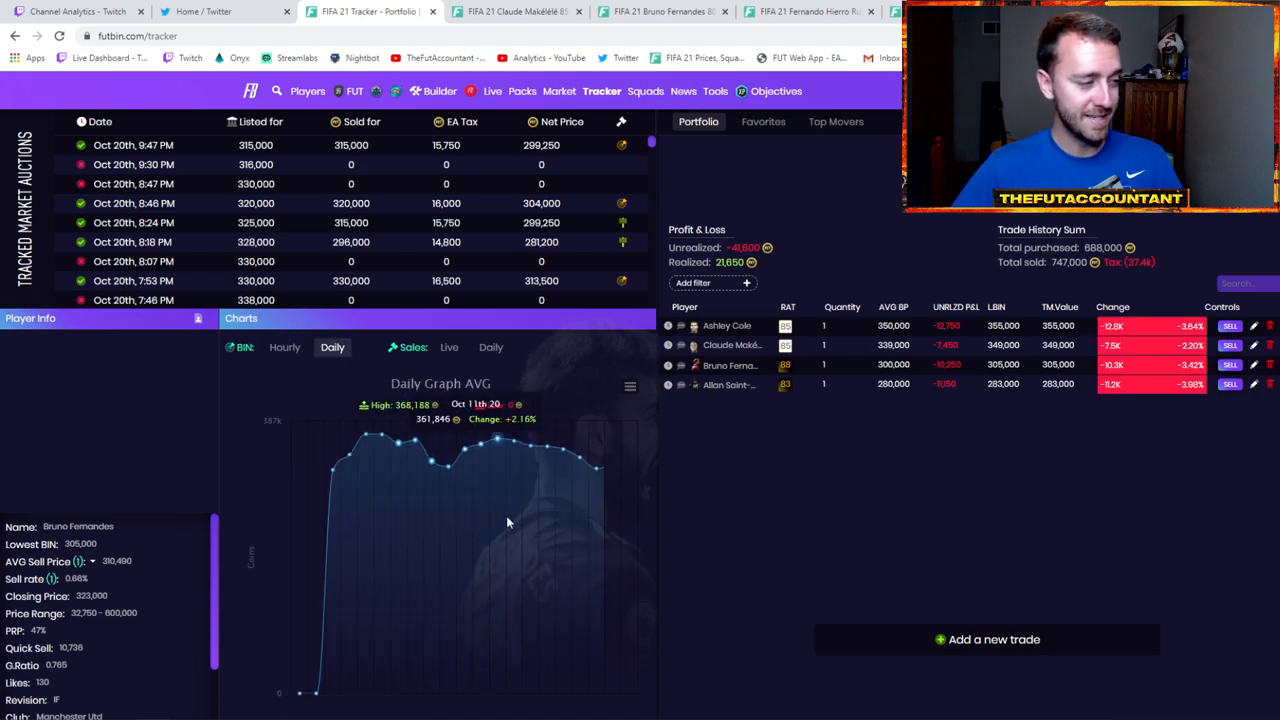
{"action": "left_click", "coordinate": [284, 347]}
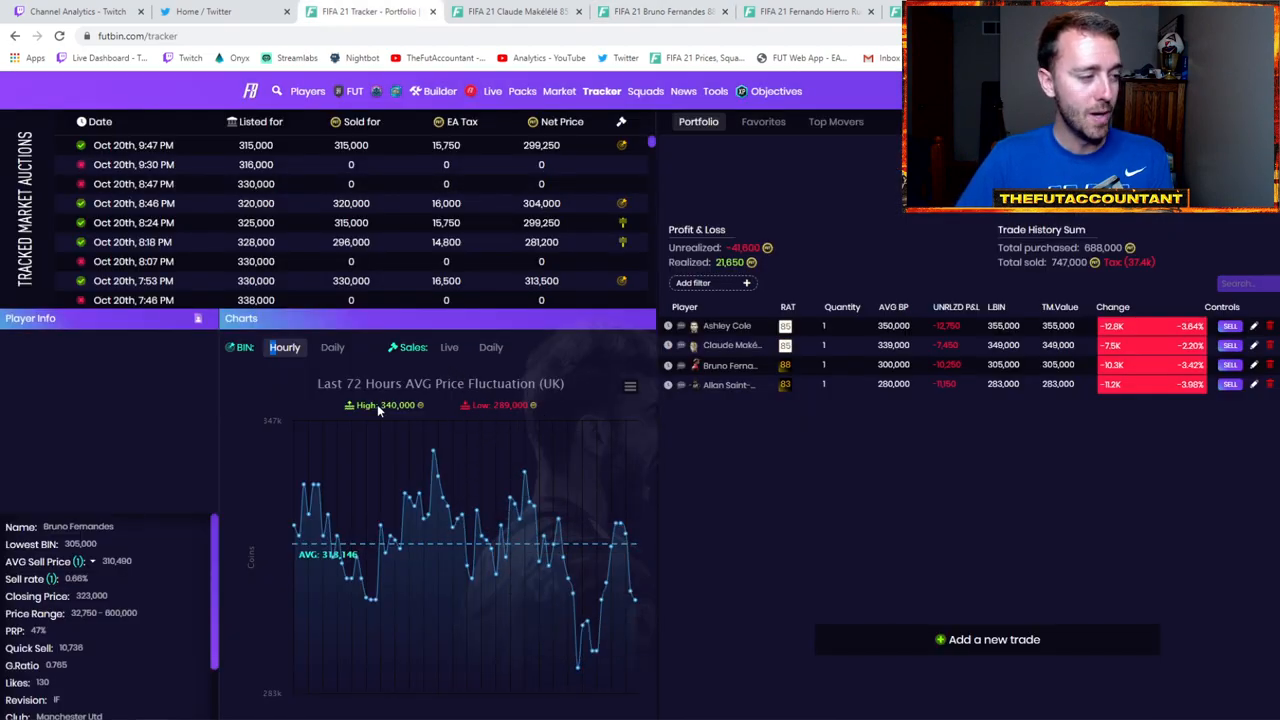
{"action": "mouse_move", "coordinate": [437, 523]}
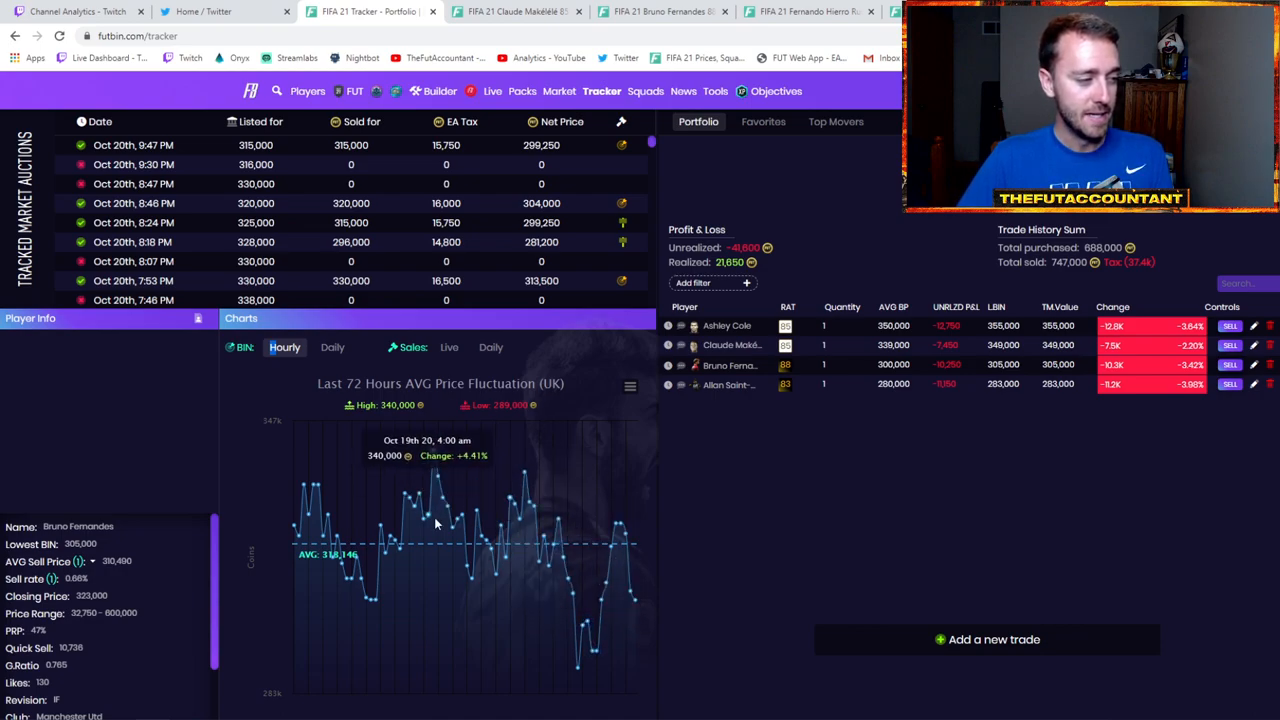
{"action": "mouse_move", "coordinate": [467, 500]}
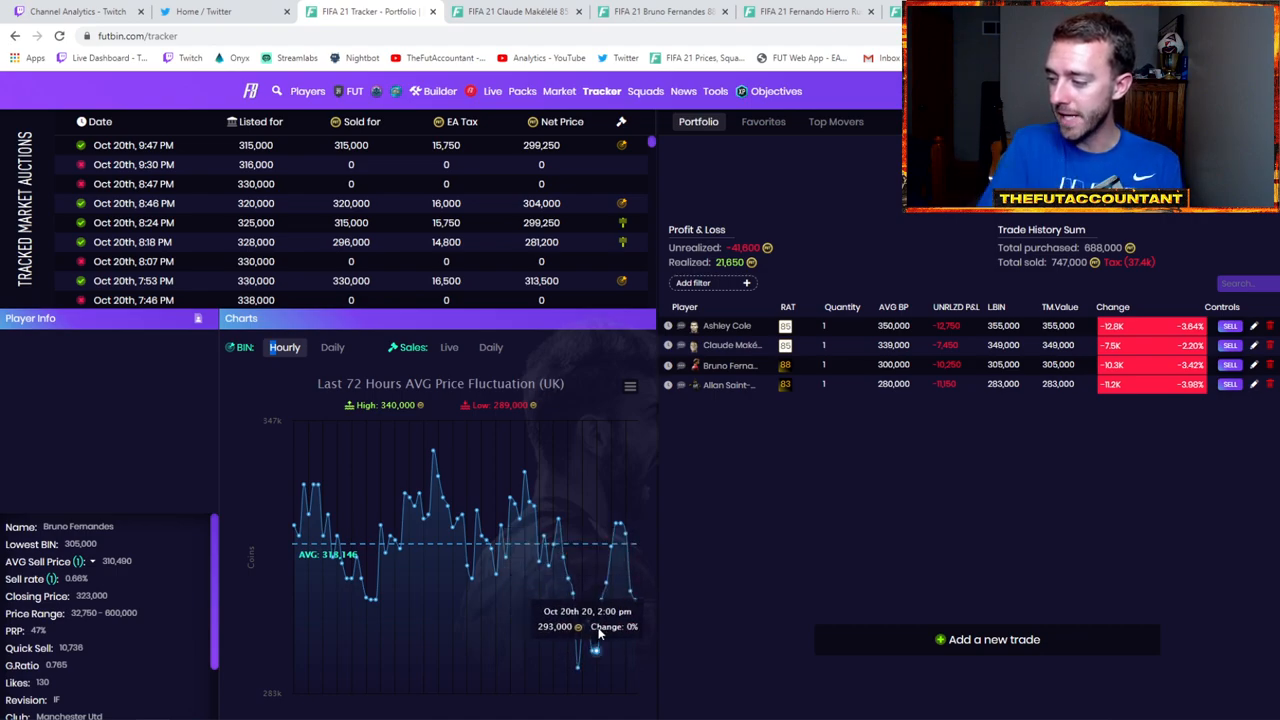
{"action": "mouse_move", "coordinate": [562, 603]}
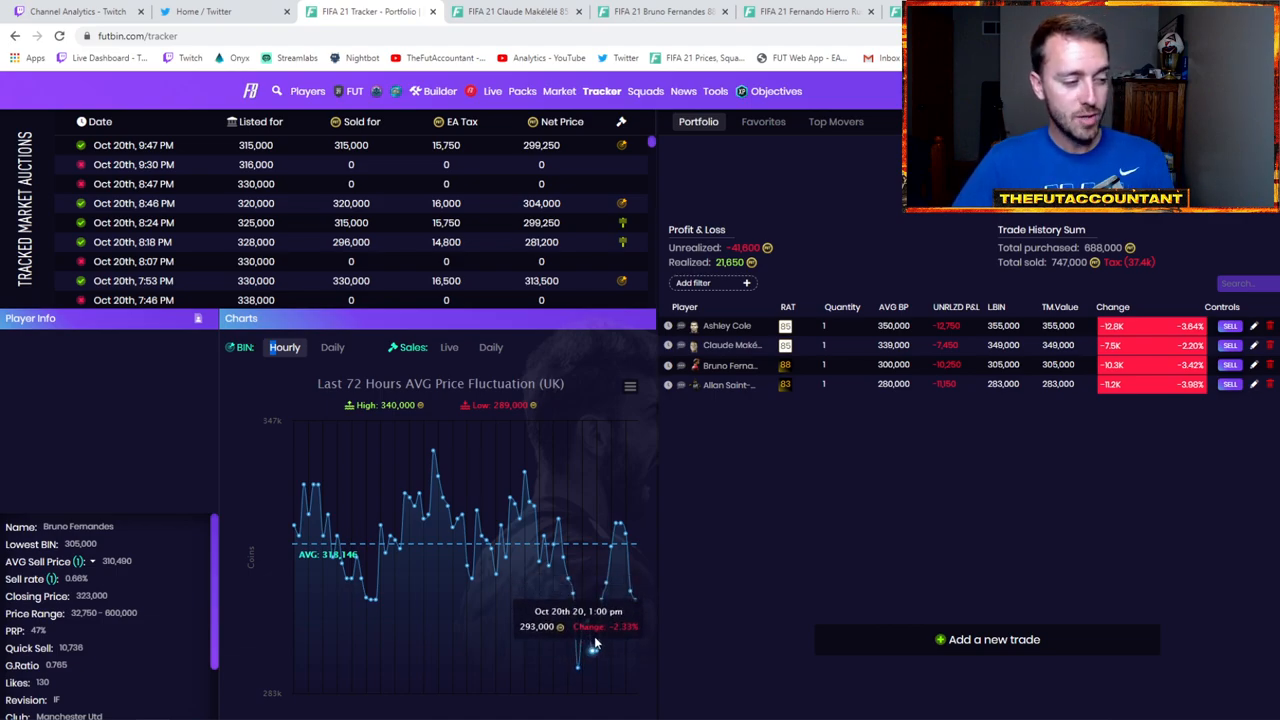
{"action": "mouse_move", "coordinate": [615, 532]}
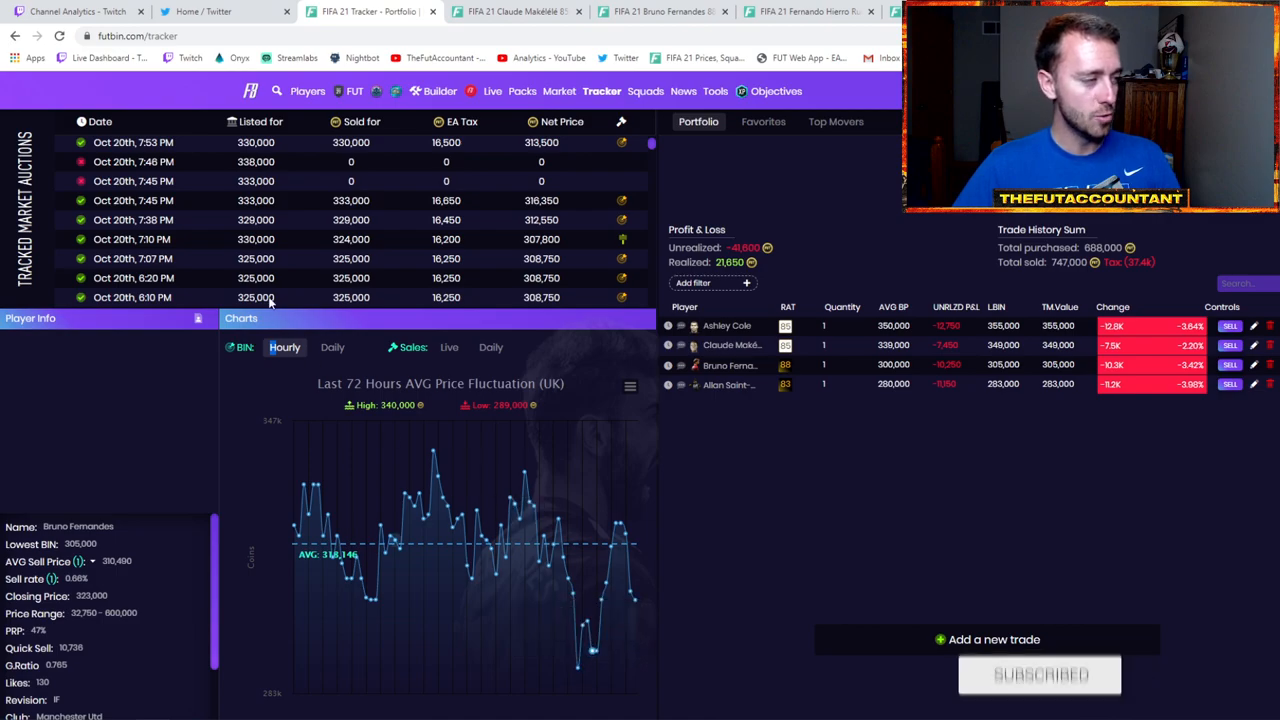
{"action": "scroll", "scroll_direction": "down", "scroll_amount": 3}
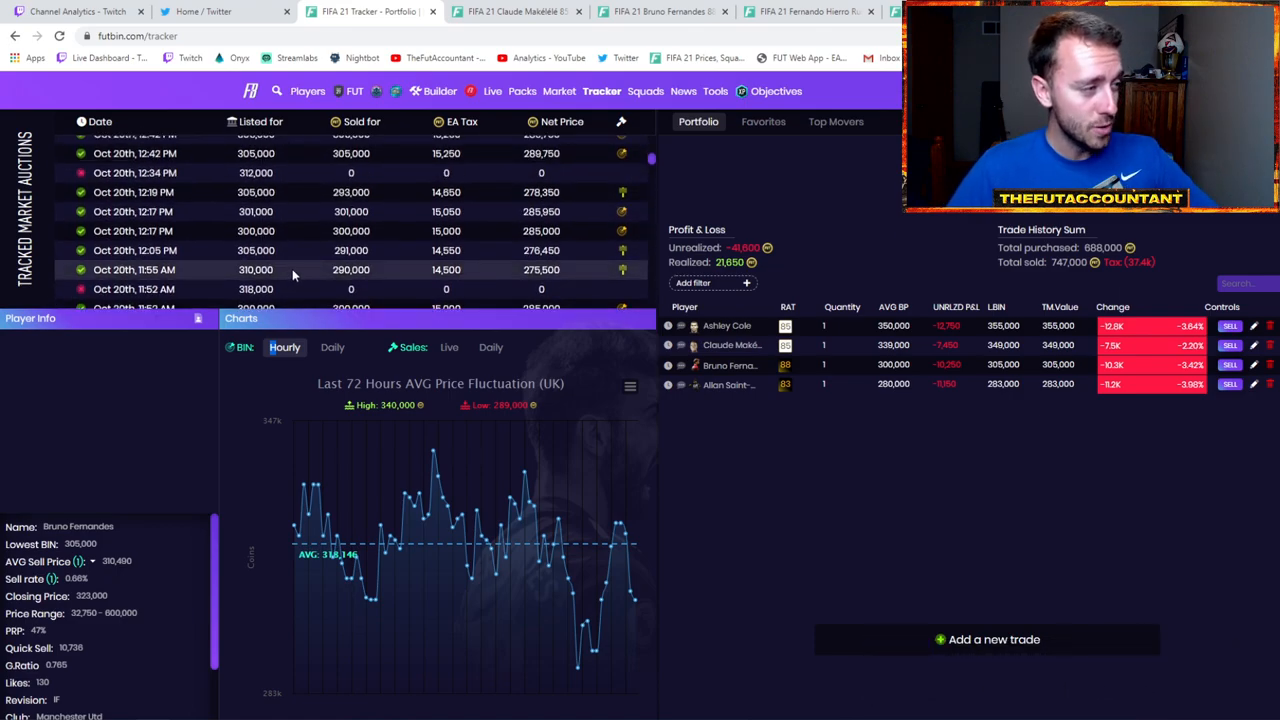
{"action": "mouse_move", "coordinate": [300, 258]}
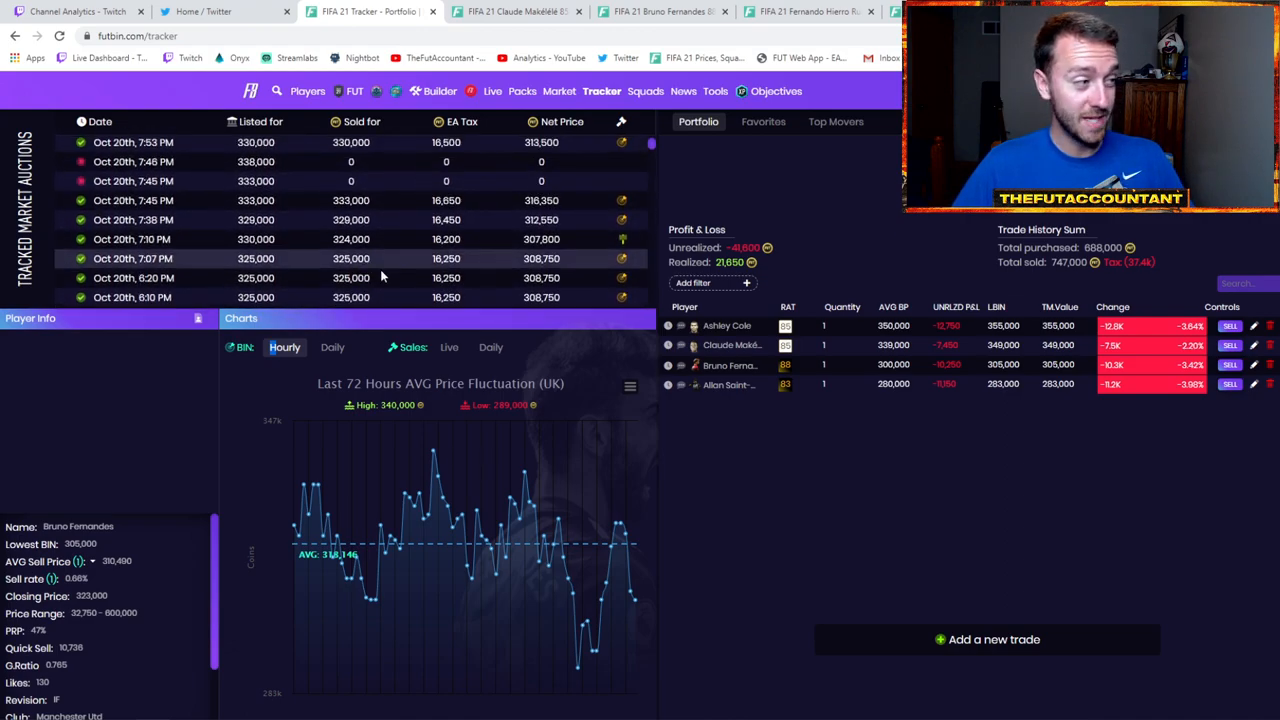
{"action": "mouse_move", "coordinate": [352, 230]}
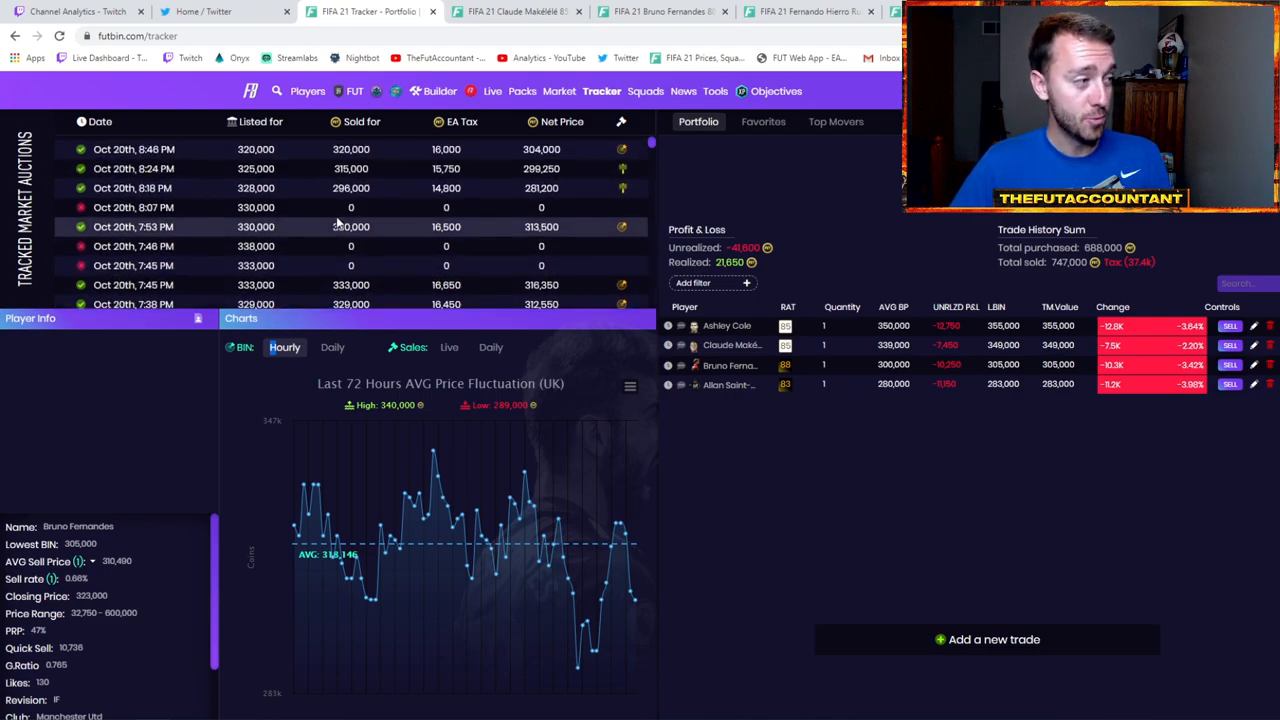
{"action": "scroll", "scroll_direction": "down", "scroll_amount": 3}
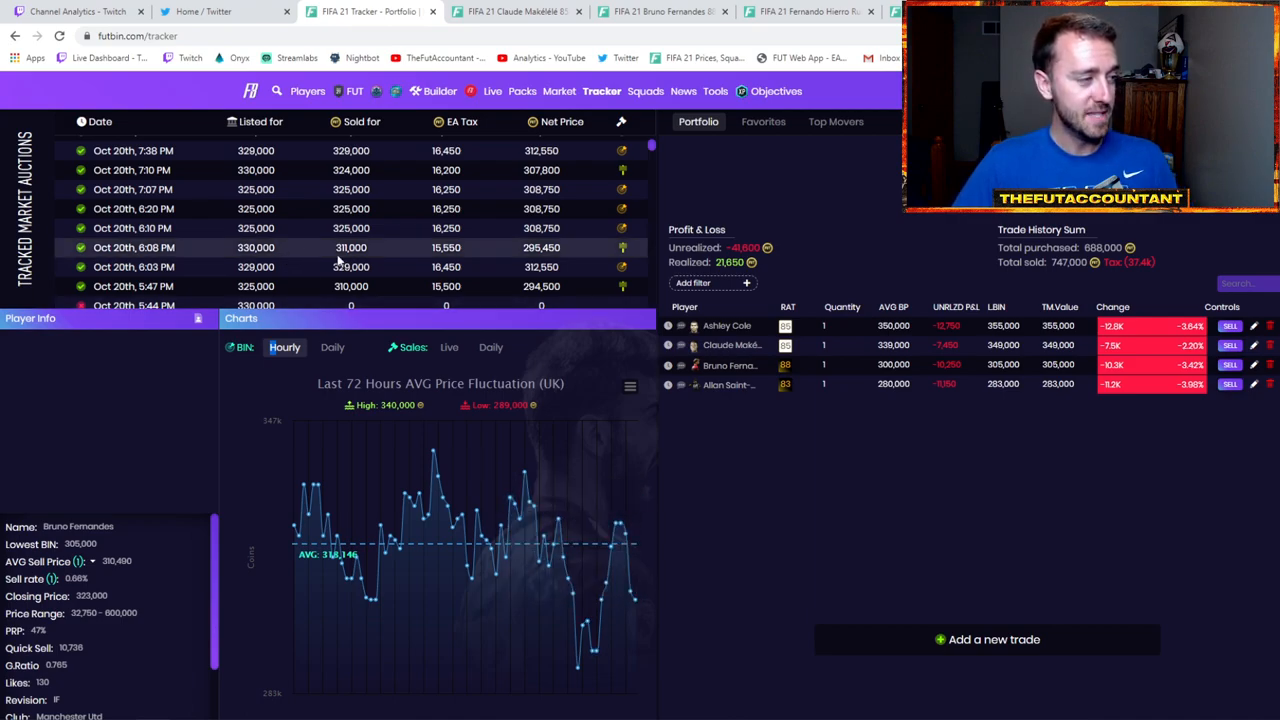
{"action": "scroll", "scroll_direction": "down", "scroll_amount": 3}
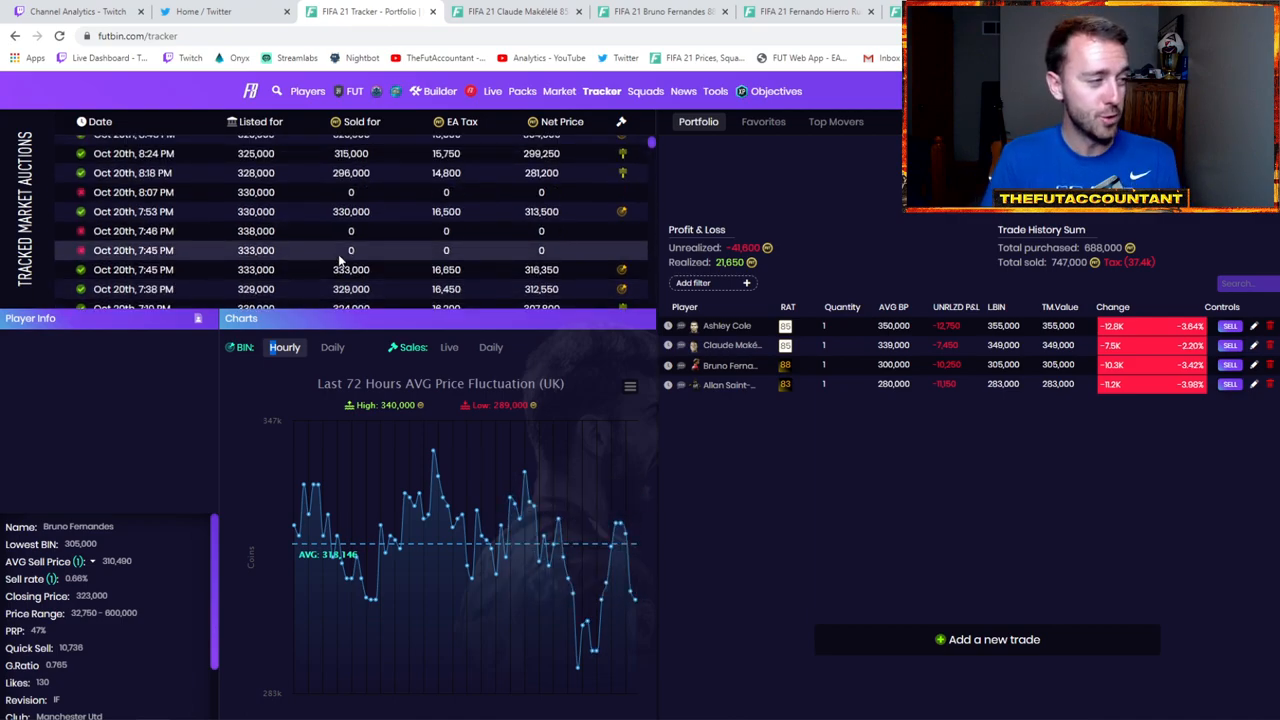
{"action": "scroll", "scroll_direction": "down", "scroll_amount": 3}
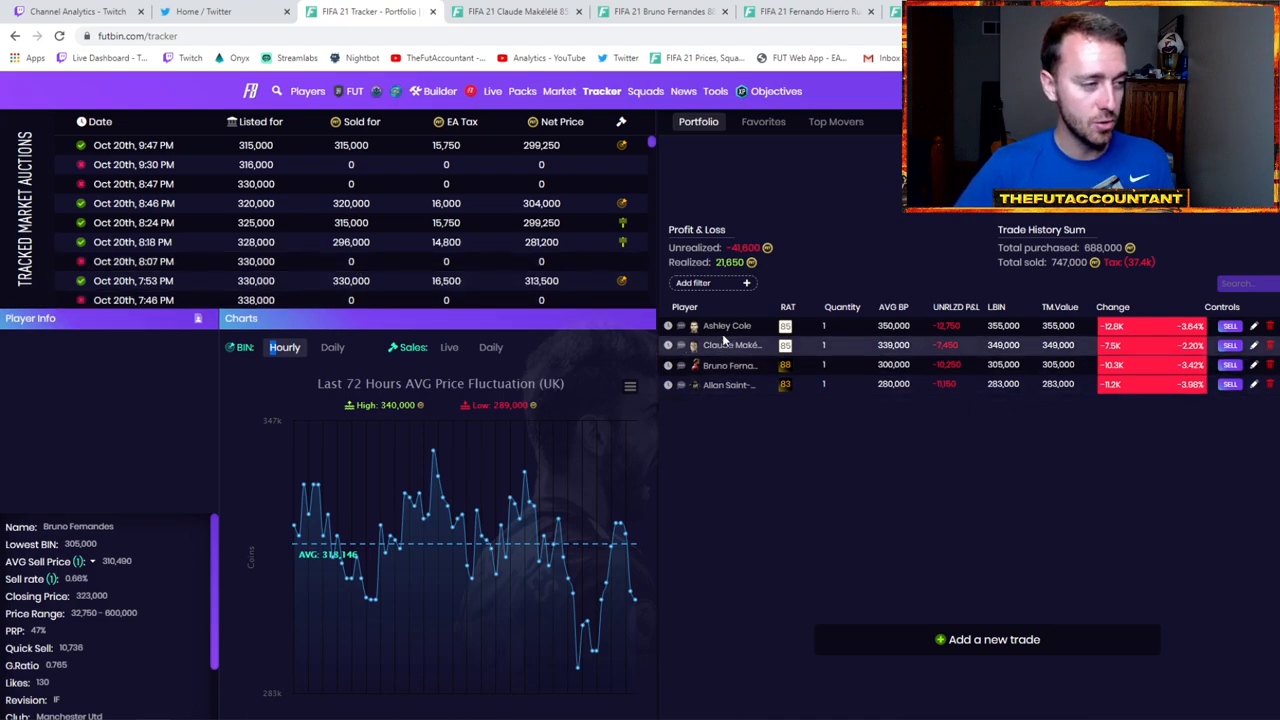
Step: Select Ashley Cole in the portfolio and scroll through his auction history
{"action": "left_click", "coordinate": [725, 325]}
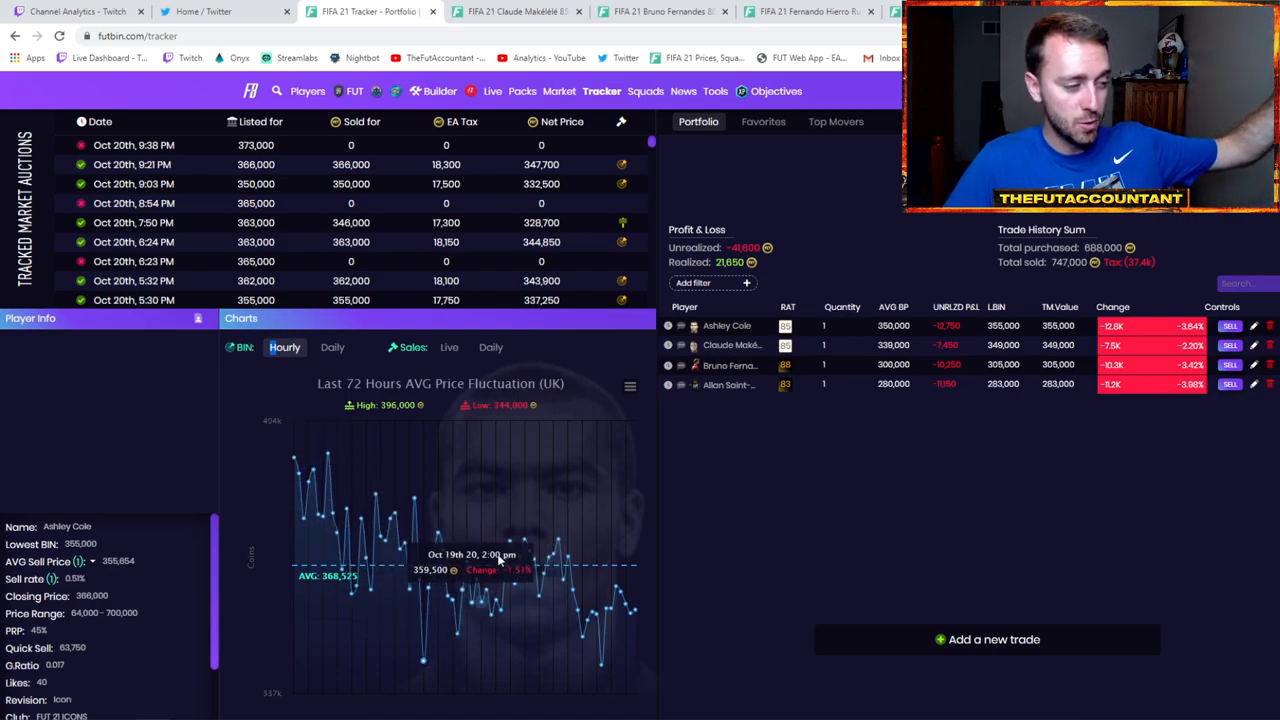
{"action": "mouse_move", "coordinate": [500, 545]}
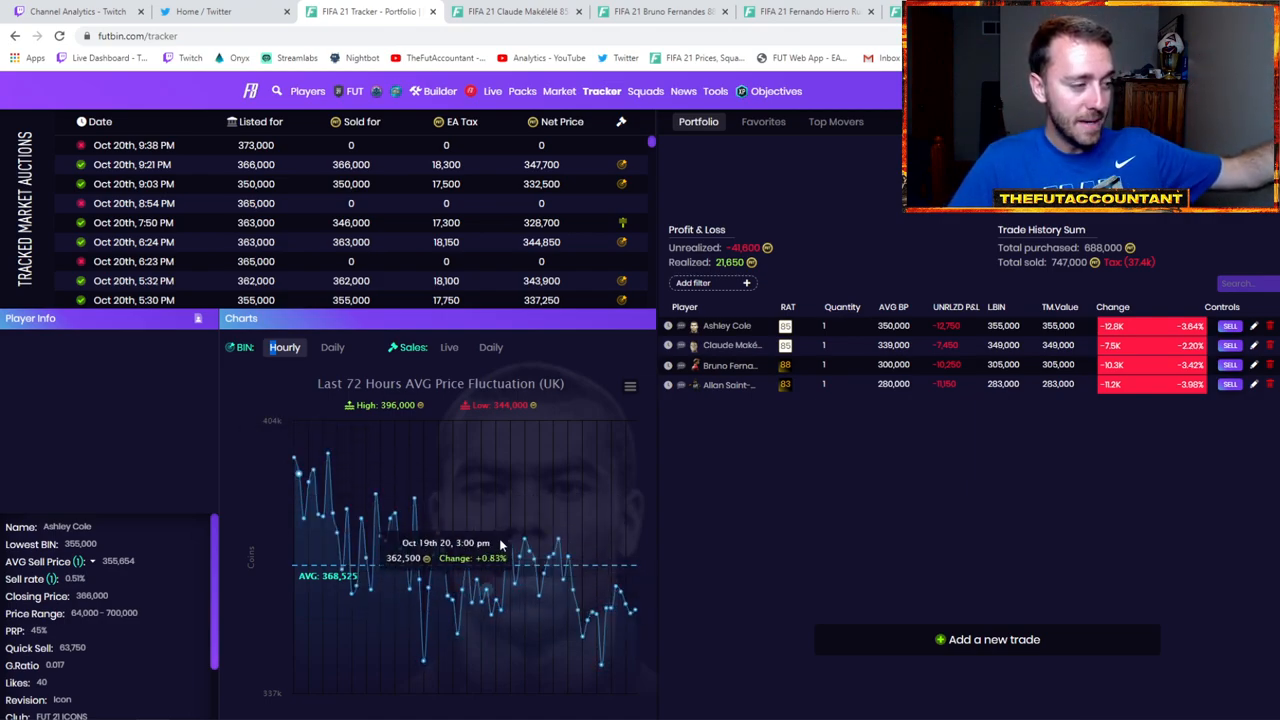
{"action": "mouse_move", "coordinate": [605, 557]}
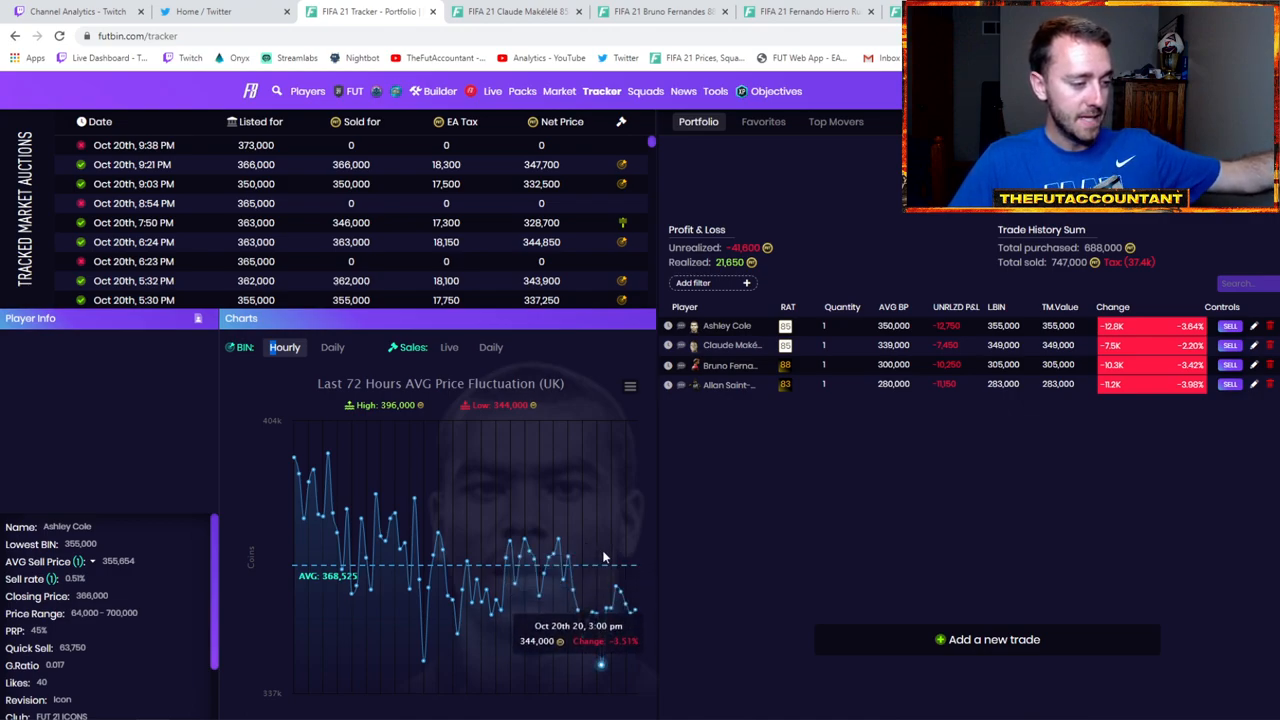
{"action": "mouse_move", "coordinate": [615, 580]}
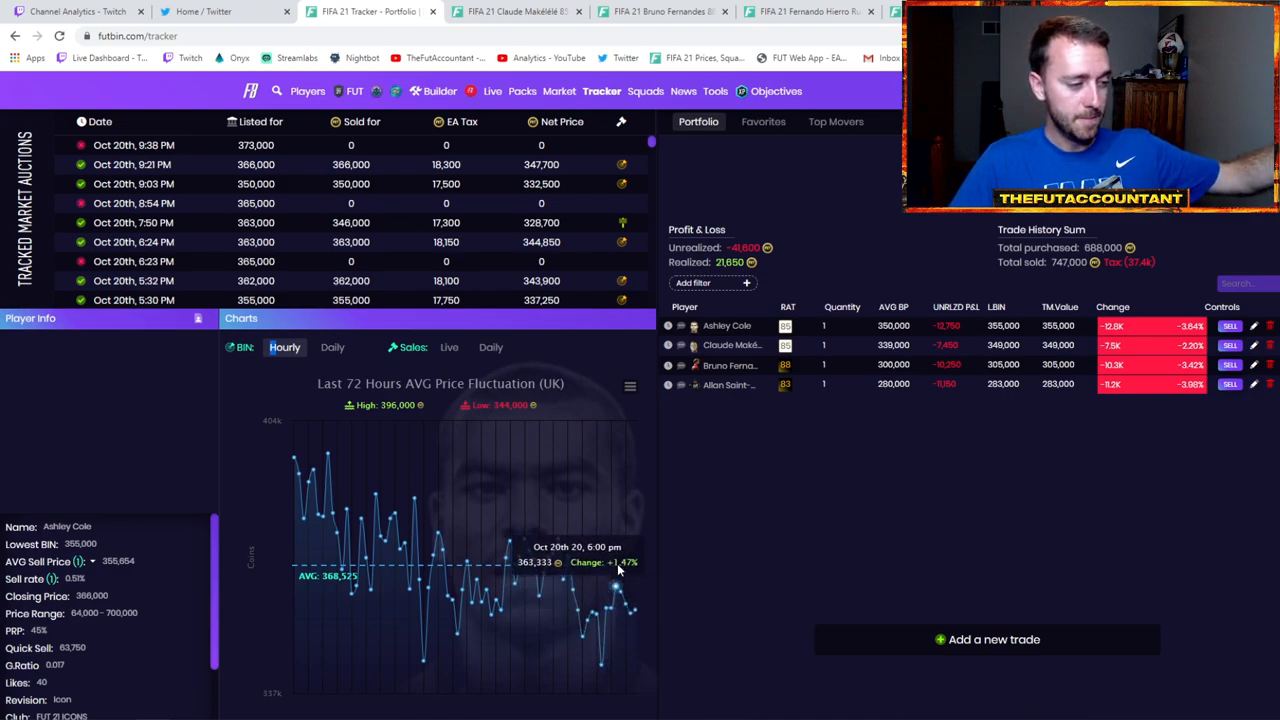
{"action": "scroll", "scroll_direction": "down", "scroll_amount": 3}
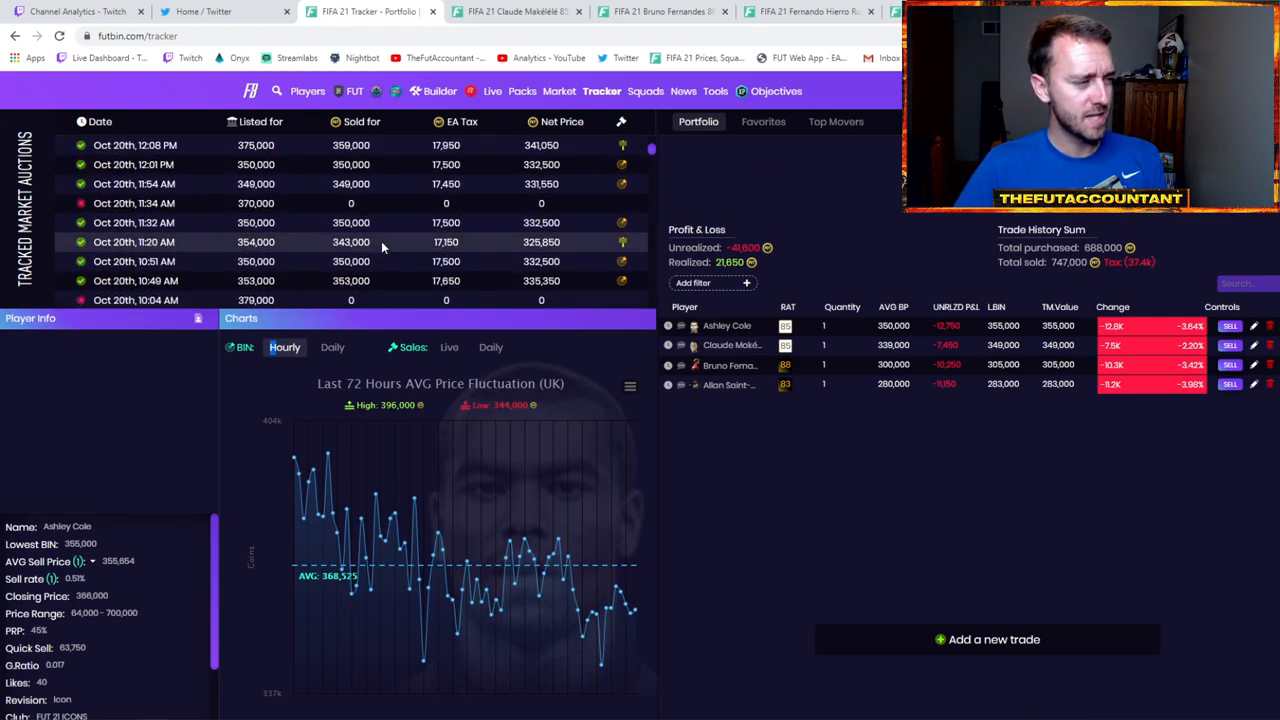
{"action": "scroll", "scroll_direction": "down", "scroll_amount": 3}
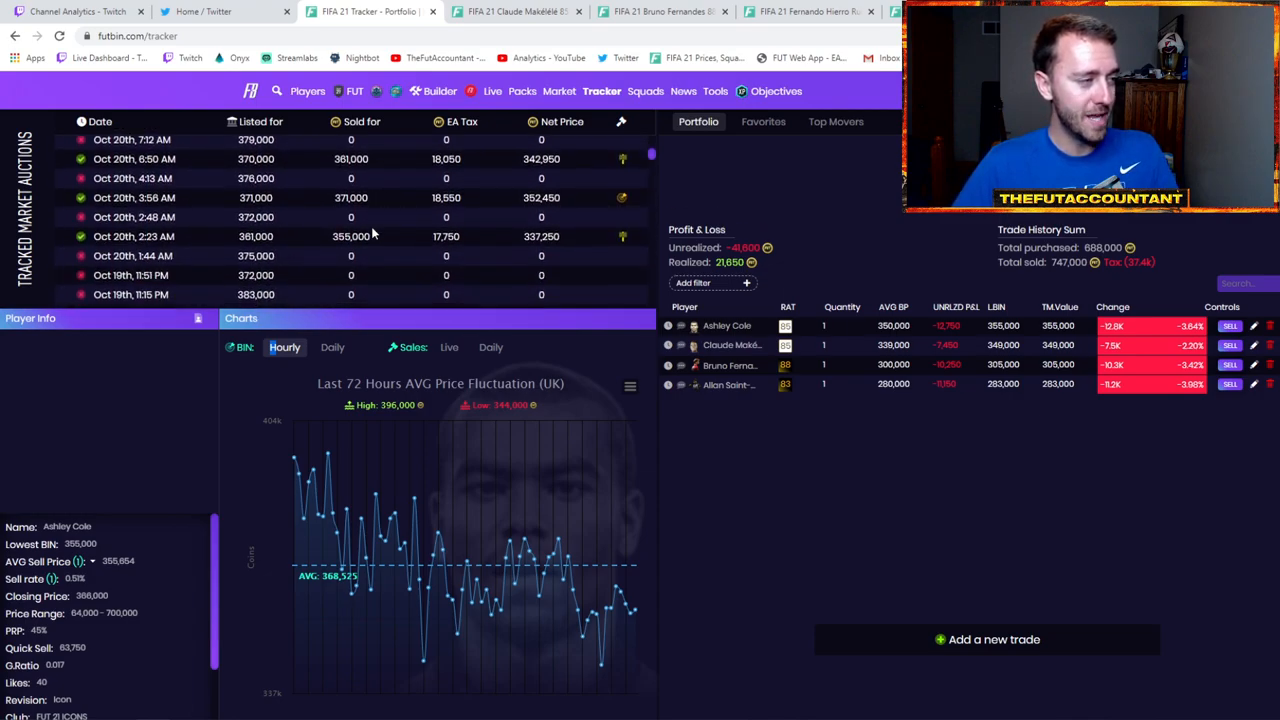
{"action": "mouse_move", "coordinate": [538, 598]}
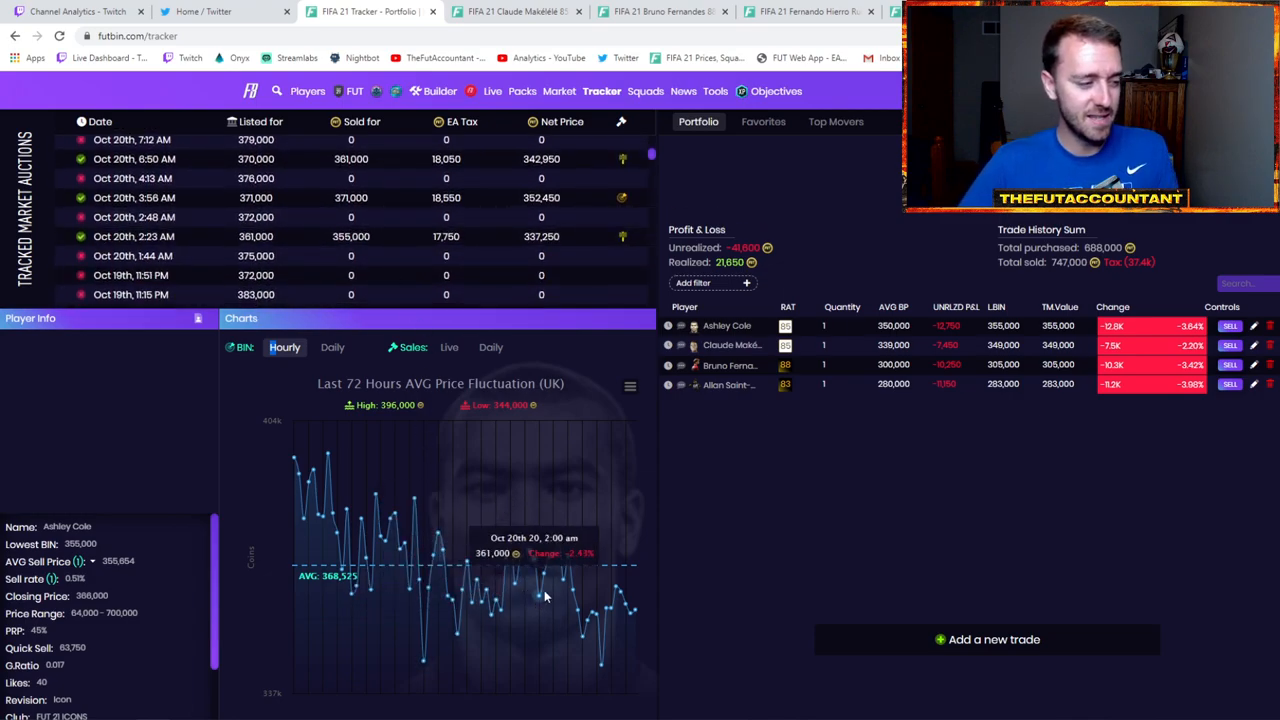
{"action": "mouse_move", "coordinate": [697, 495]}
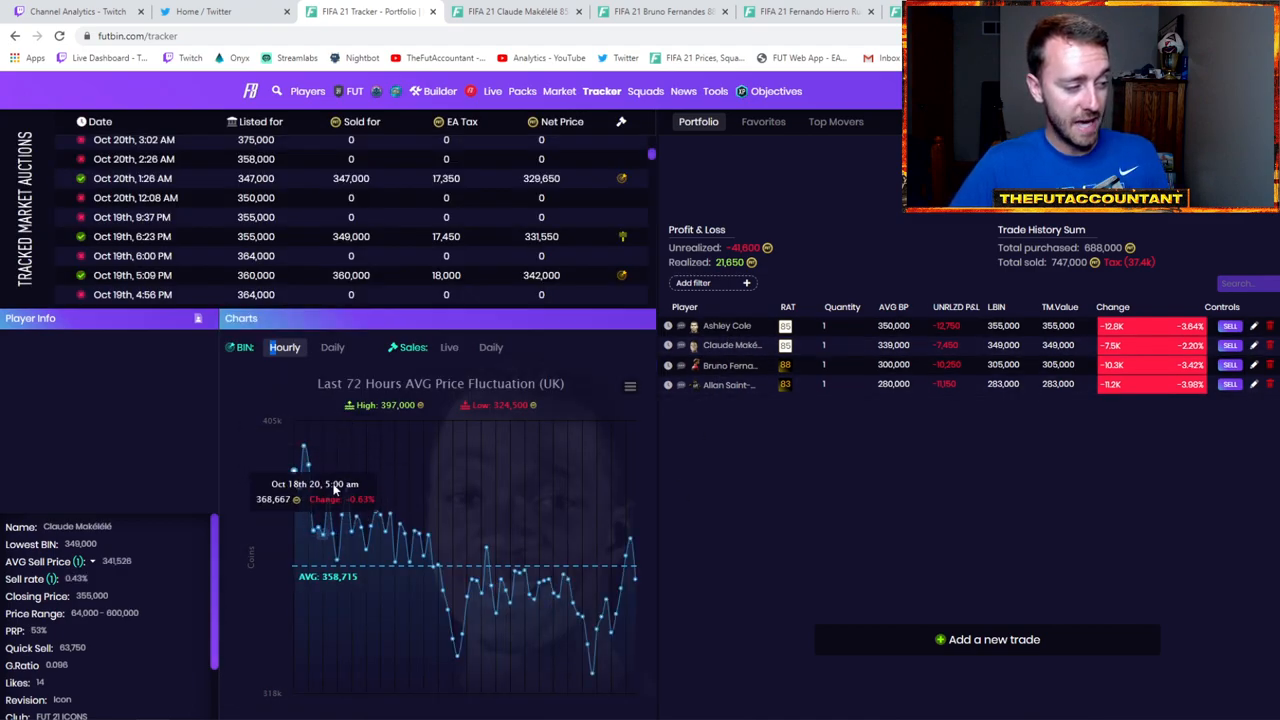
{"action": "mouse_move", "coordinate": [625, 585]}
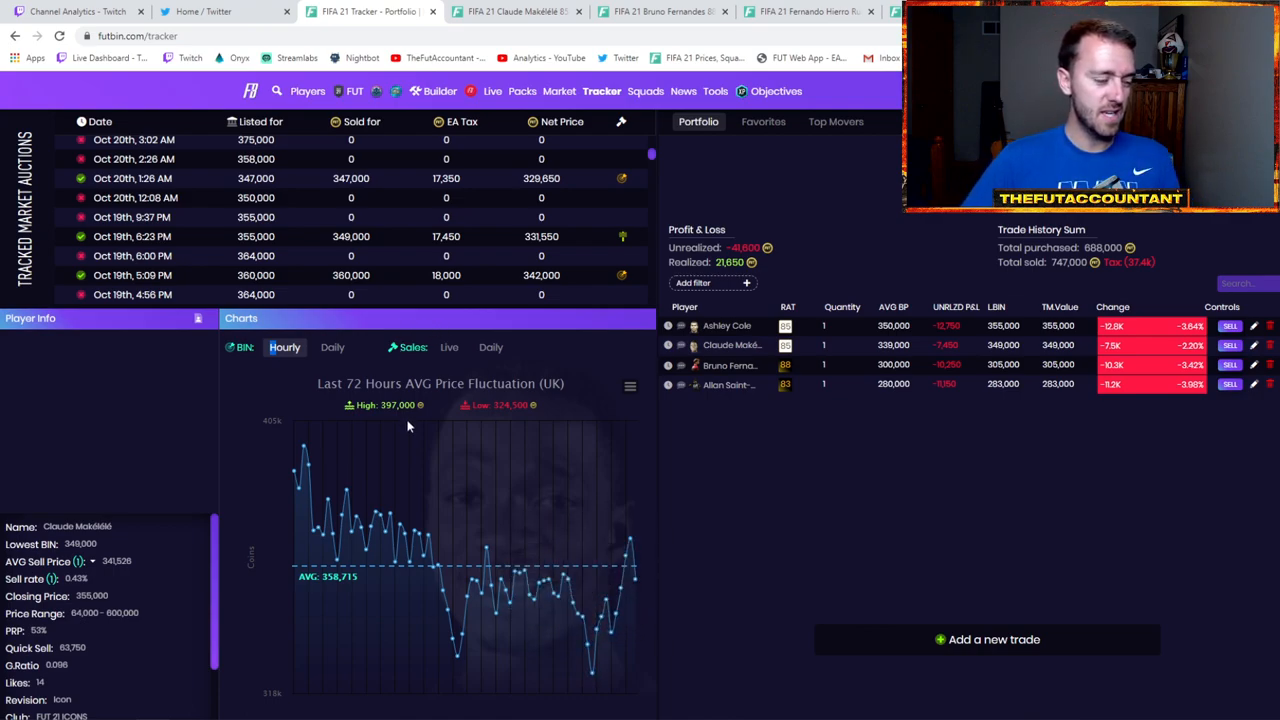
{"action": "mouse_move", "coordinate": [471, 610]}
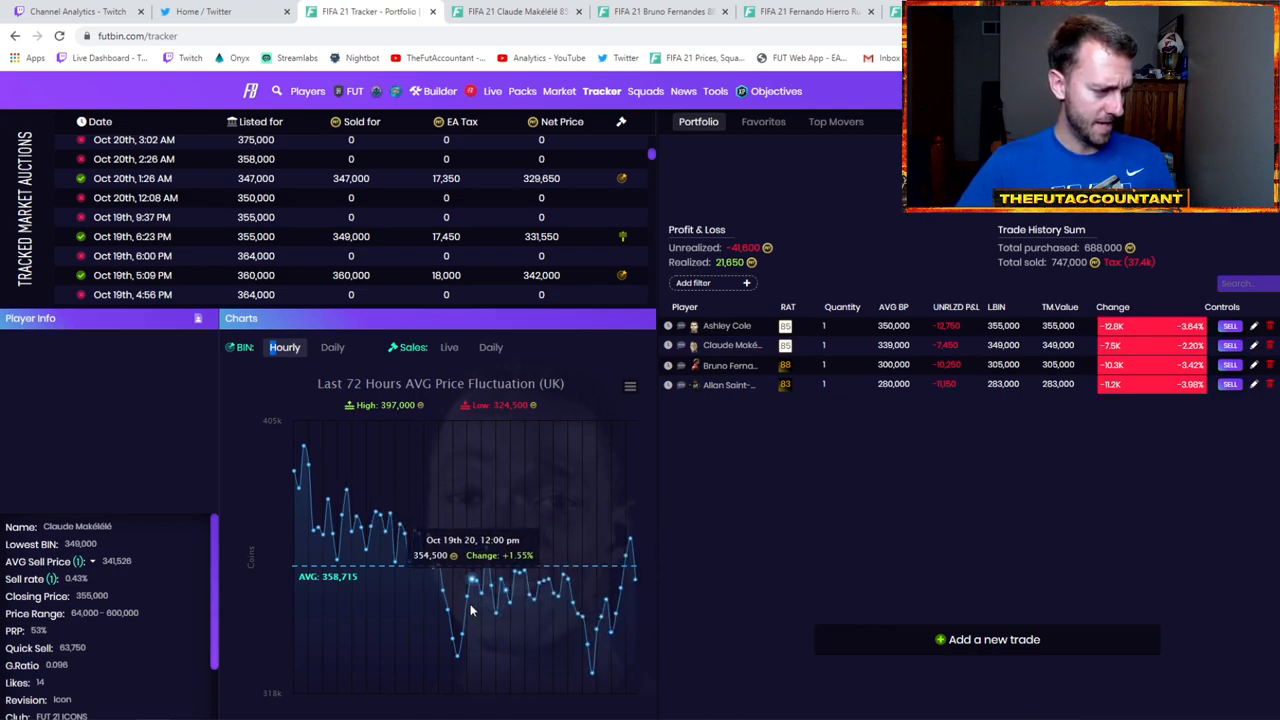
{"action": "mouse_move", "coordinate": [355, 294]}
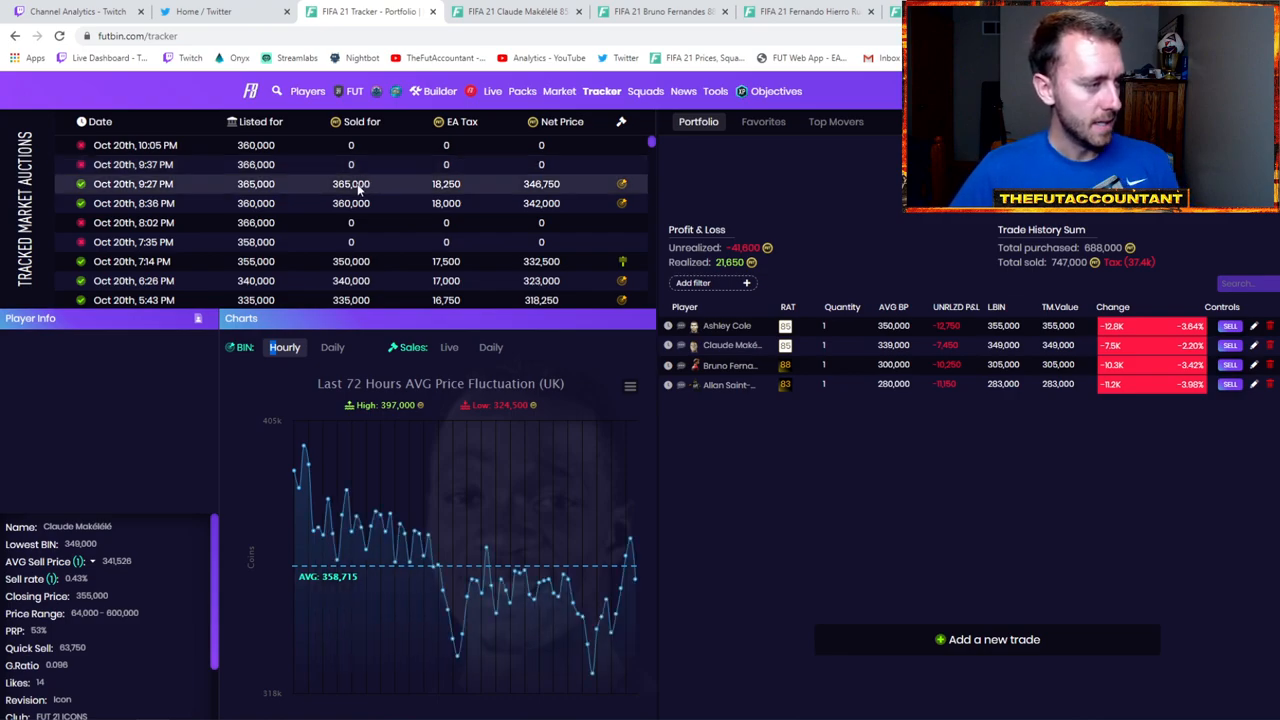
Step: Scroll through Claude Makélélé's price chart and tracked auctions
{"action": "scroll", "scroll_direction": "down", "scroll_amount": 3}
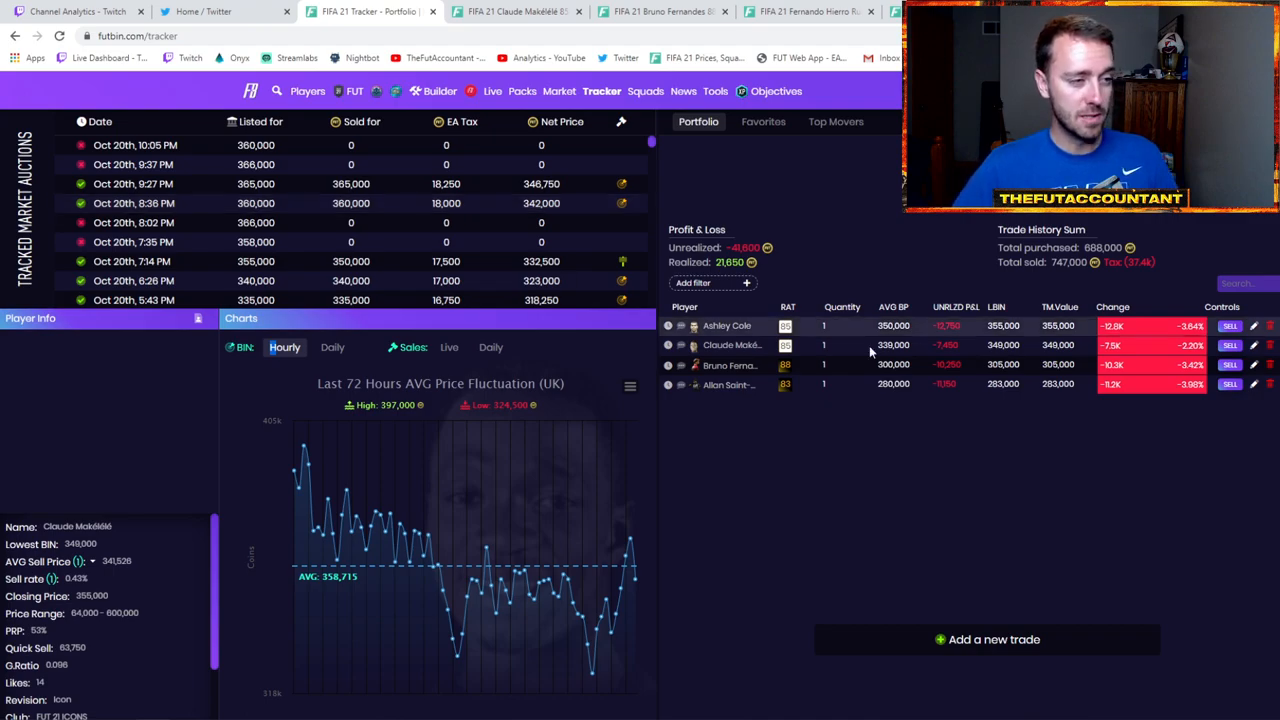
{"action": "scroll", "scroll_direction": "down", "scroll_amount": 3}
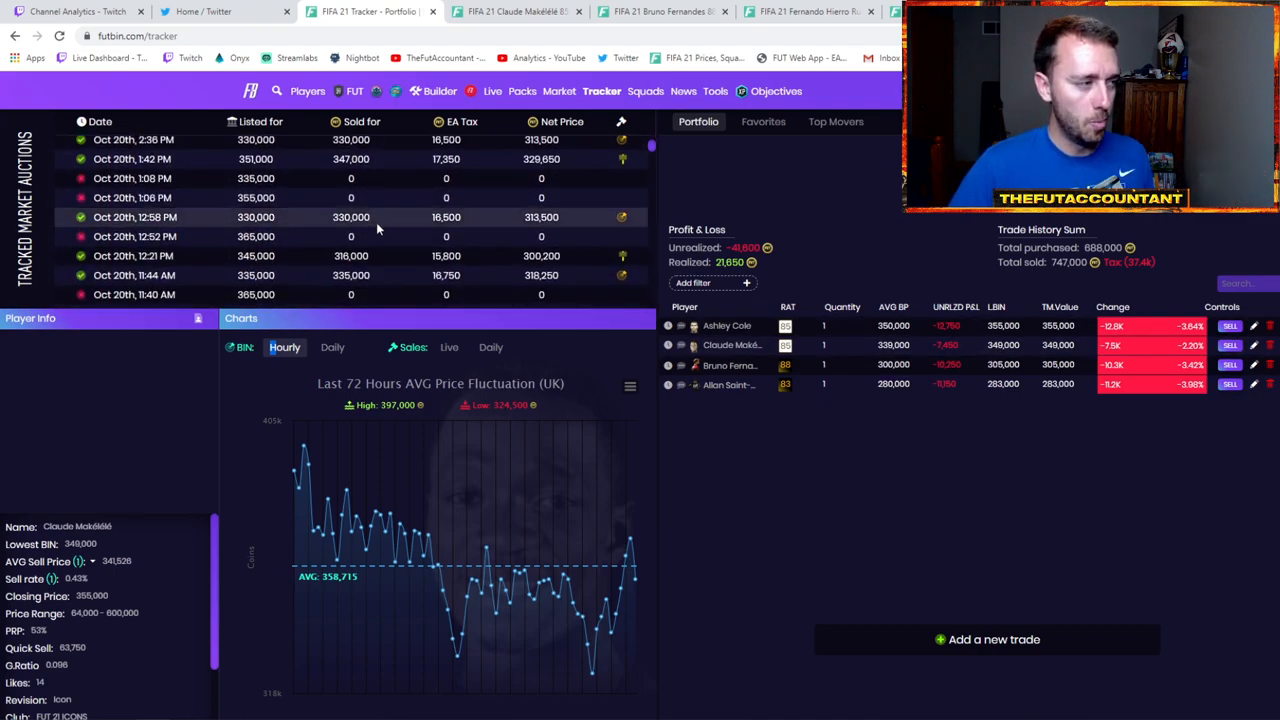
{"action": "scroll", "scroll_direction": "down", "scroll_amount": 3}
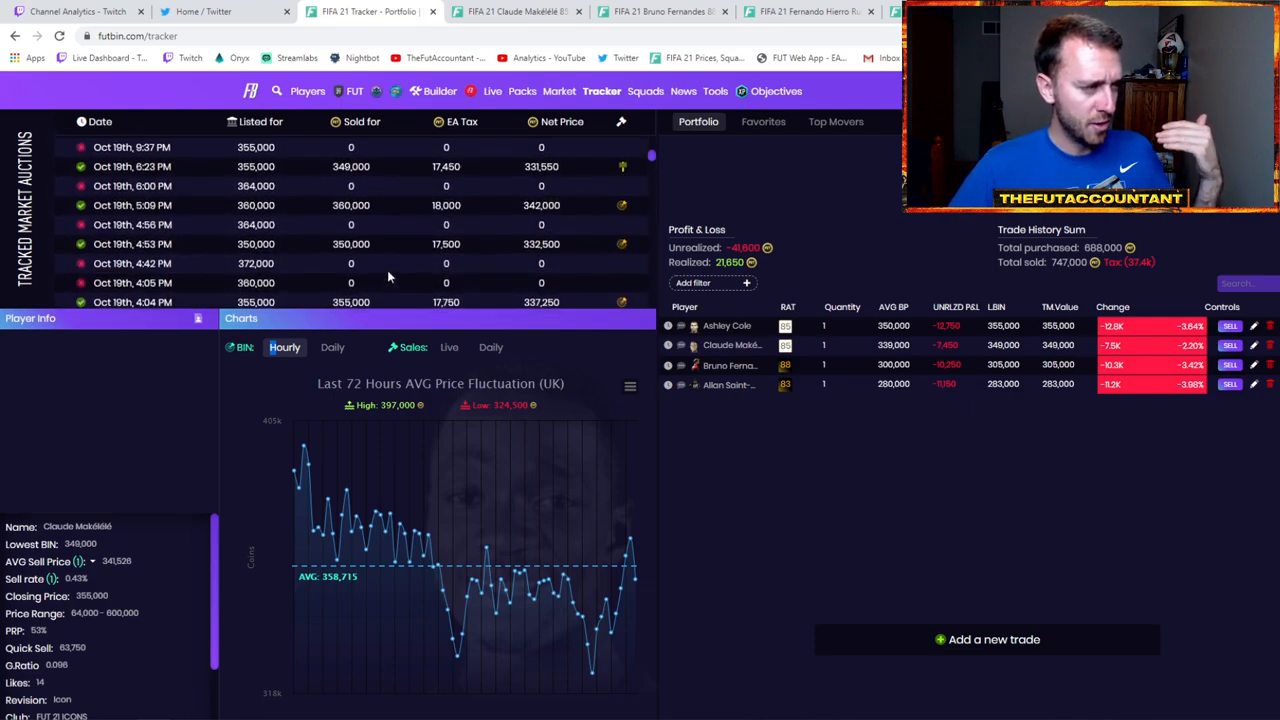
{"action": "scroll", "scroll_direction": "down", "scroll_amount": 3}
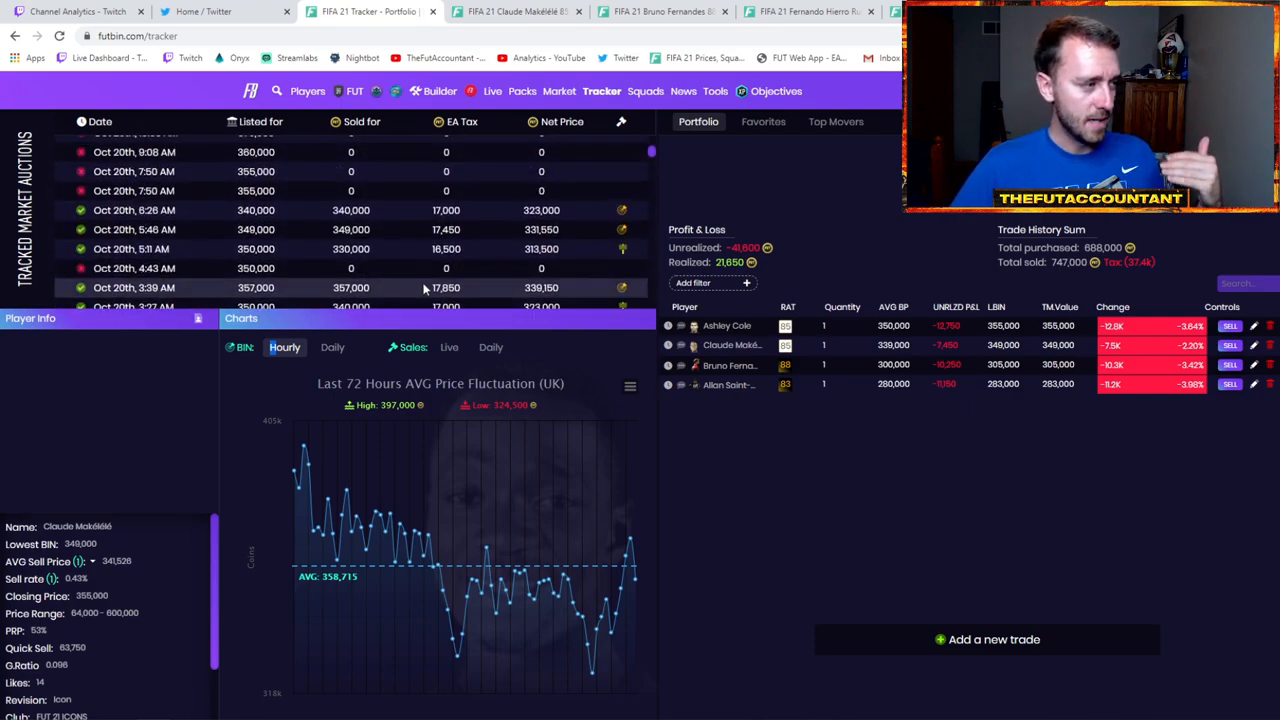
{"action": "scroll", "scroll_direction": "down", "scroll_amount": 3}
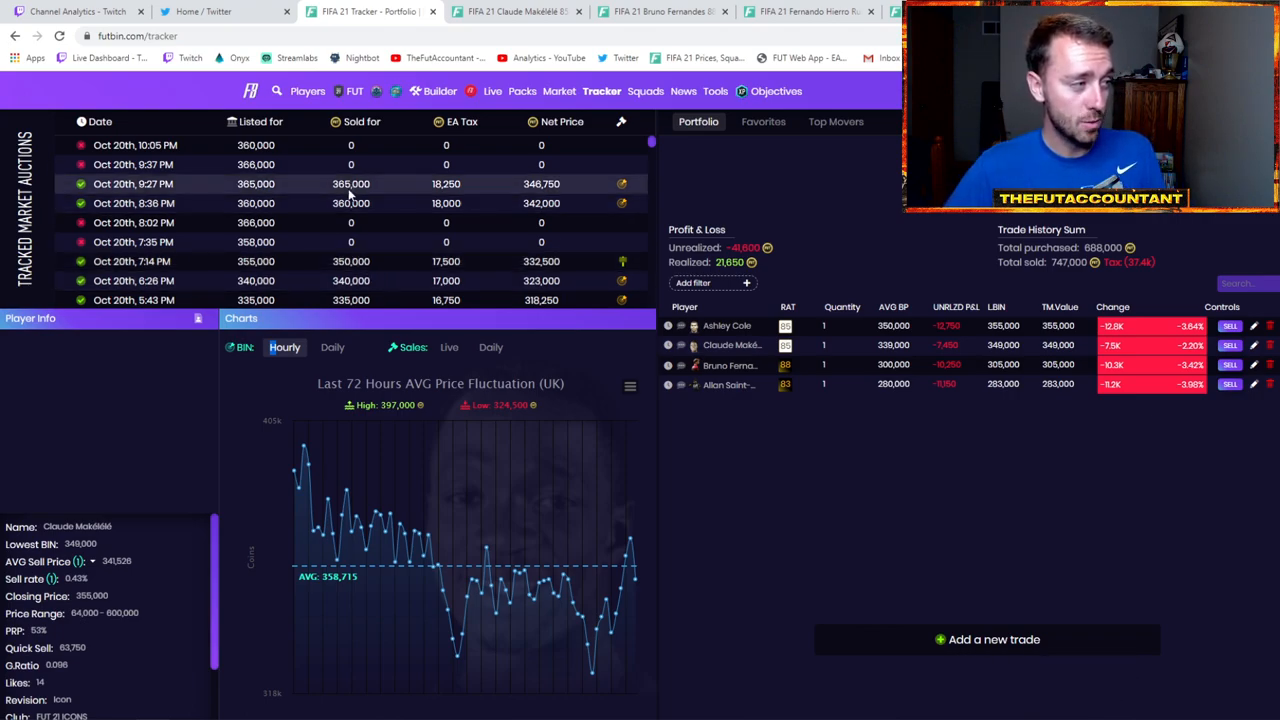
{"action": "mouse_move", "coordinate": [303, 145]}
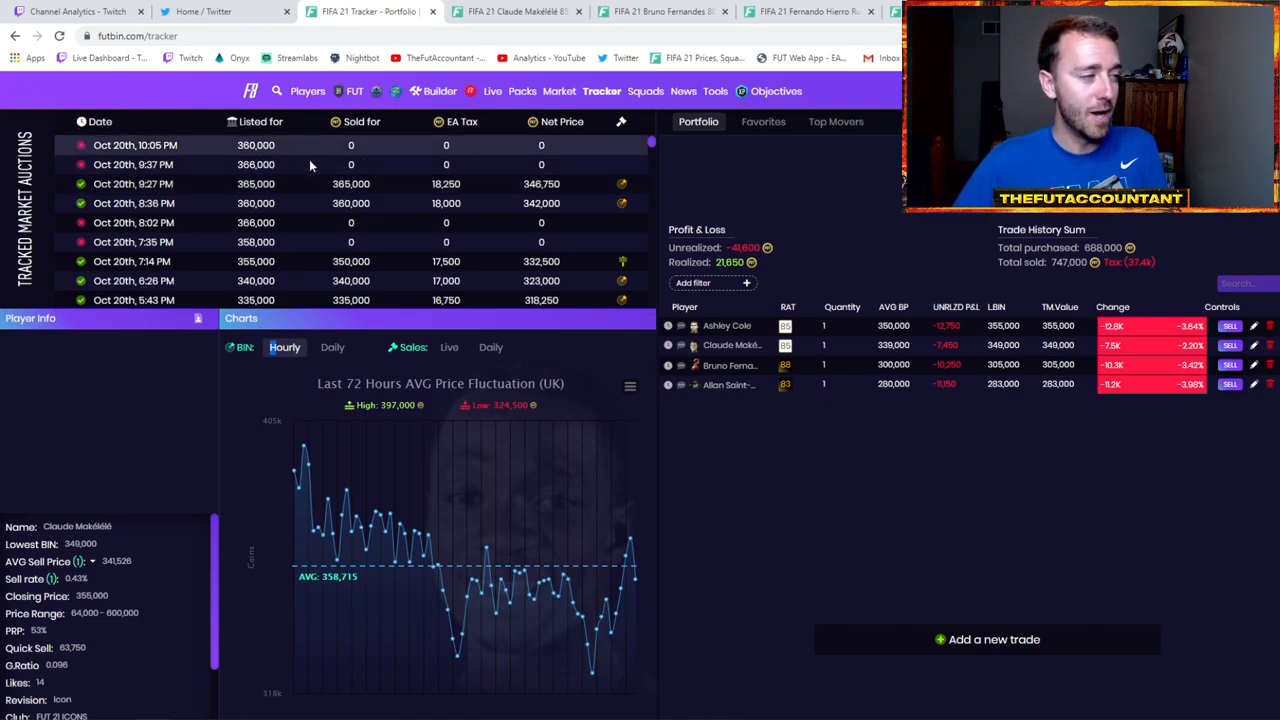
{"action": "mouse_move", "coordinate": [286, 160]}
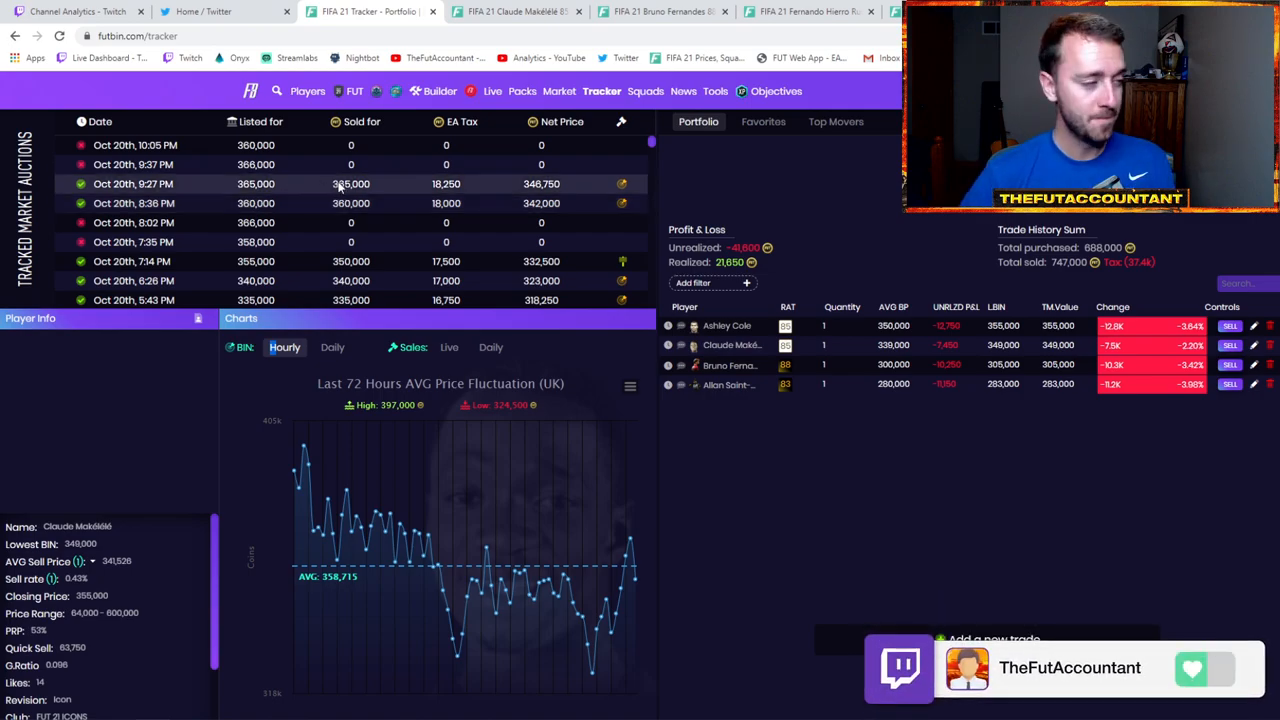
{"action": "scroll", "scroll_direction": "down", "scroll_amount": 3}
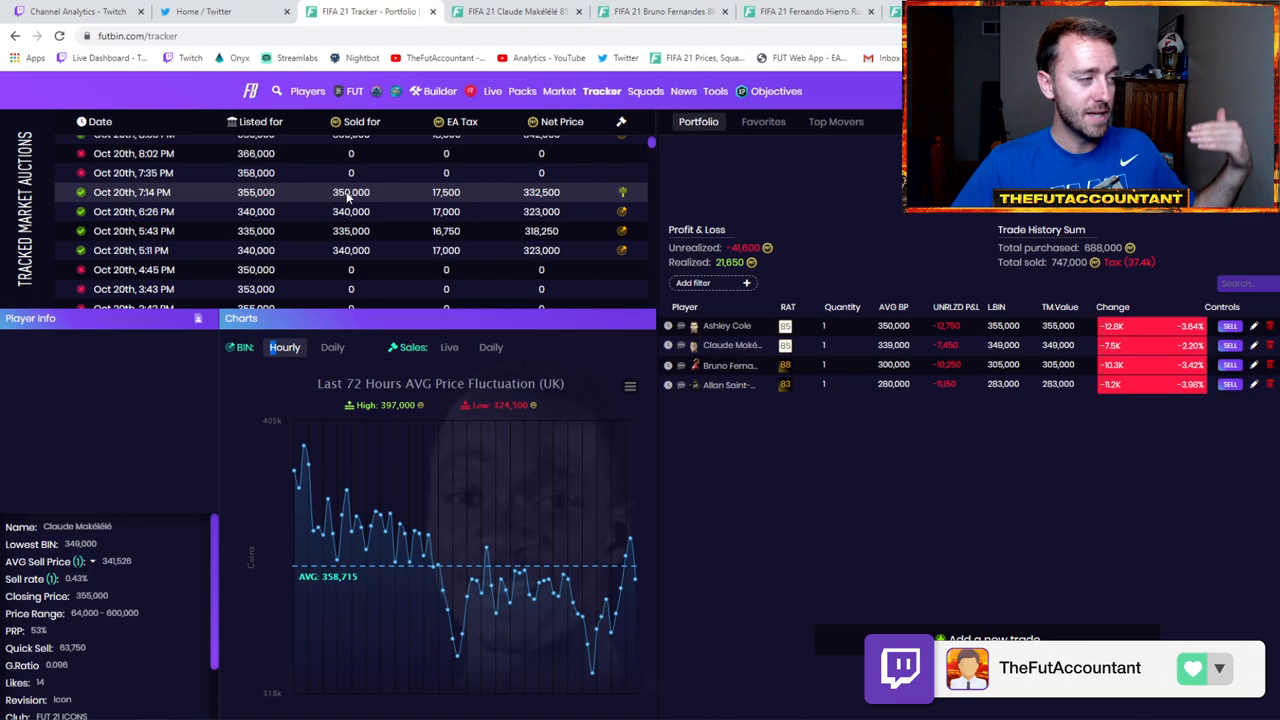
{"action": "scroll", "scroll_direction": "down", "scroll_amount": 3}
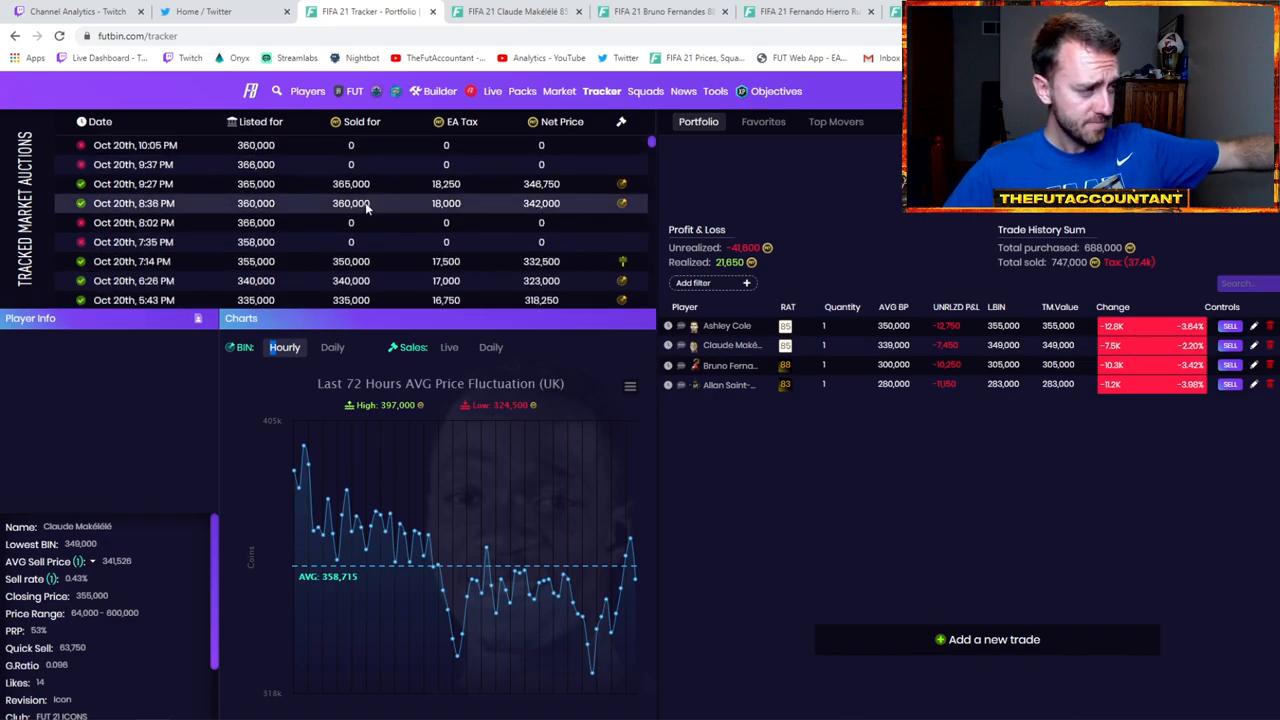
{"action": "mouse_move", "coordinate": [376, 192]}
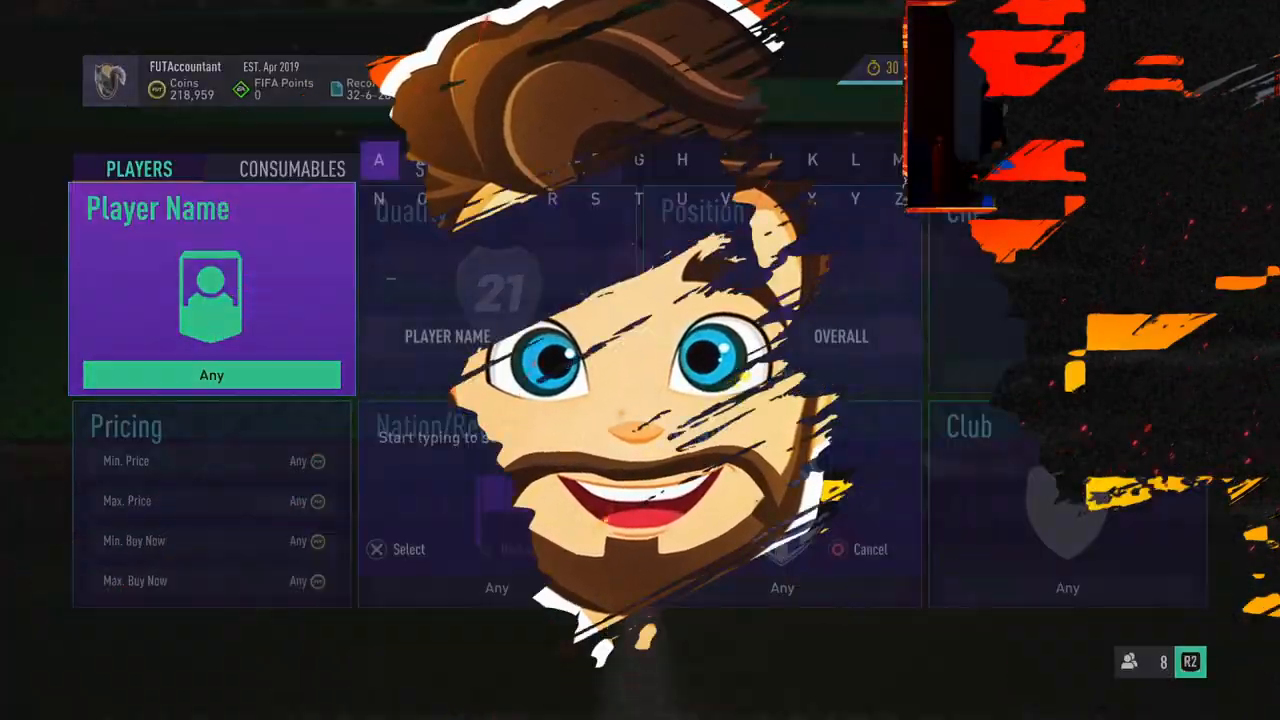
Step: Search the player name 'MAK' and choose Claude Makélélé from the results
{"action": "type", "text": "MAK"}
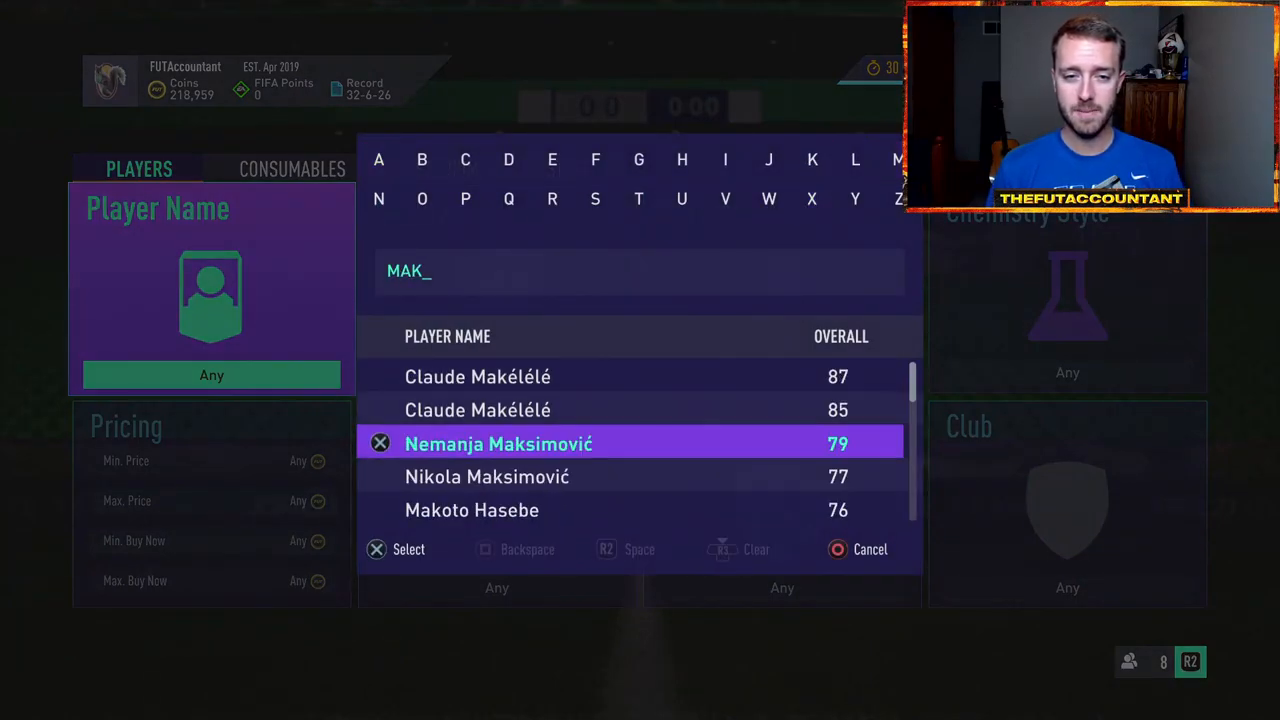
{"action": "left_click", "coordinate": [477, 376]}
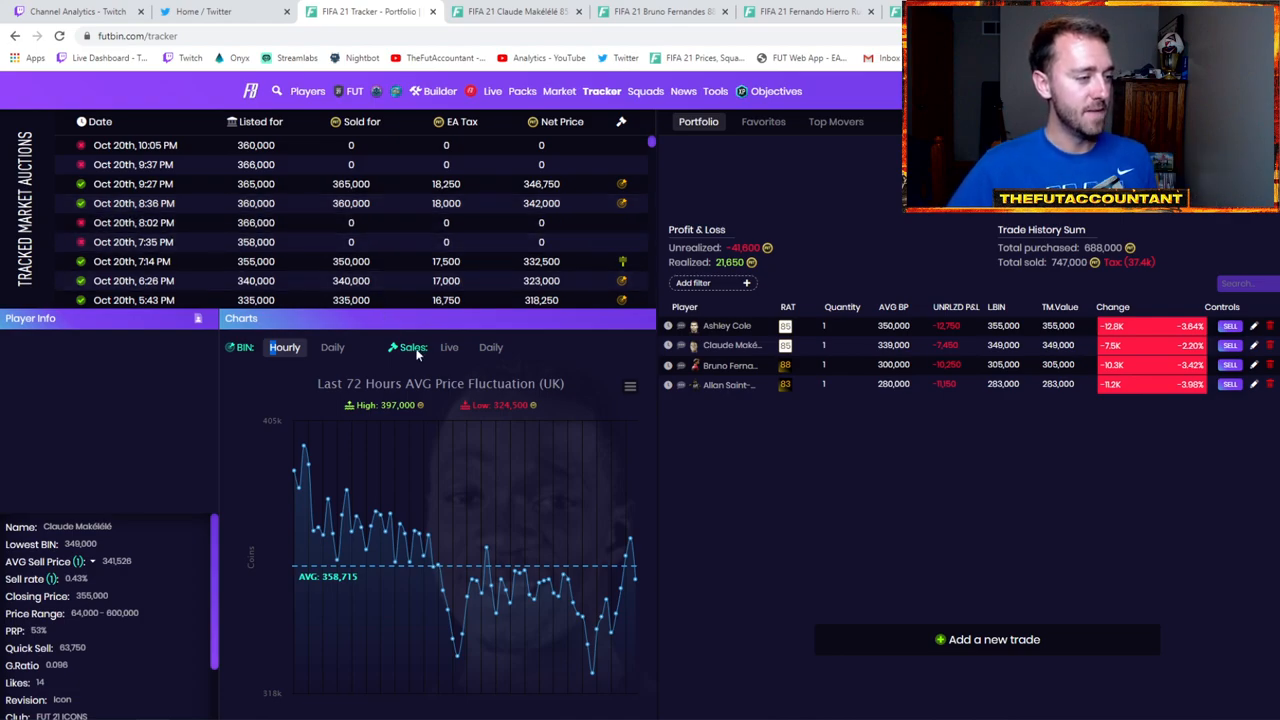
Step: Cycle Makélélé's price chart through Live, Daily and Hourly views, then start a favourites search
{"action": "left_click", "coordinate": [449, 347]}
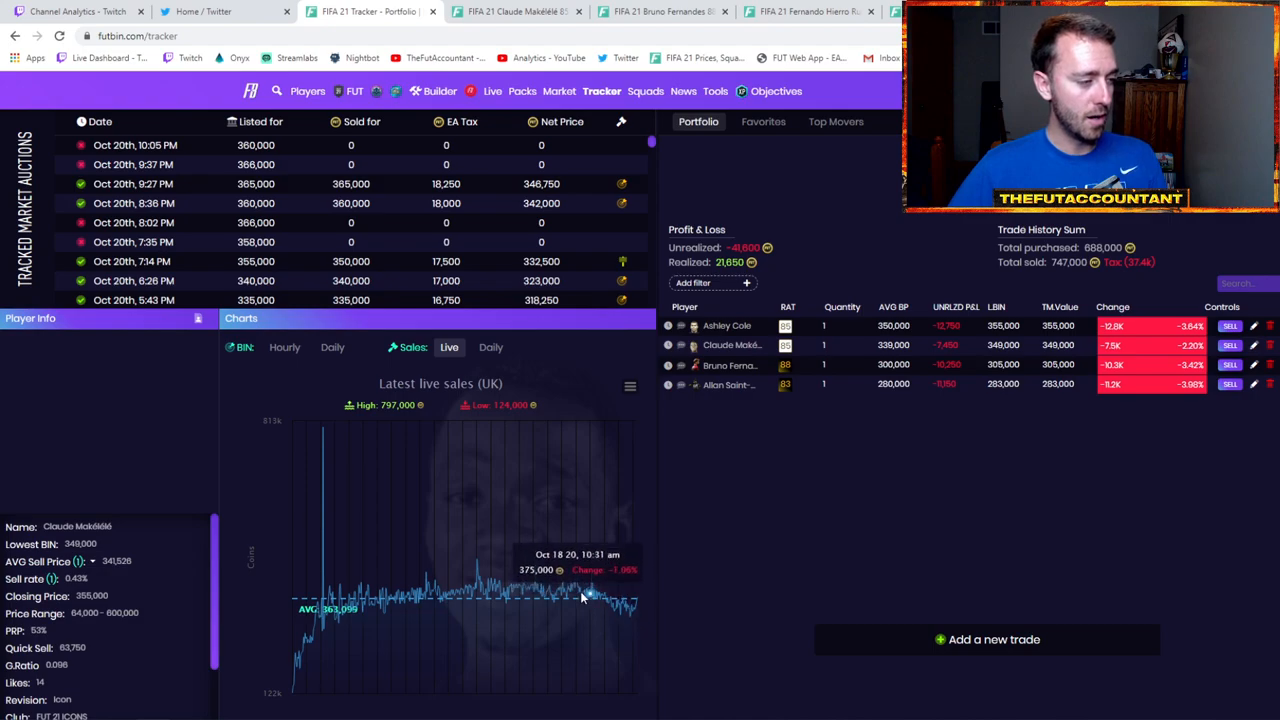
{"action": "mouse_move", "coordinate": [622, 588]}
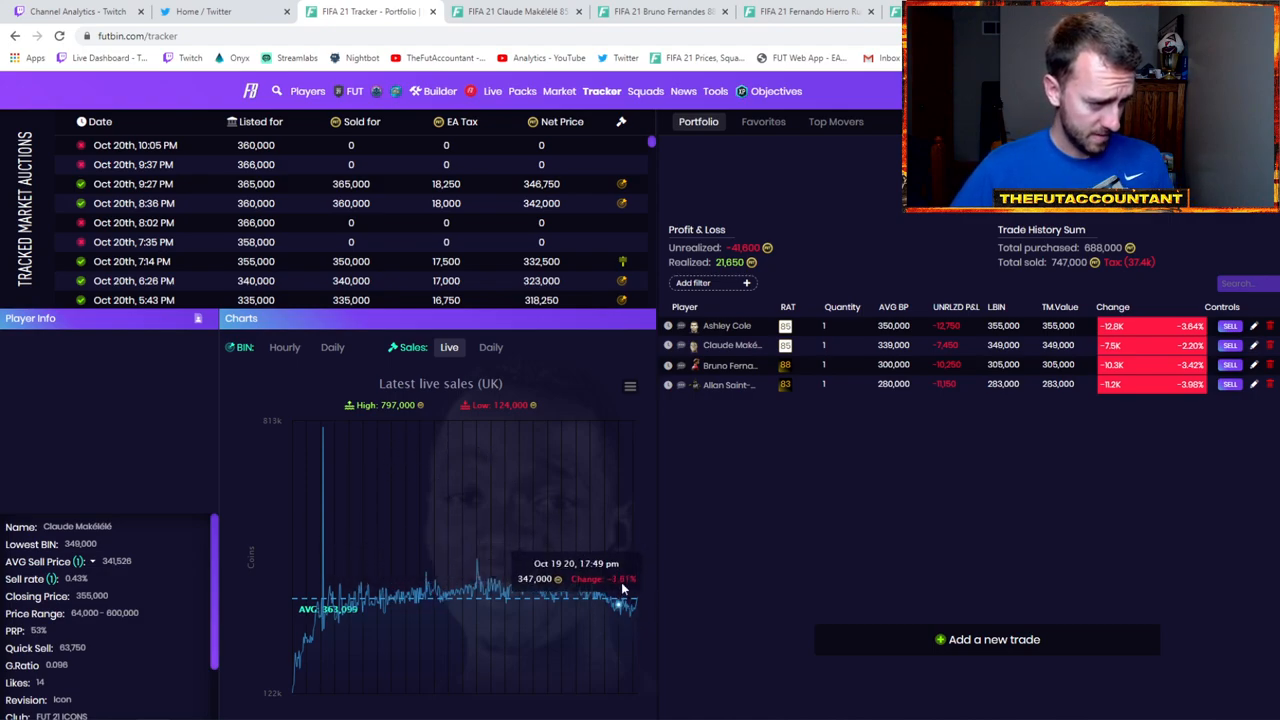
{"action": "mouse_move", "coordinate": [328, 542]}
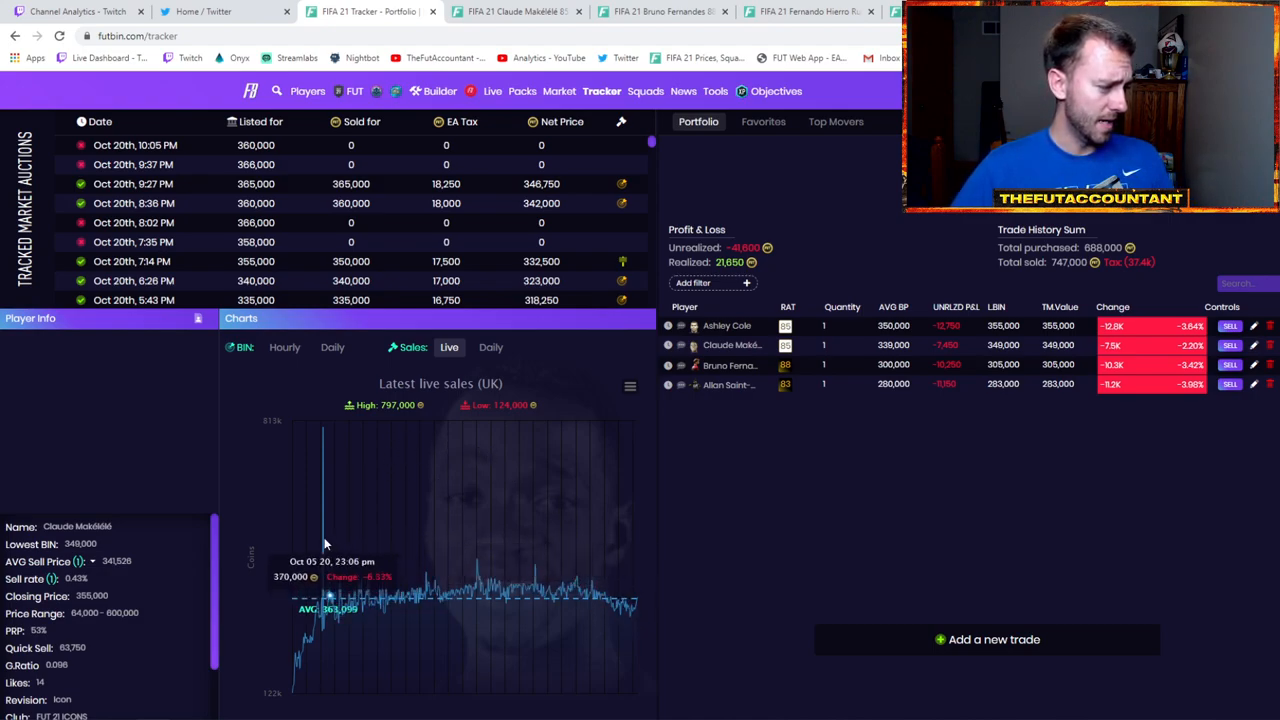
{"action": "left_click", "coordinate": [490, 347]}
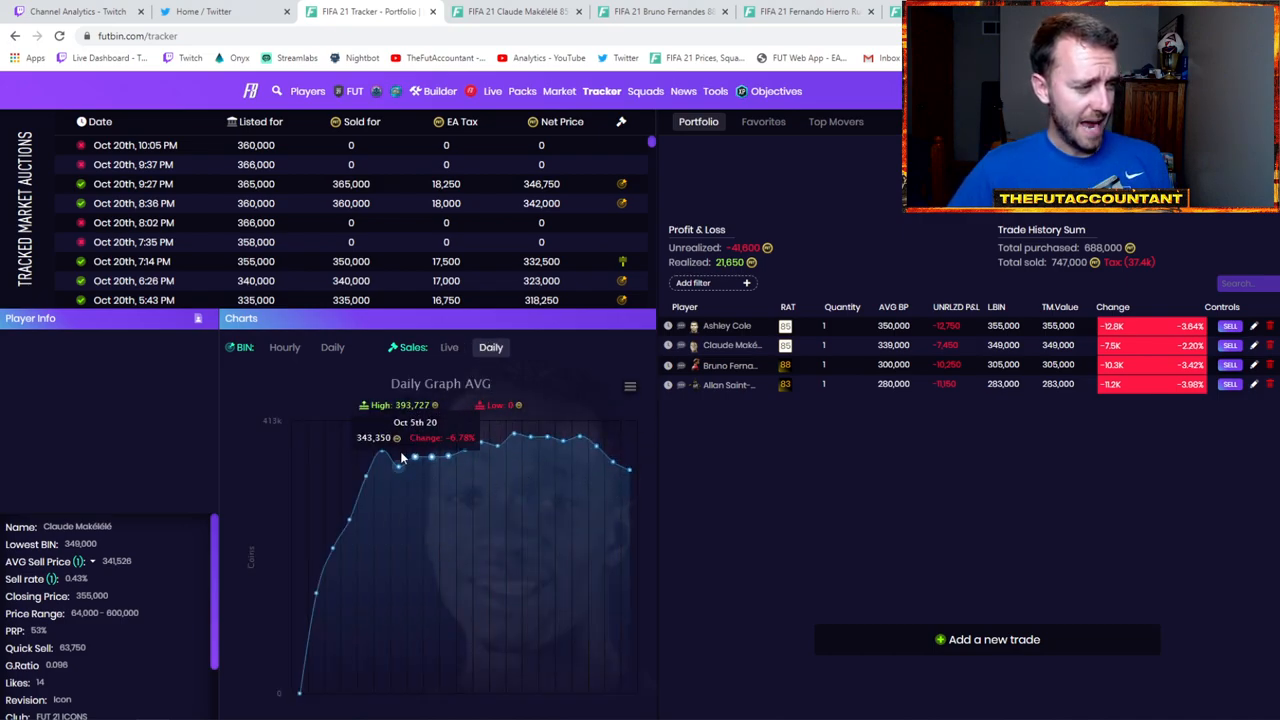
{"action": "mouse_move", "coordinate": [128, 240]}
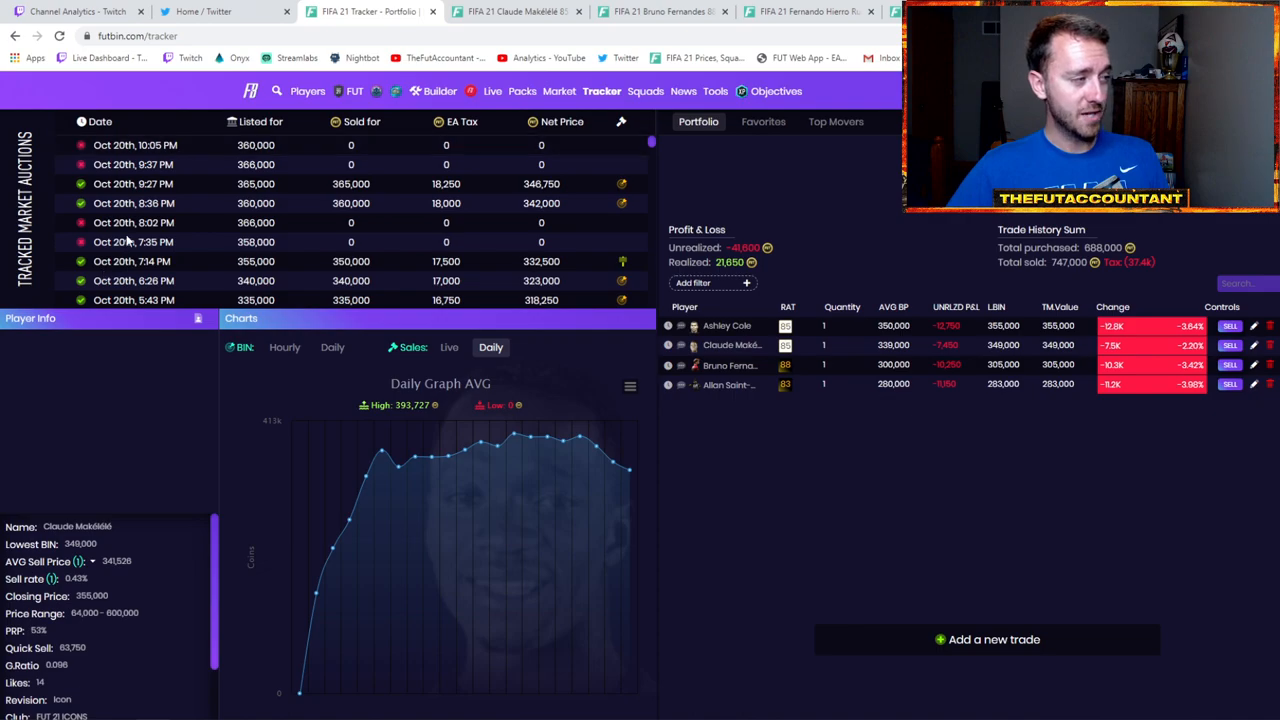
{"action": "left_click", "coordinate": [284, 347]}
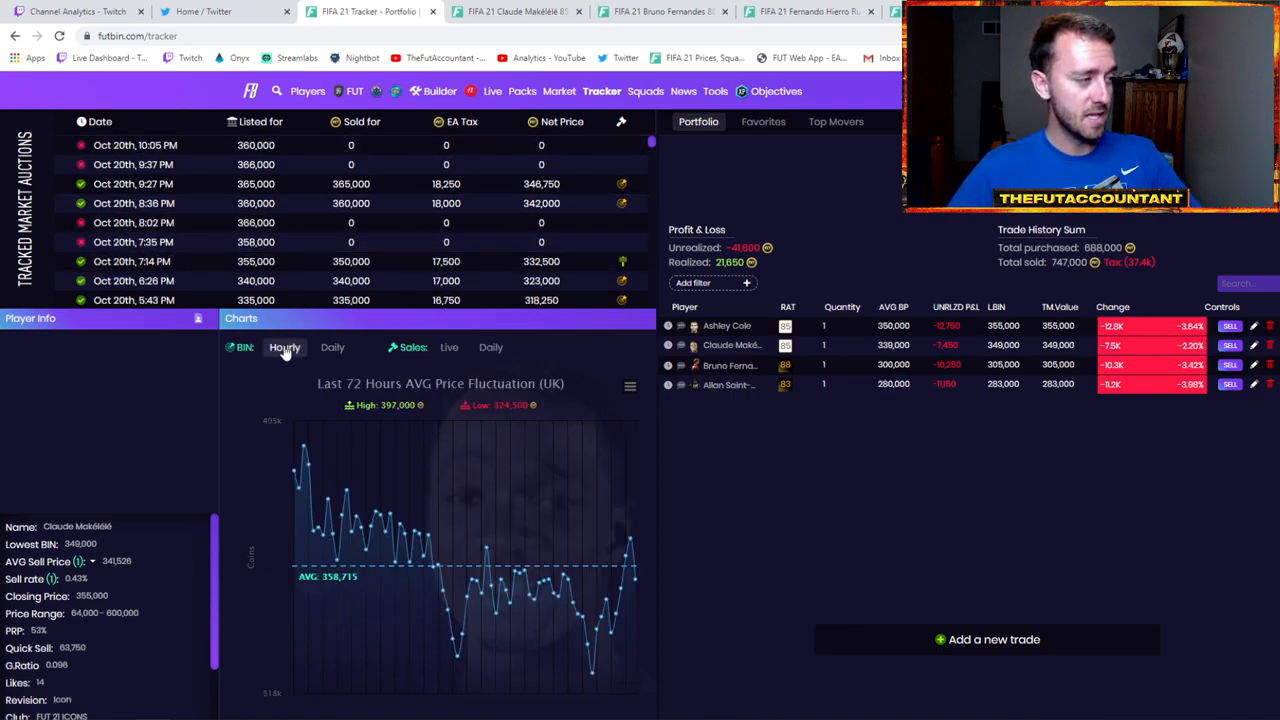
{"action": "left_click", "coordinate": [449, 347]}
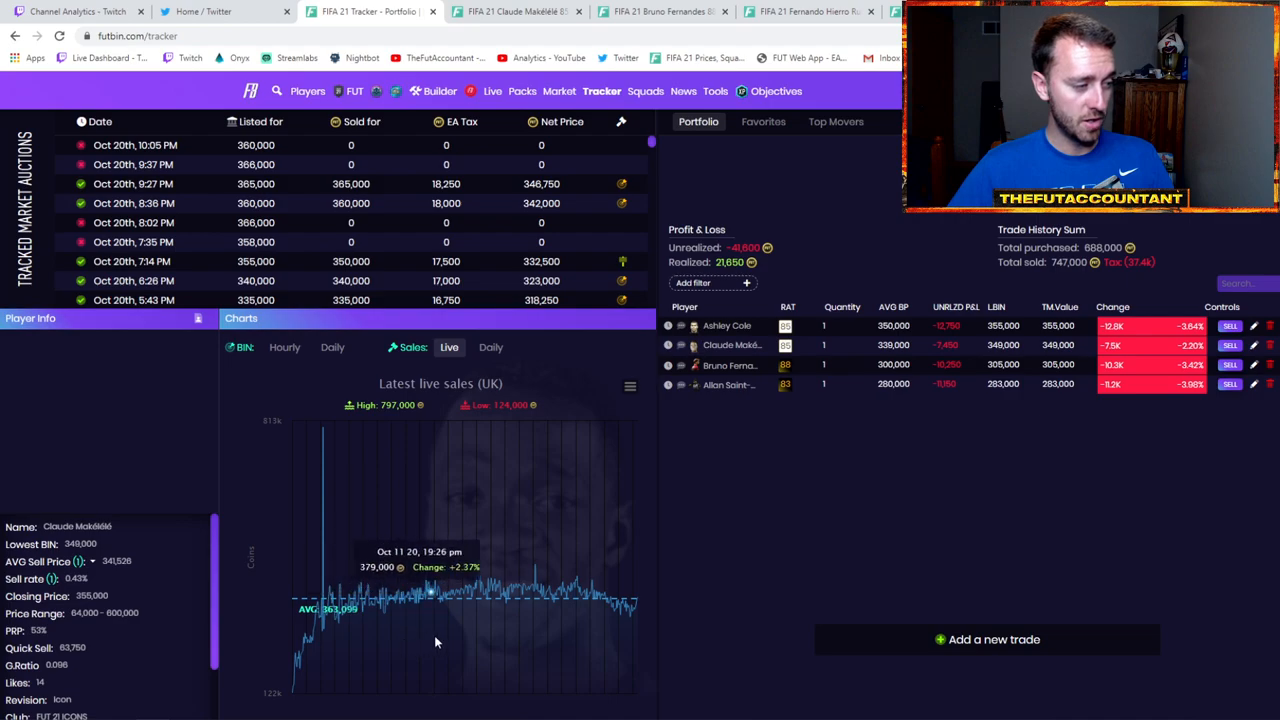
{"action": "mouse_move", "coordinate": [612, 626]}
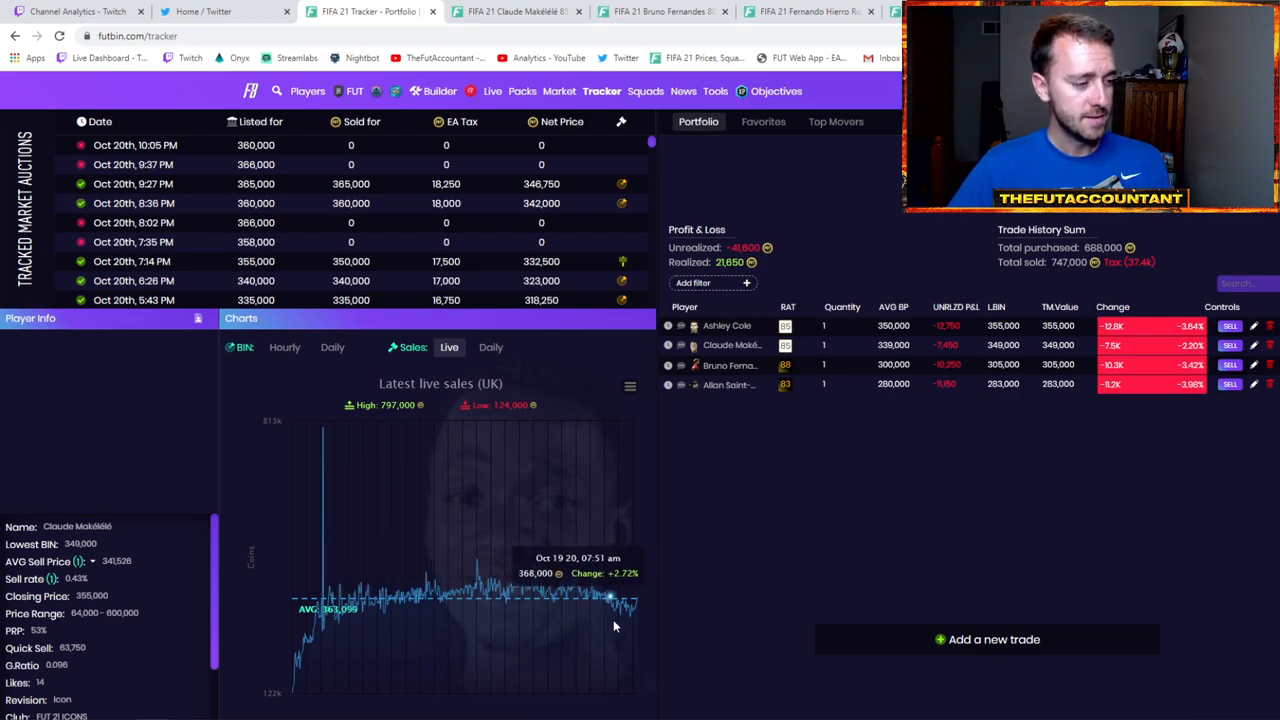
{"action": "left_click", "coordinate": [491, 347]}
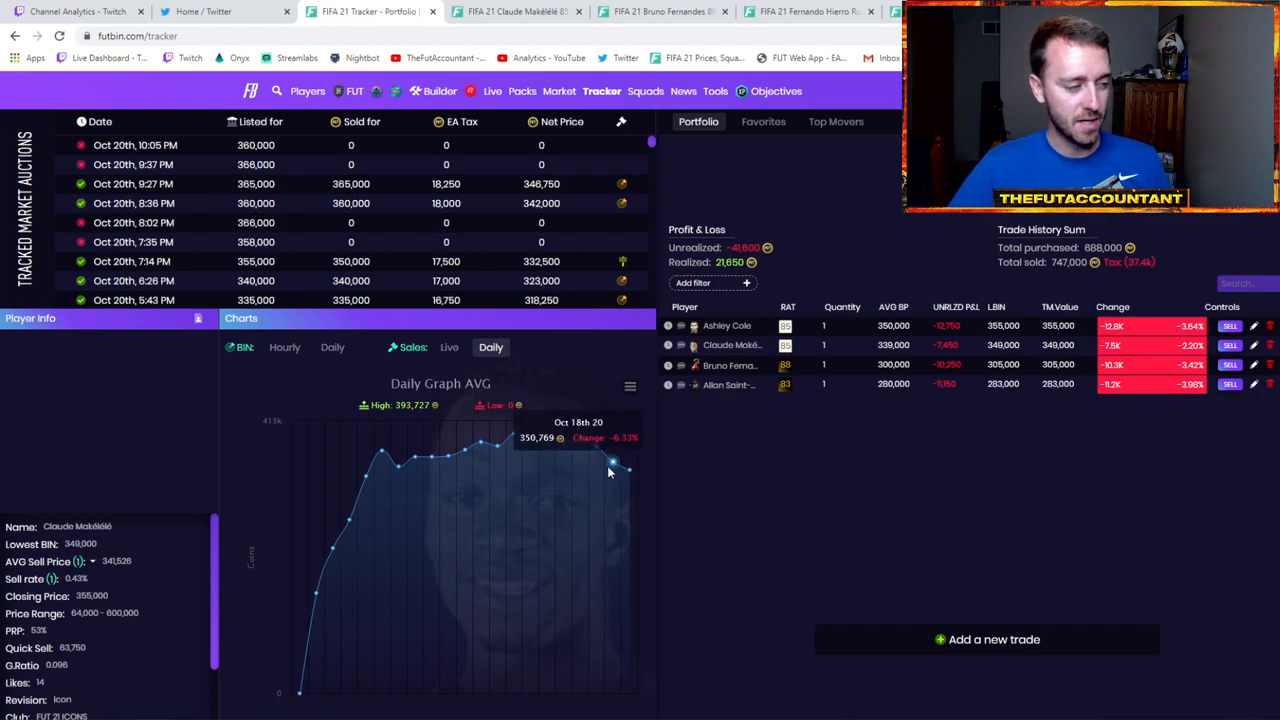
{"action": "mouse_move", "coordinate": [595, 494]}
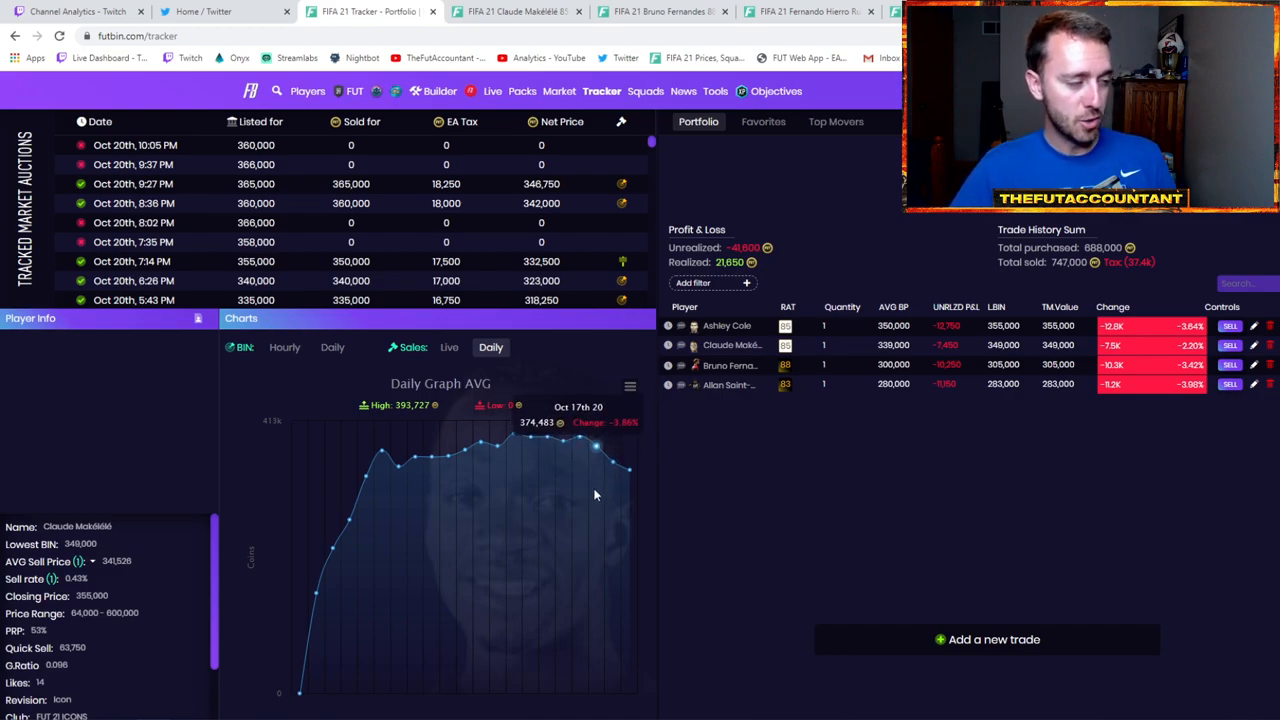
{"action": "mouse_move", "coordinate": [809, 524]}
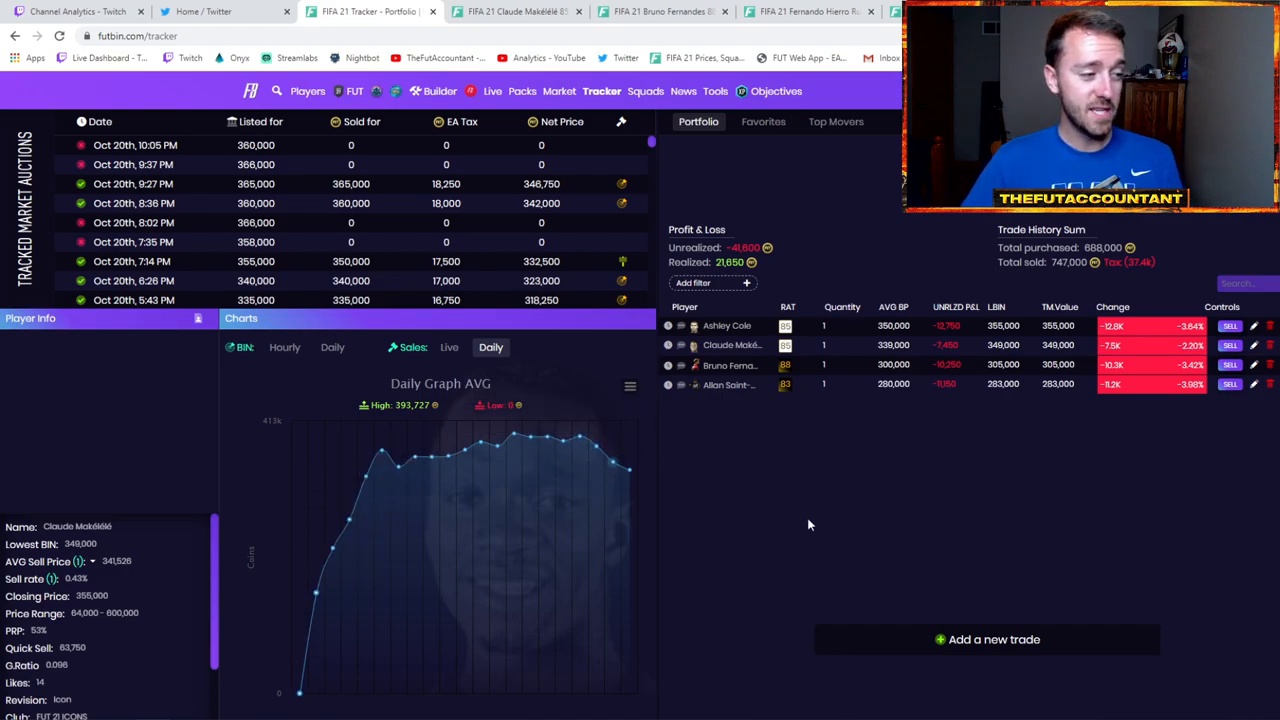
{"action": "left_click", "coordinate": [763, 121]}
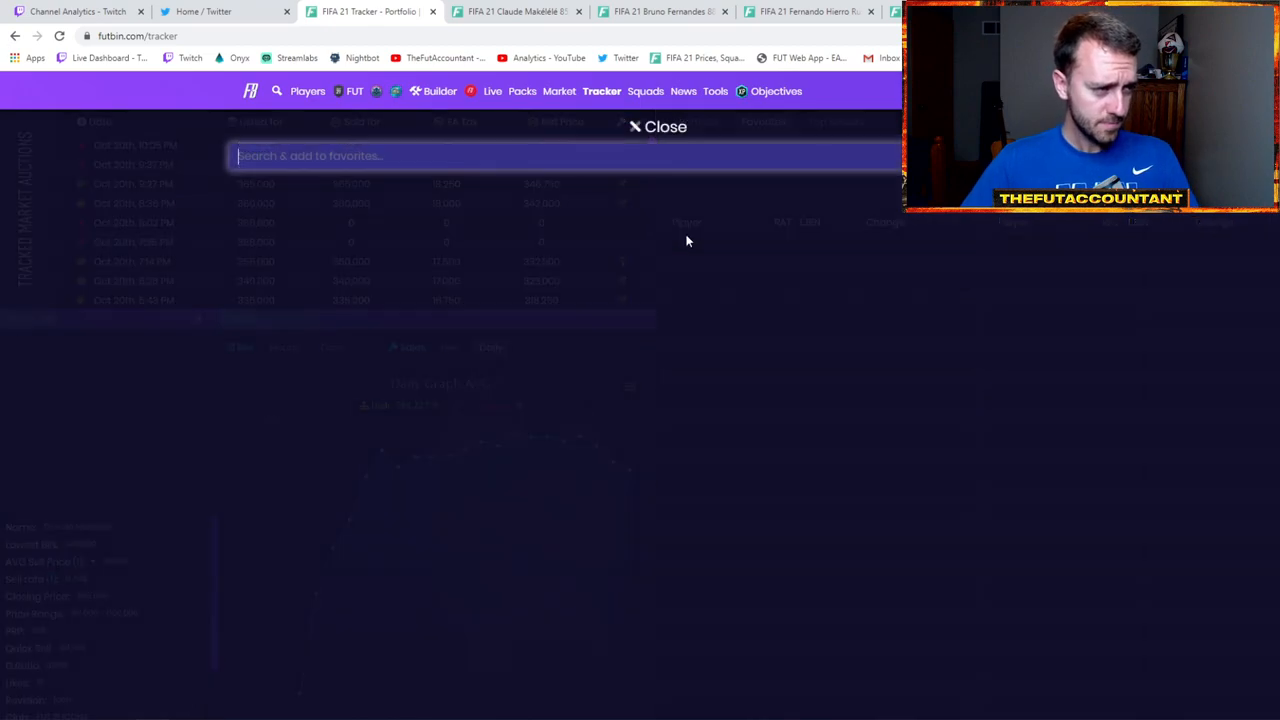
Step: Search 'make', add Makélélé to favourites, and view Top Movers
{"action": "type", "text": "make"}
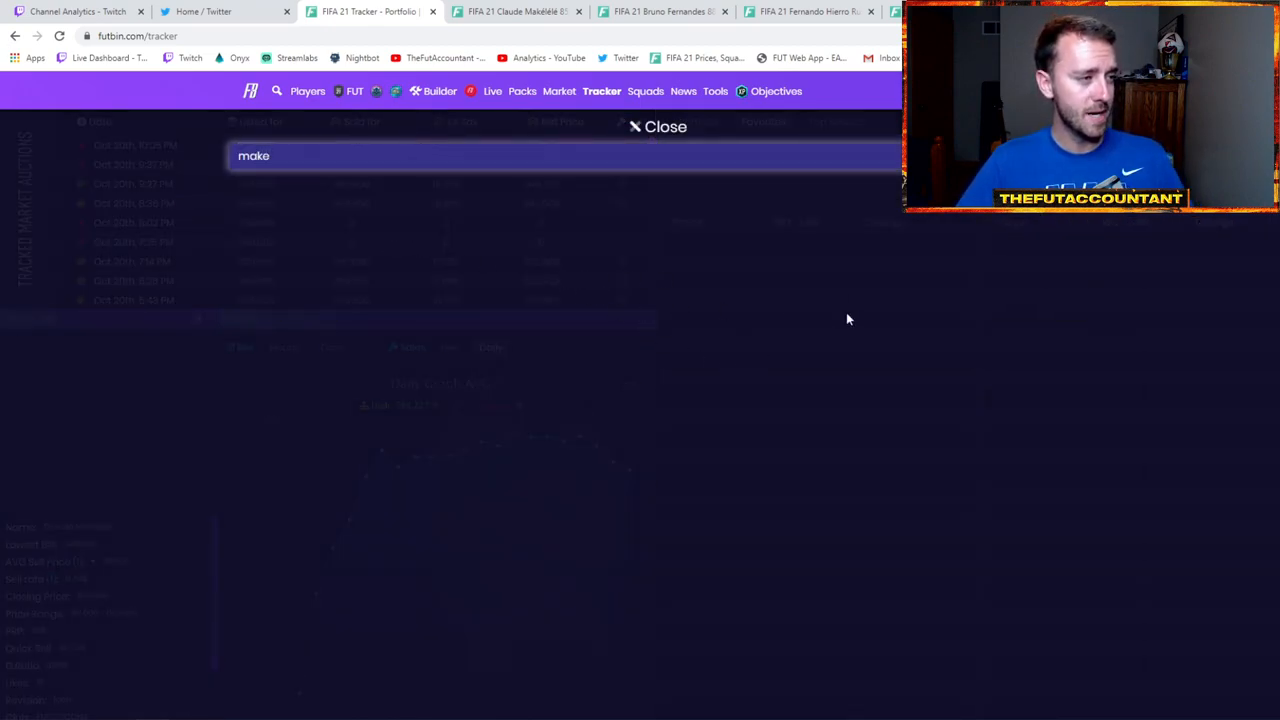
{"action": "left_click", "coordinate": [654, 126]}
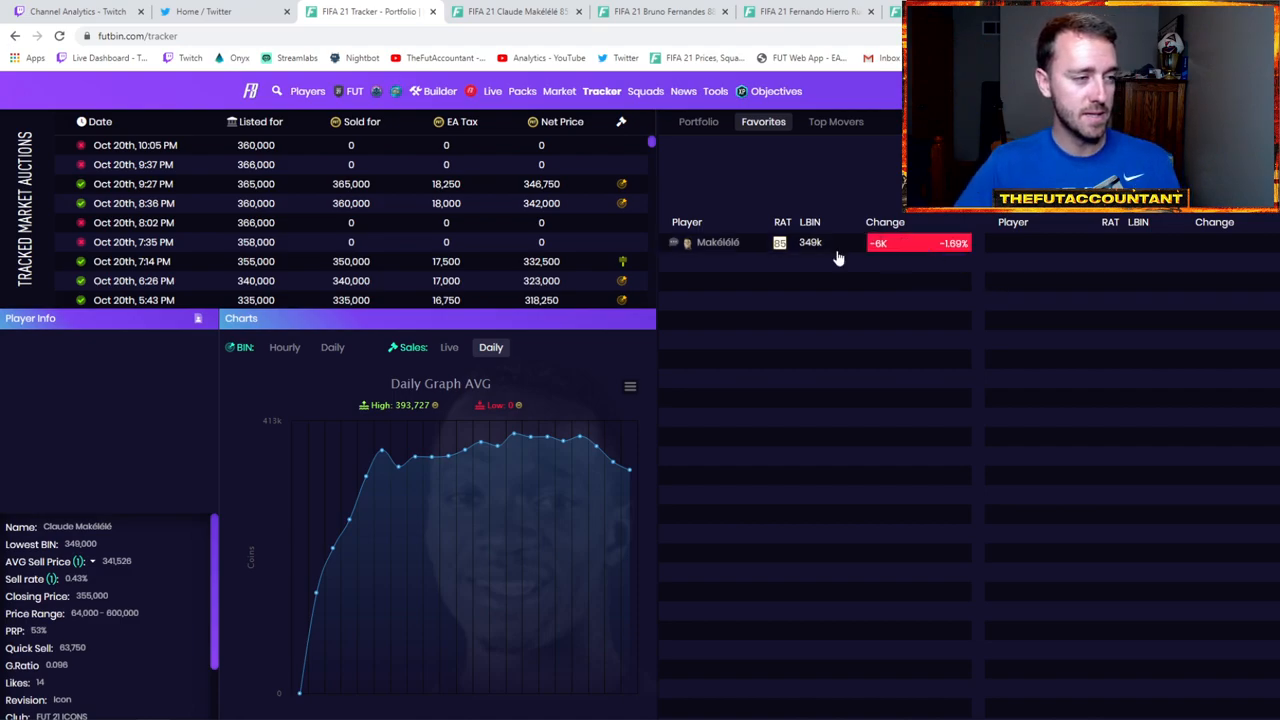
{"action": "left_click", "coordinate": [835, 121]}
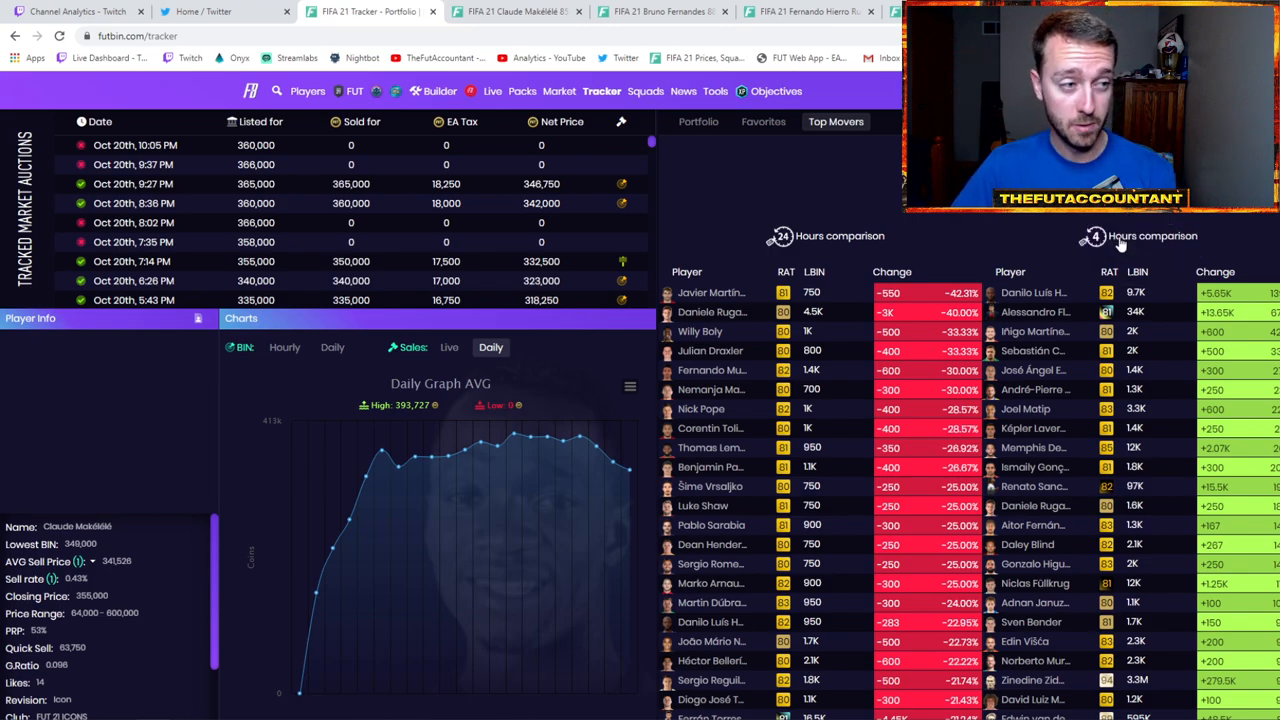
{"action": "left_click", "coordinate": [1096, 237]}
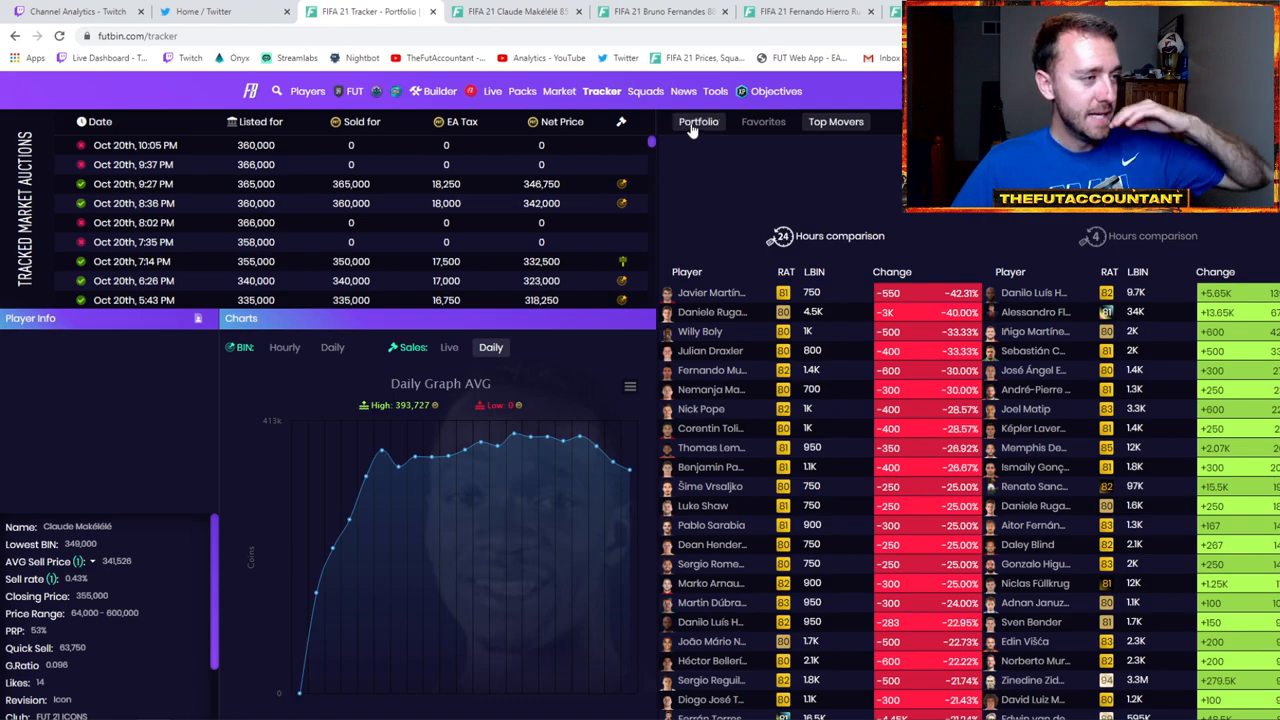
Step: Add a Claude Makélélé trade to the portfolio with a 339,000 buy price
{"action": "left_click", "coordinate": [696, 121]}
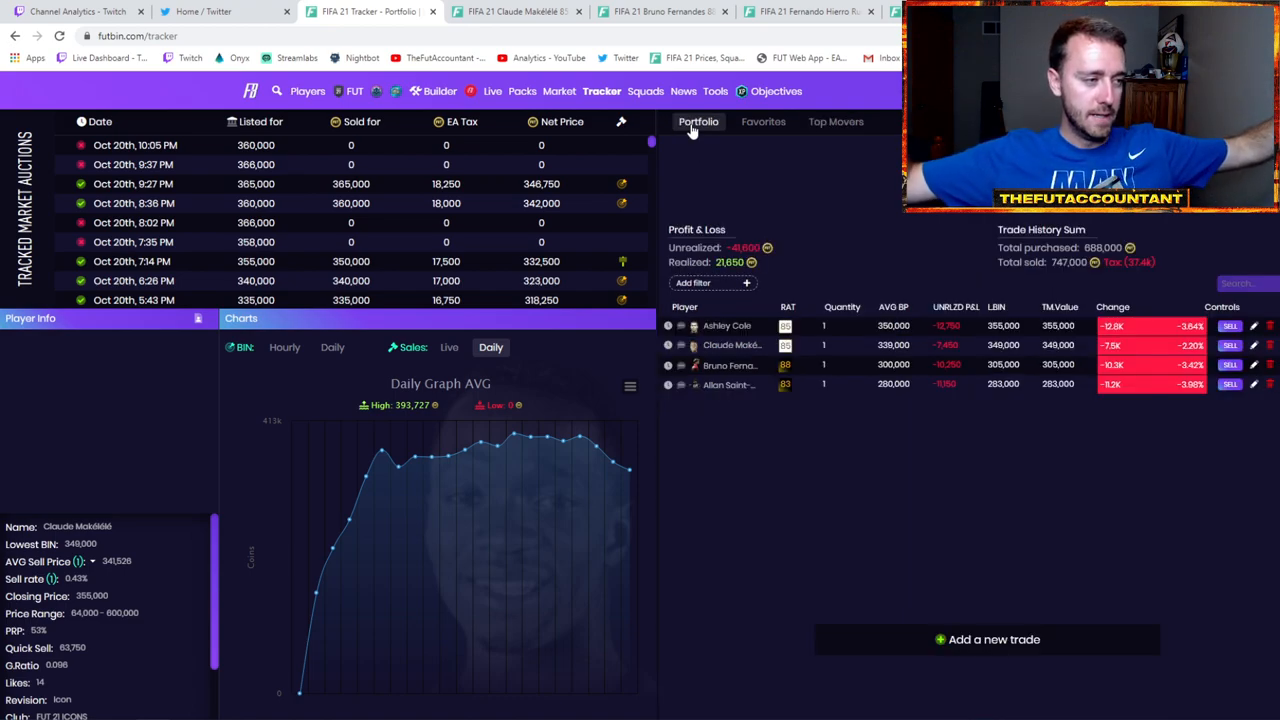
{"action": "mouse_move", "coordinate": [982, 563]}
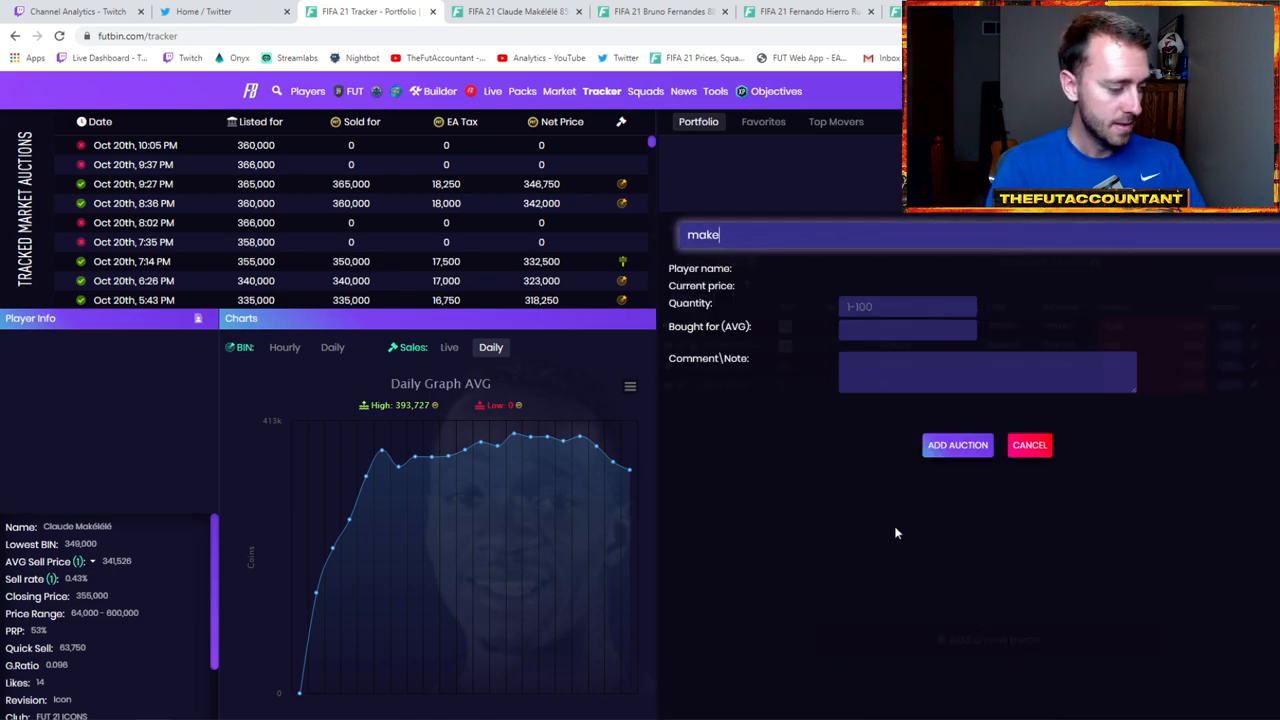
{"action": "type", "text": "make"}
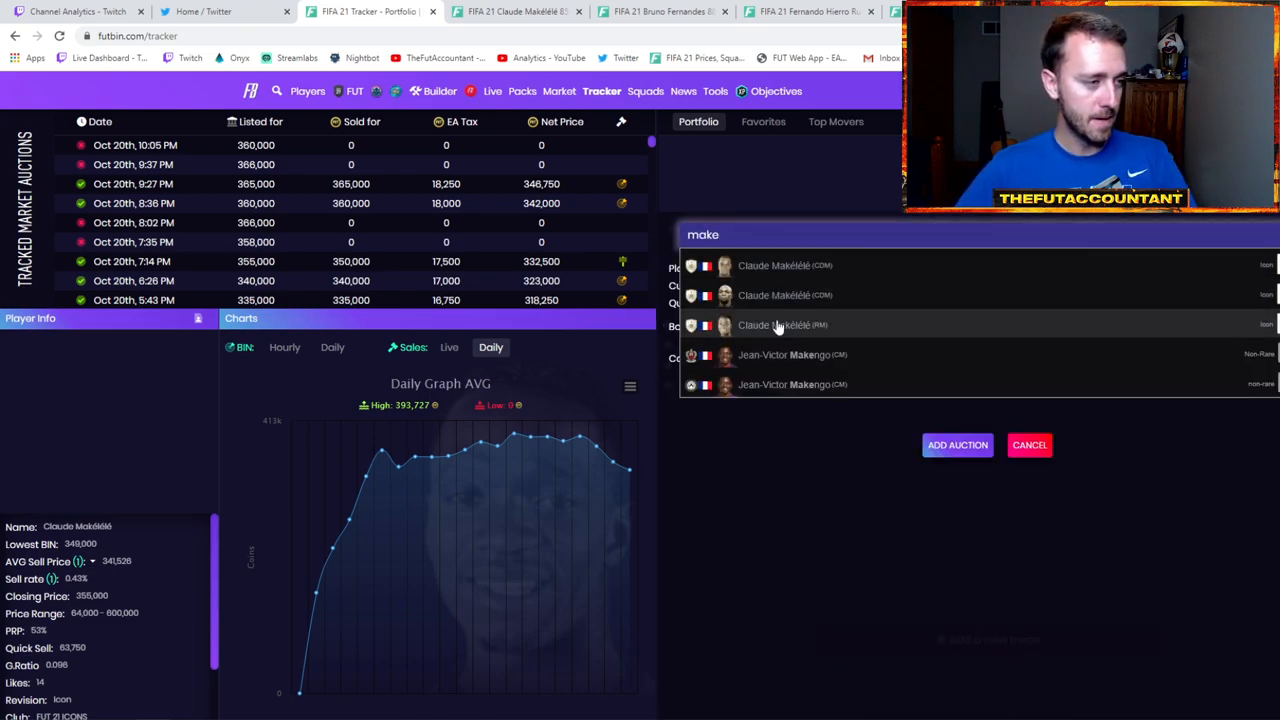
{"action": "left_click", "coordinate": [773, 265]}
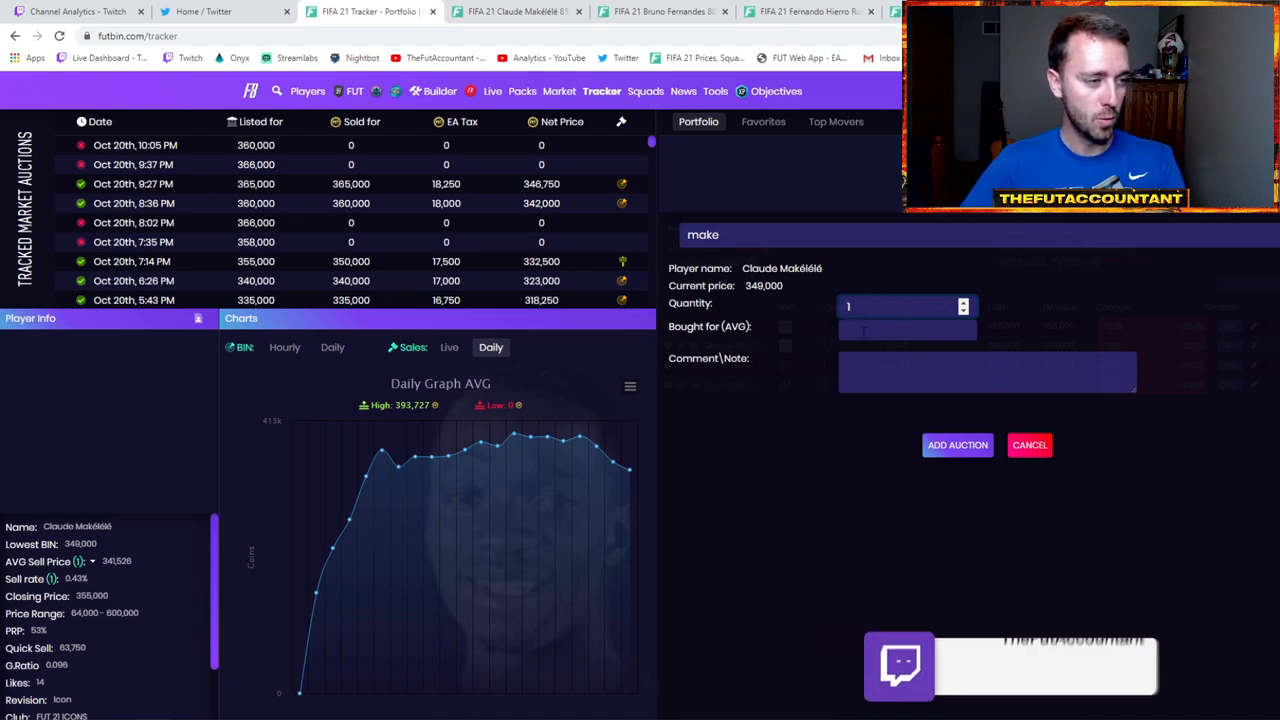
{"action": "type", "text": "339000"}
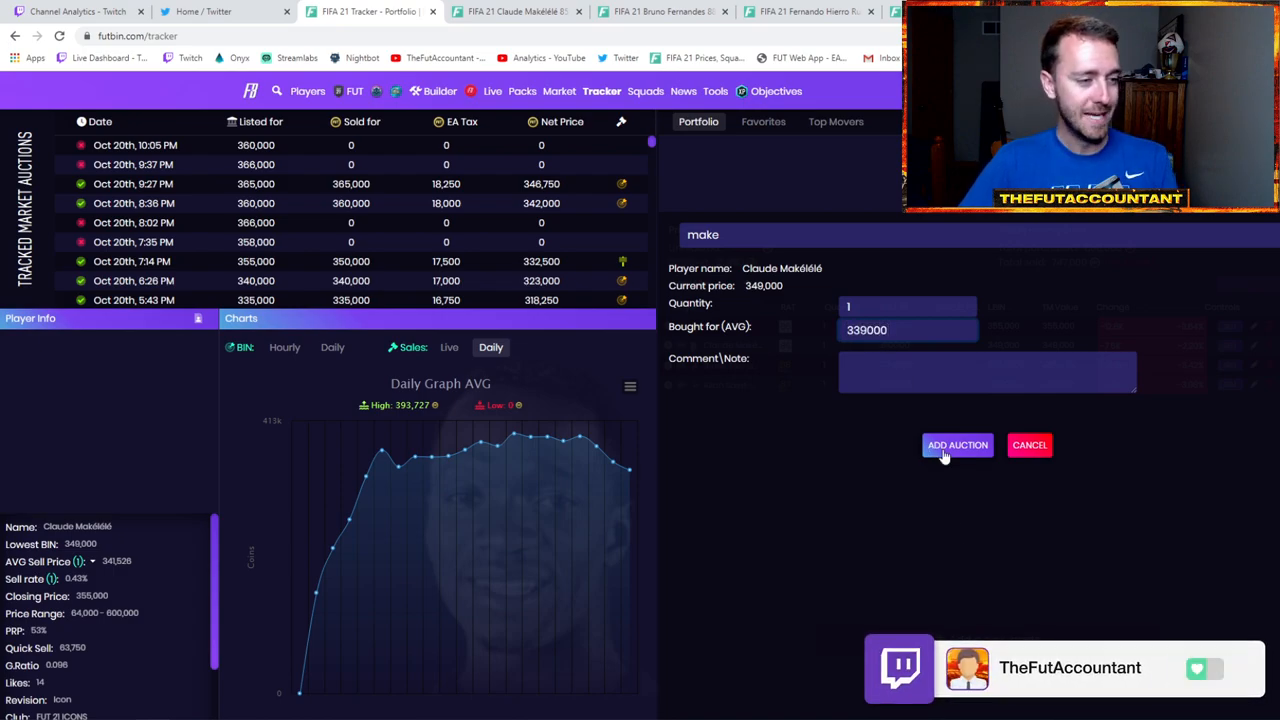
{"action": "left_click", "coordinate": [956, 445]}
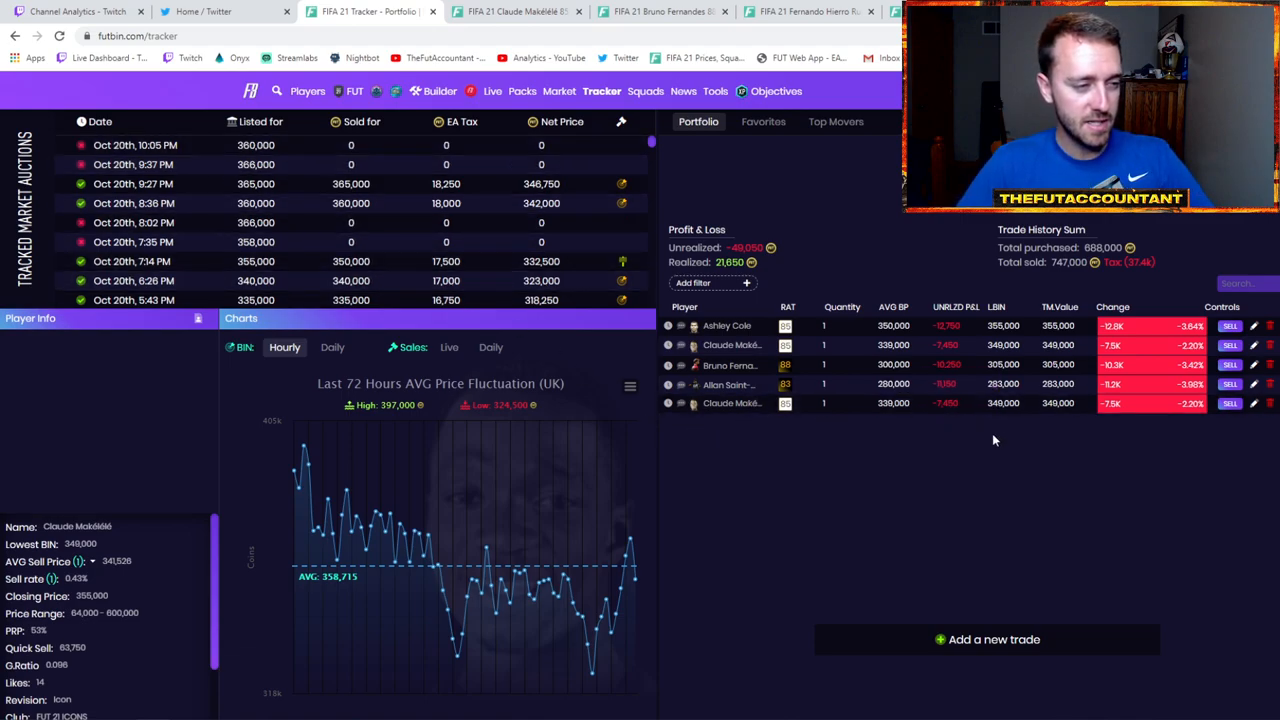
{"action": "mouse_move", "coordinate": [297, 216]}
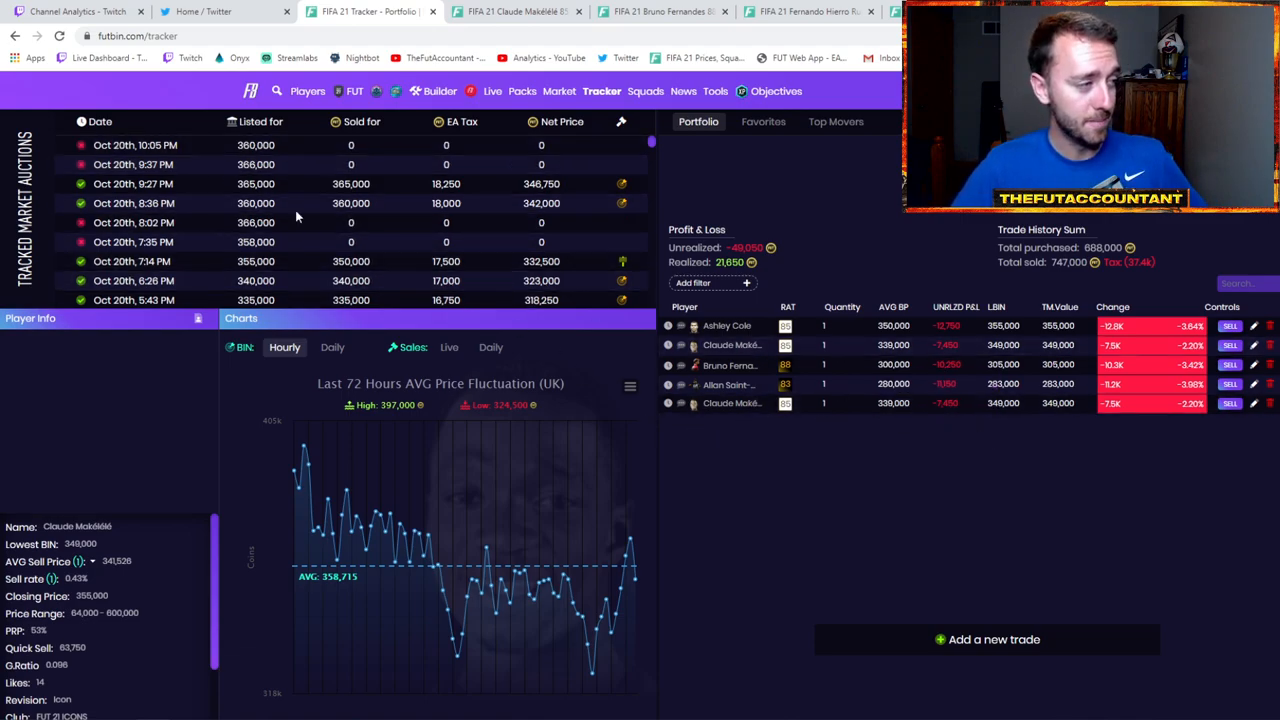